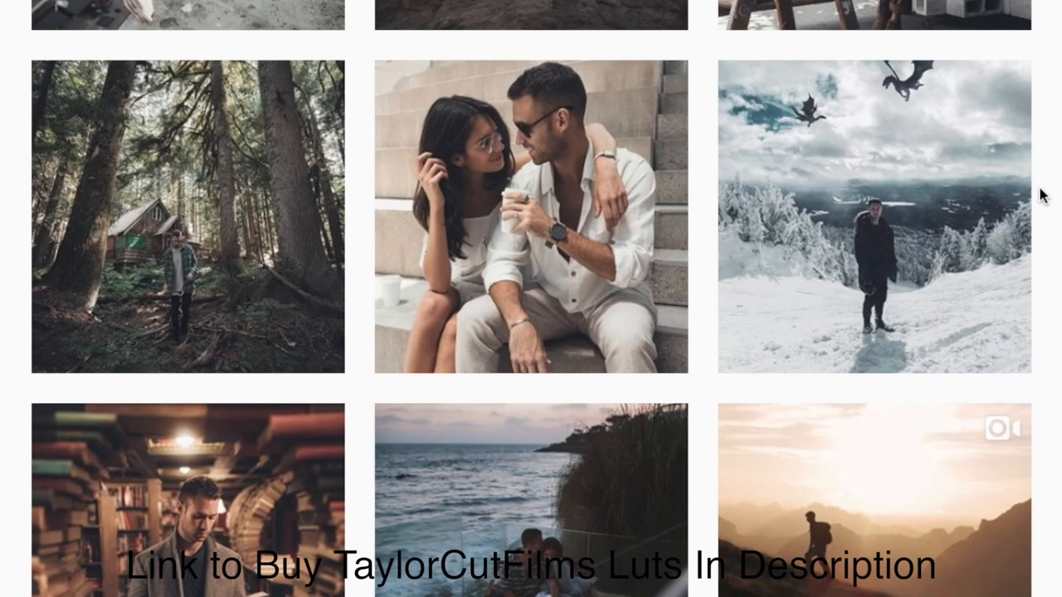
# Scroll through the Basic panel while warming the portrait's Temp to a custom 10,000
pyautogui.scroll(-3)
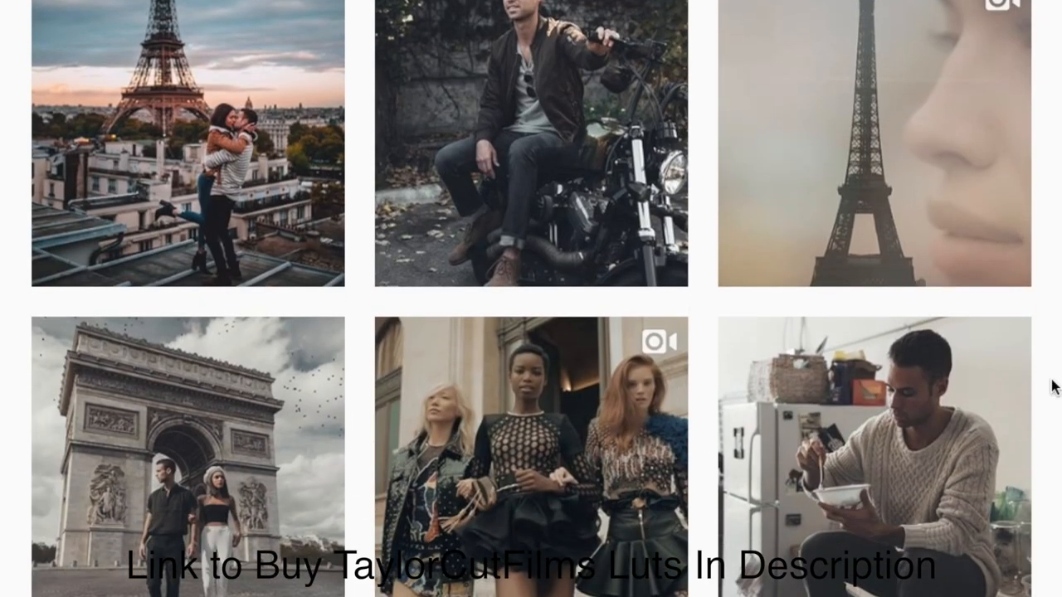
pyautogui.scroll(-3)
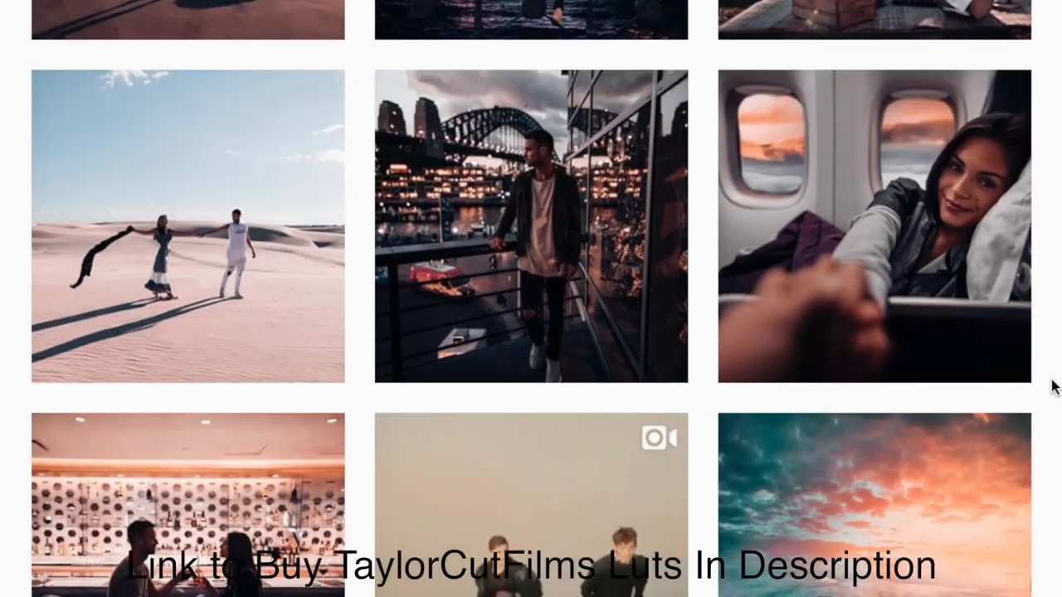
pyautogui.scroll(-3)
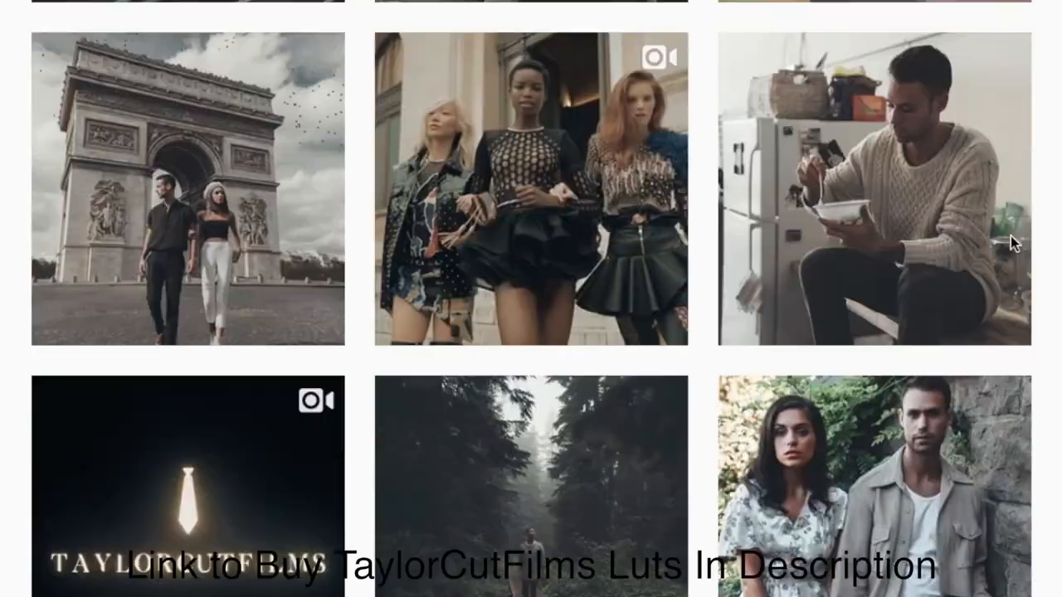
pyautogui.scroll(-3)
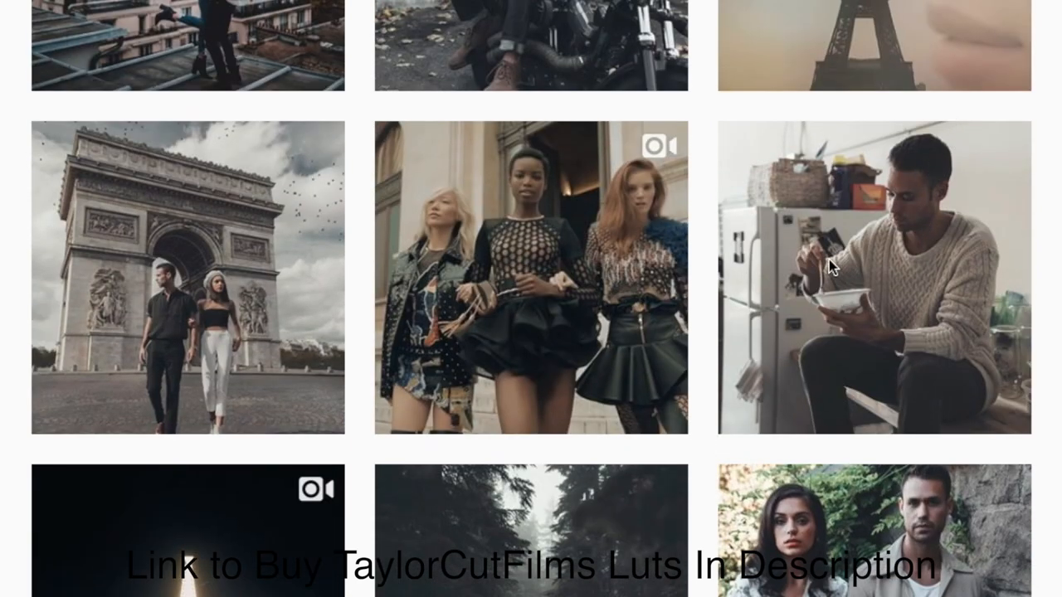
pyautogui.scroll(-3)
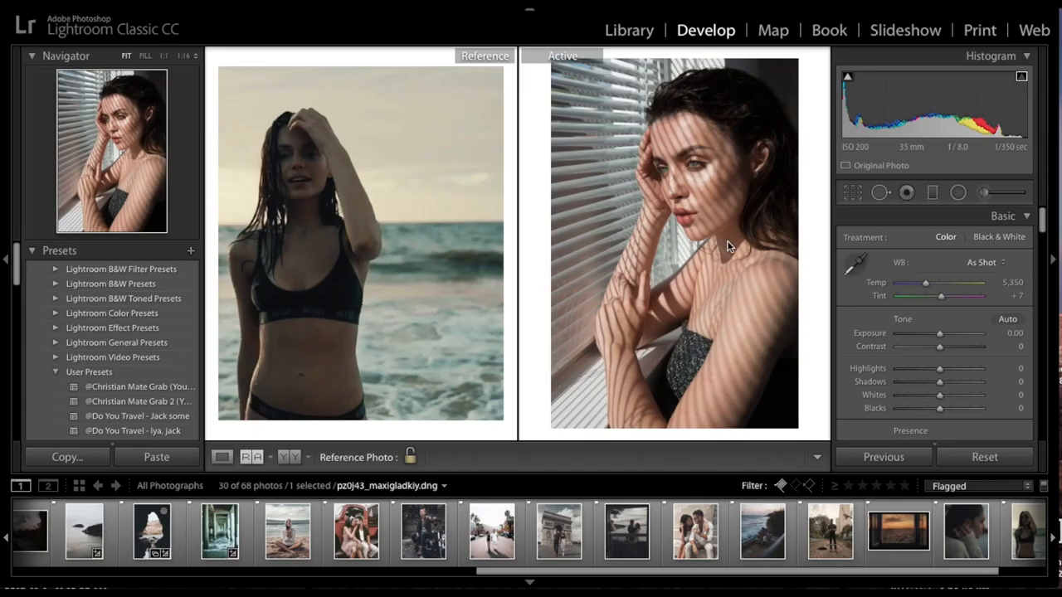
pyautogui.moveTo(674, 157)
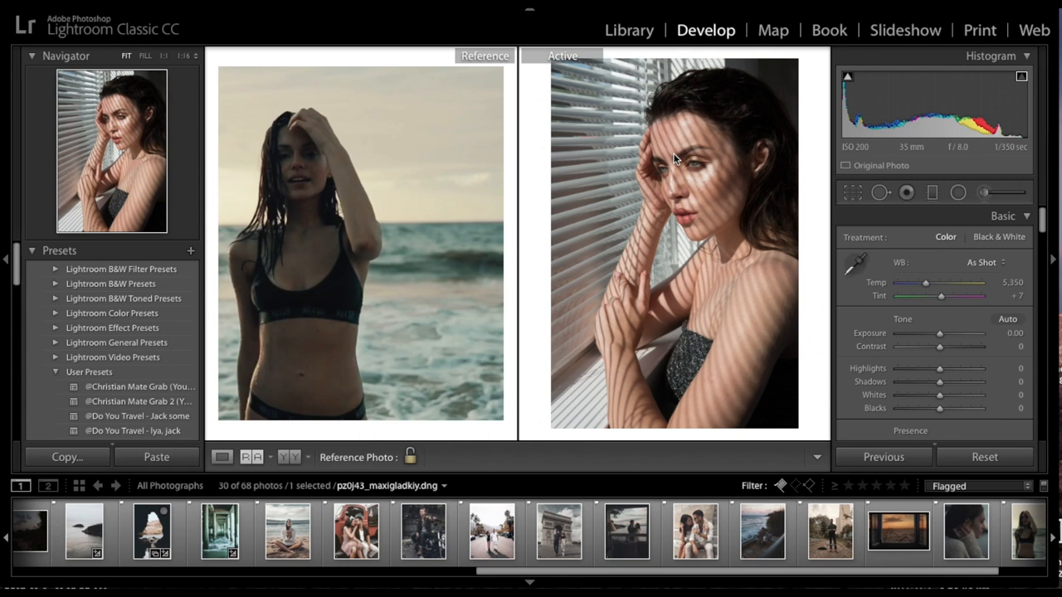
pyautogui.moveTo(667, 146)
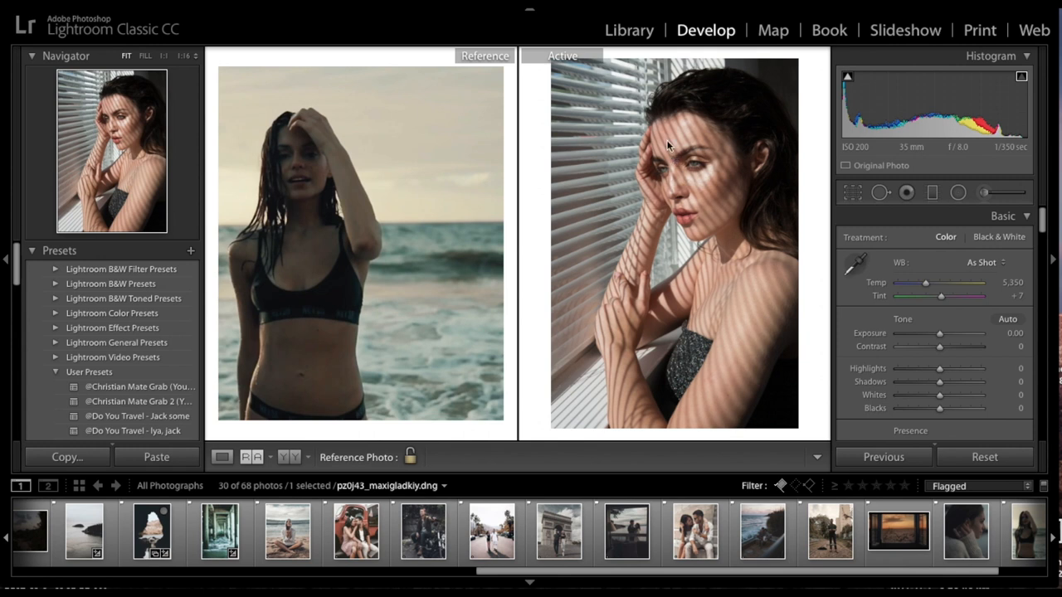
pyautogui.moveTo(706, 139)
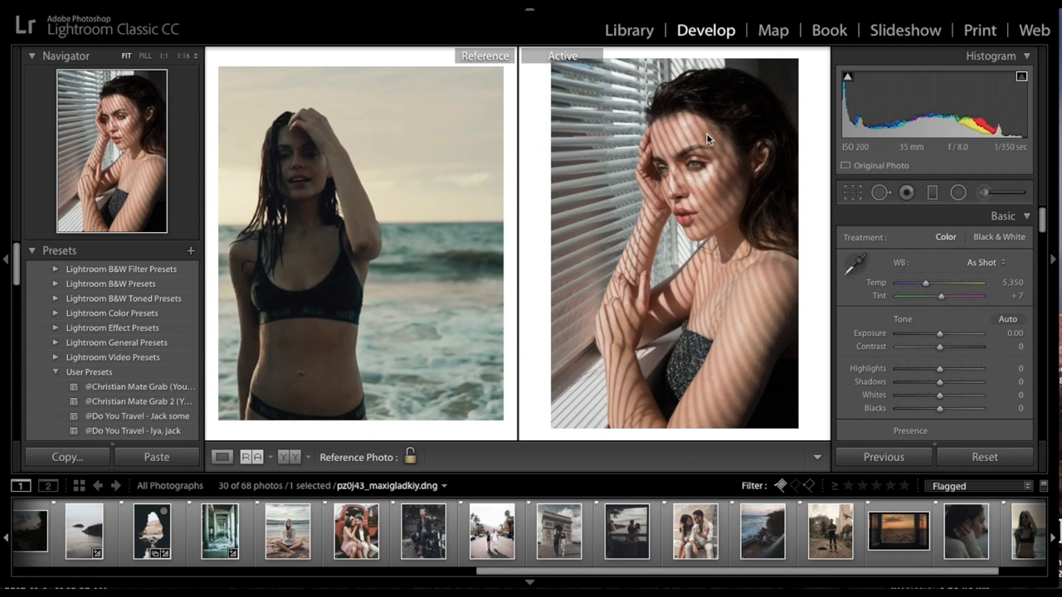
pyautogui.moveTo(608, 181)
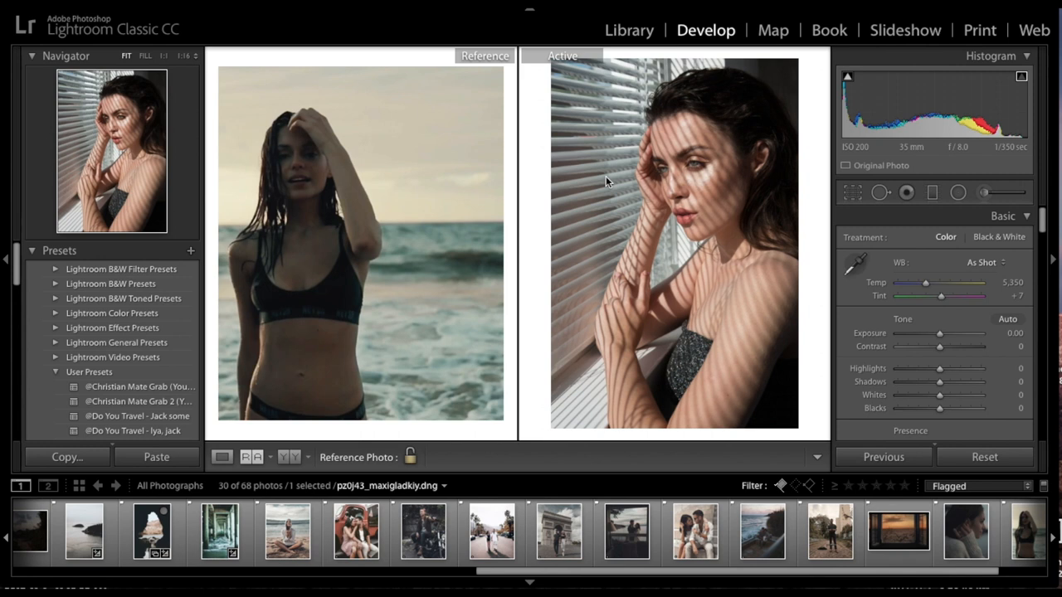
pyautogui.moveTo(748, 191)
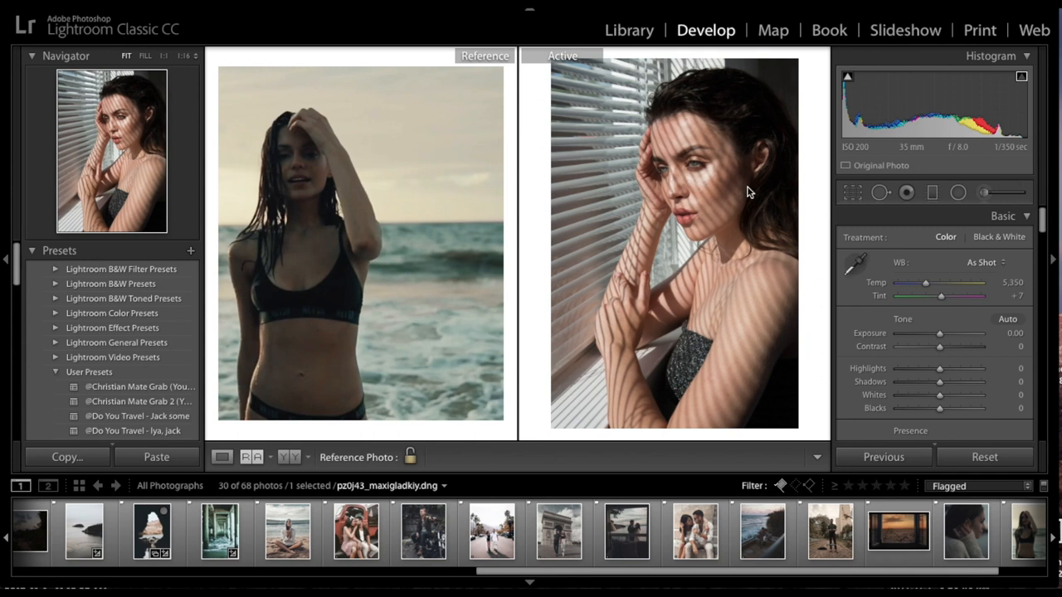
pyautogui.moveTo(778, 93)
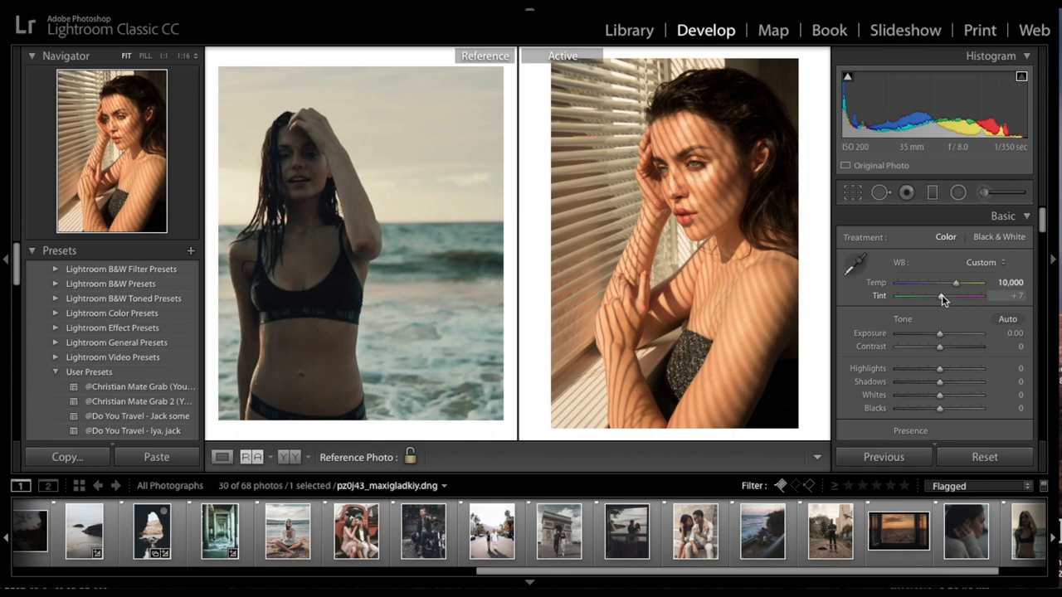
# Set the portrait's tint to +10, exposure to −0.35 and contrast to +83
pyautogui.moveTo(937, 295); pyautogui.dragTo(943, 295)
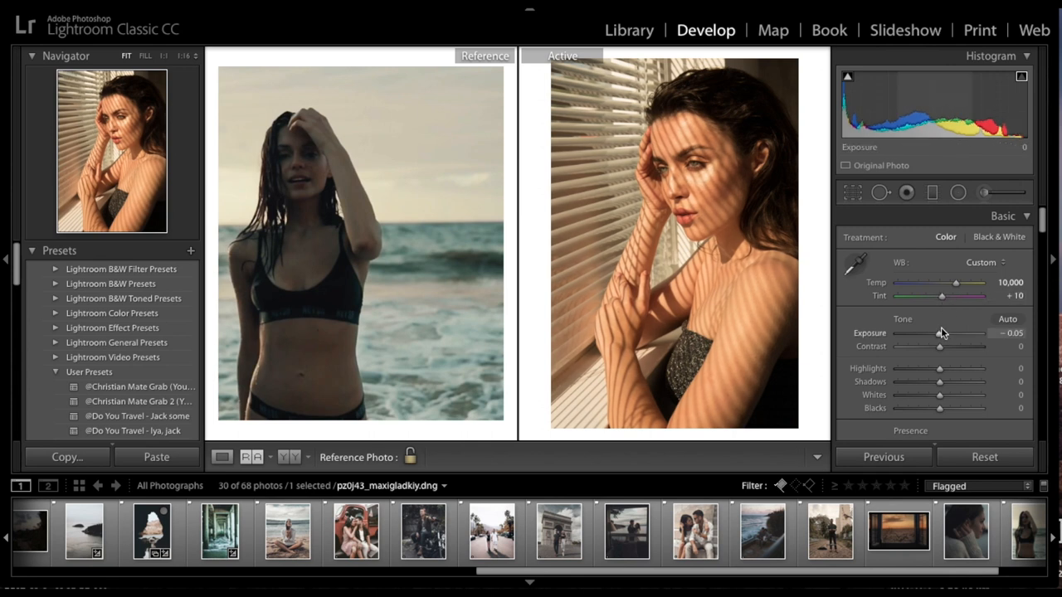
pyautogui.moveTo(943, 332); pyautogui.dragTo(936, 331)
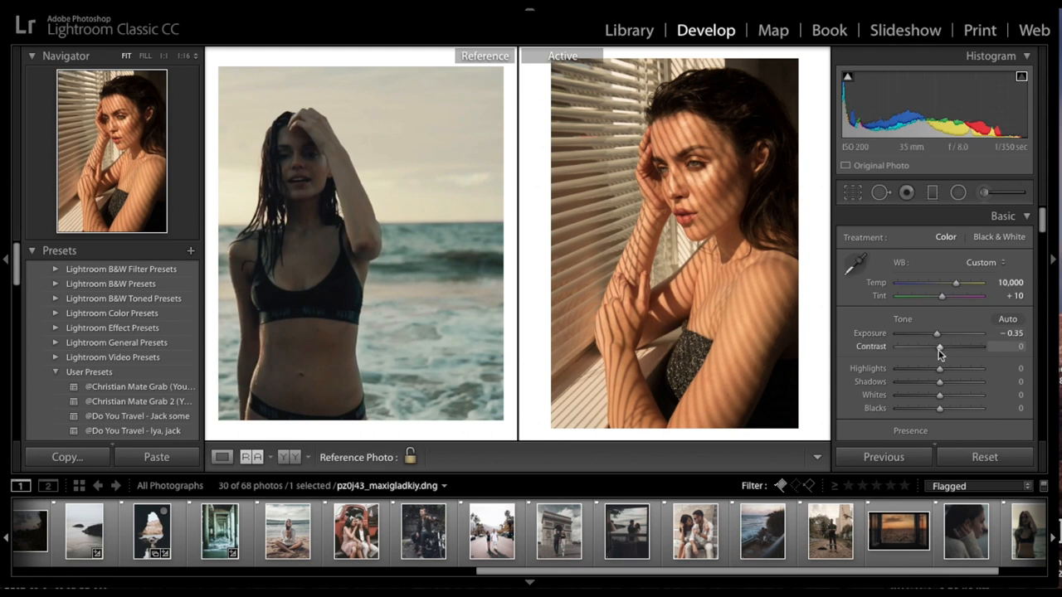
pyautogui.moveTo(939, 346); pyautogui.dragTo(975, 346)
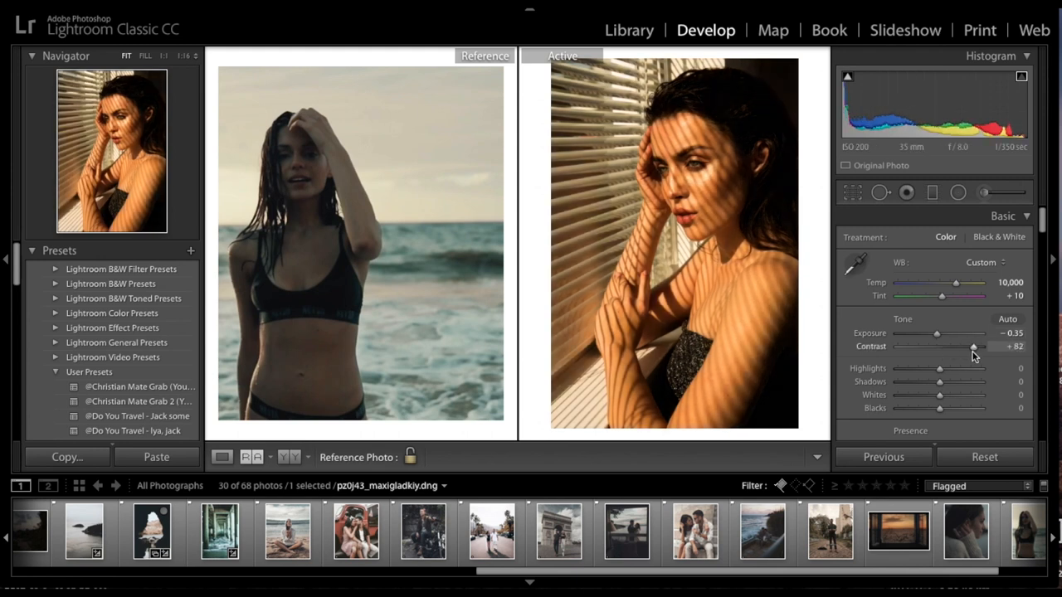
pyautogui.moveTo(975, 346); pyautogui.dragTo(976, 346)
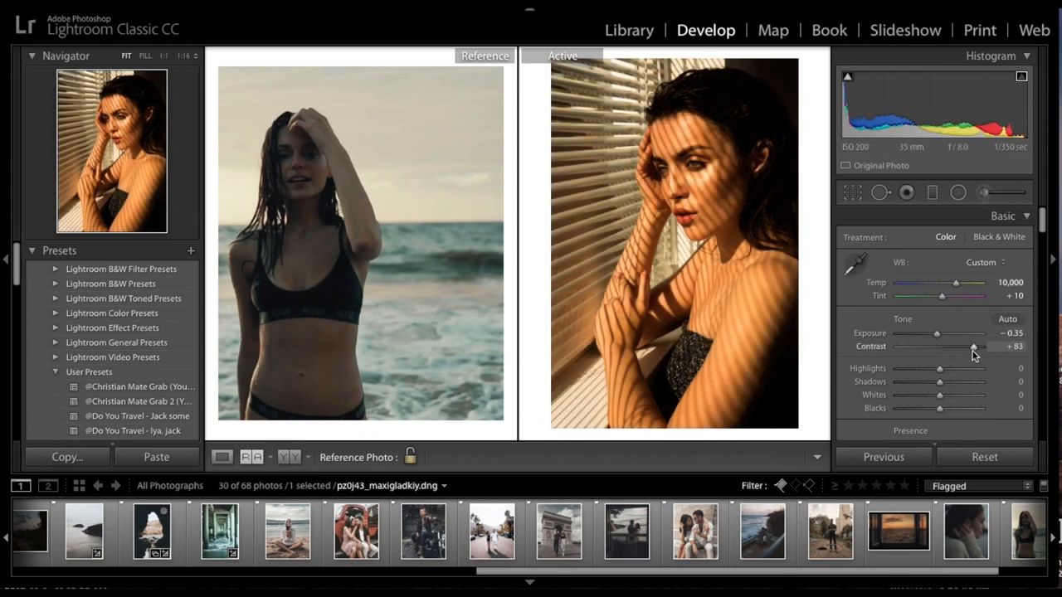
# Raise highlights to +17 and lift shadows to +29
pyautogui.moveTo(938, 368); pyautogui.dragTo(942, 368)
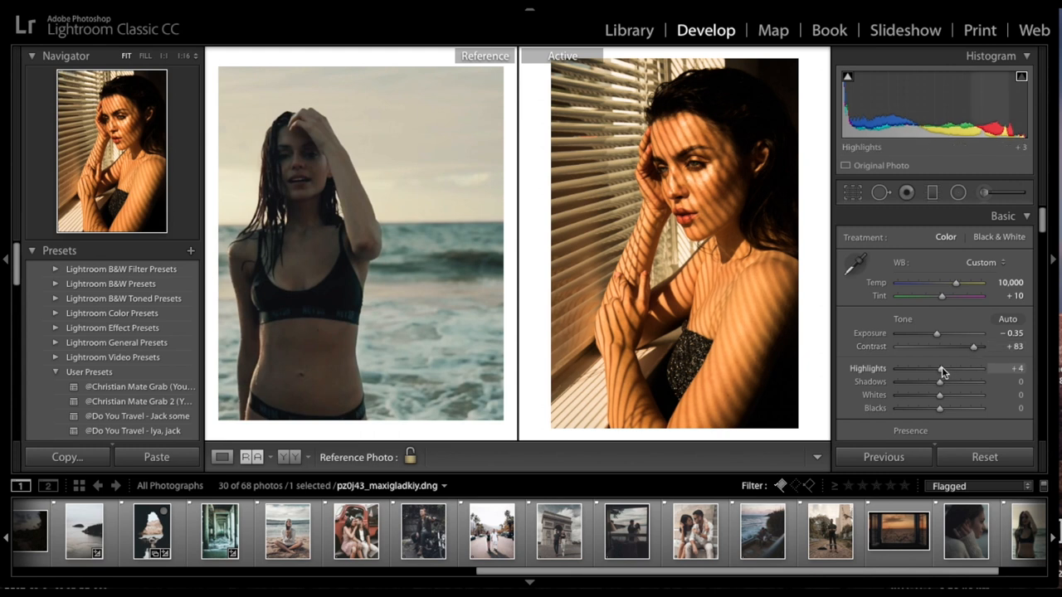
pyautogui.moveTo(939, 369); pyautogui.dragTo(947, 368)
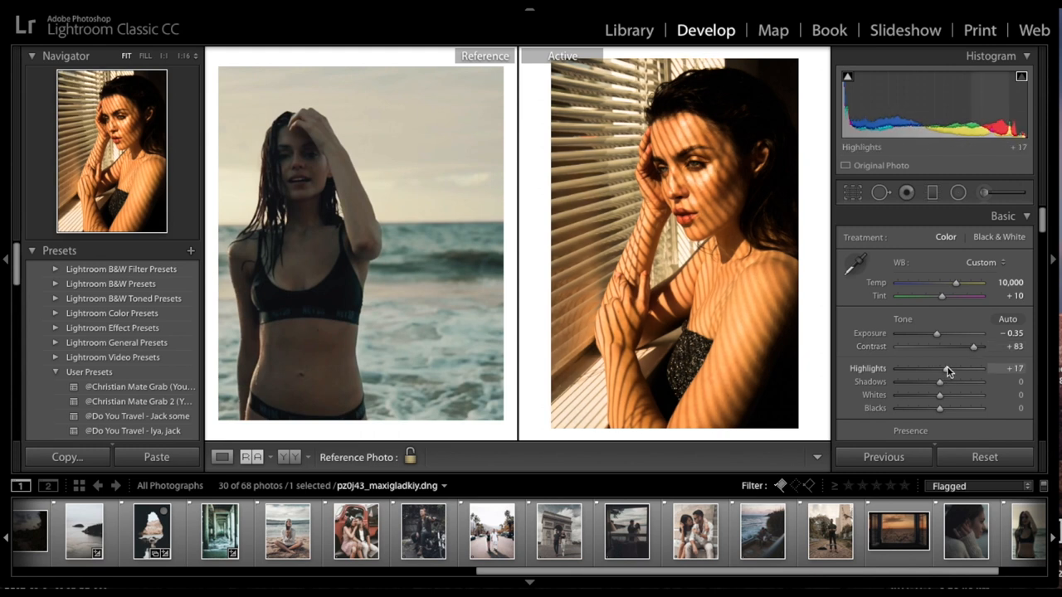
pyautogui.moveTo(939, 382); pyautogui.dragTo(962, 382)
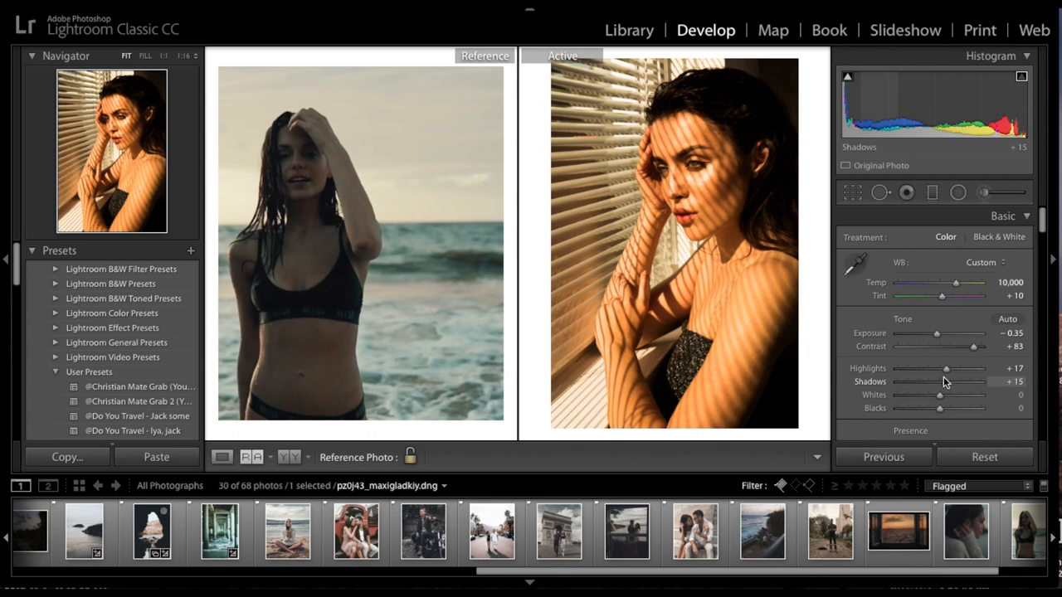
pyautogui.moveTo(942, 382); pyautogui.dragTo(948, 381)
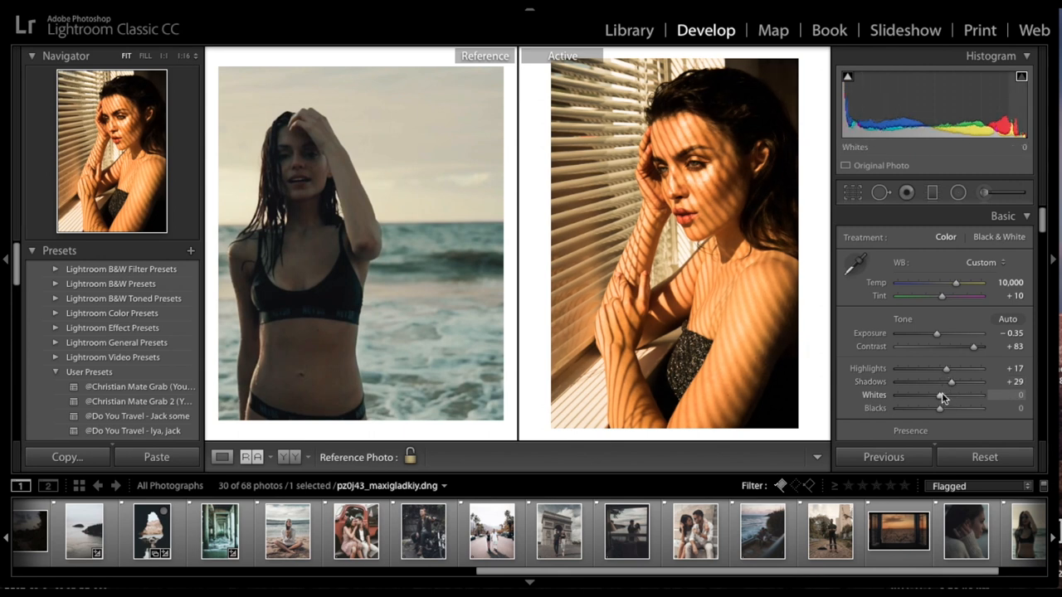
# Pull whites and blacks down into the −30s for a muted, deeper look
pyautogui.moveTo(939, 395); pyautogui.dragTo(927, 395)
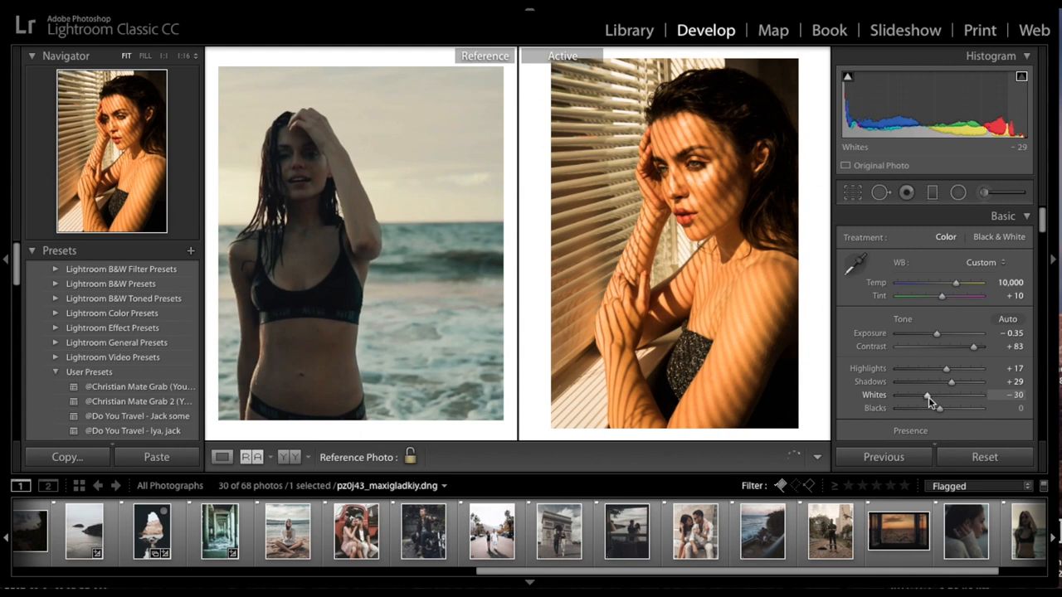
pyautogui.moveTo(929, 395); pyautogui.dragTo(926, 395)
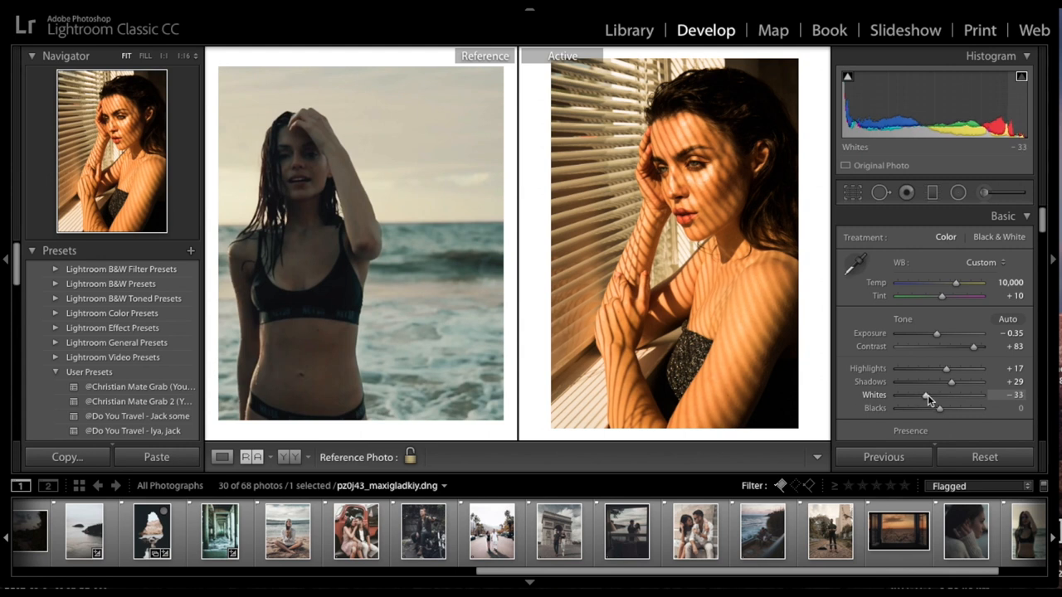
pyautogui.moveTo(942, 408); pyautogui.dragTo(926, 408)
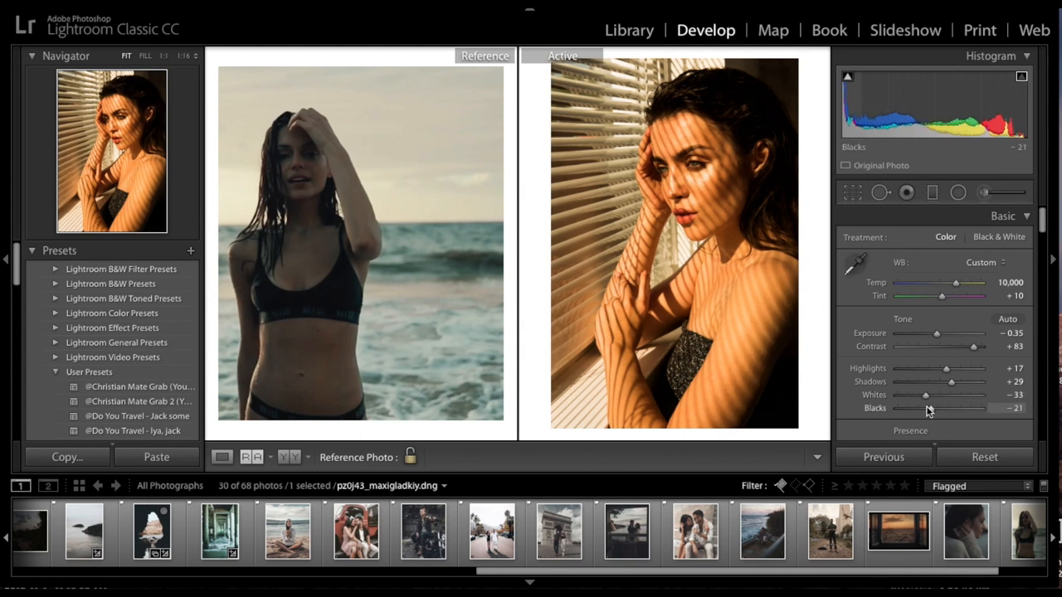
pyautogui.moveTo(938, 408); pyautogui.dragTo(922, 408)
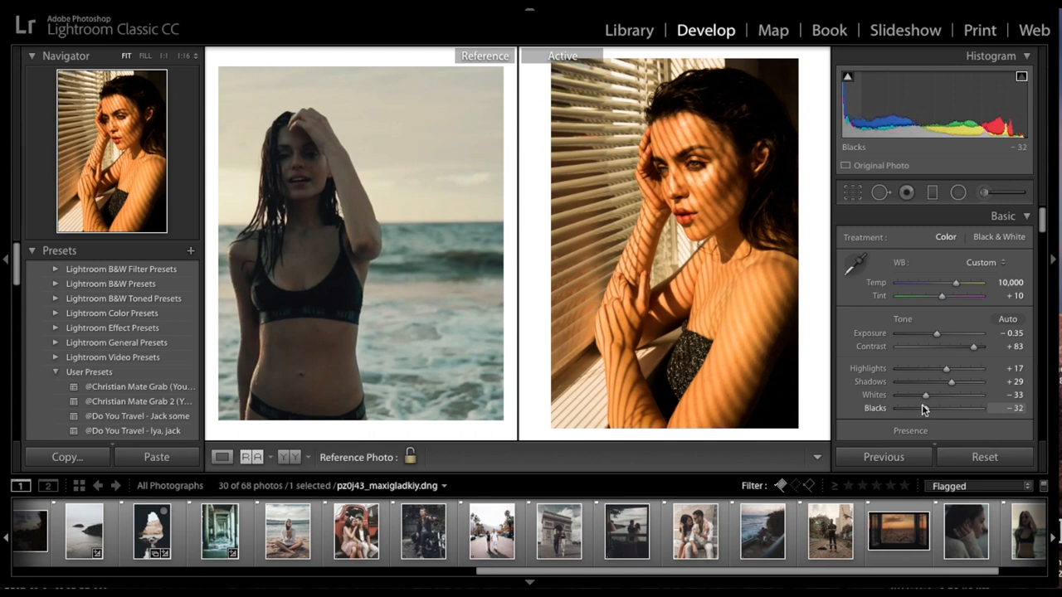
pyautogui.moveTo(929, 408); pyautogui.dragTo(925, 408)
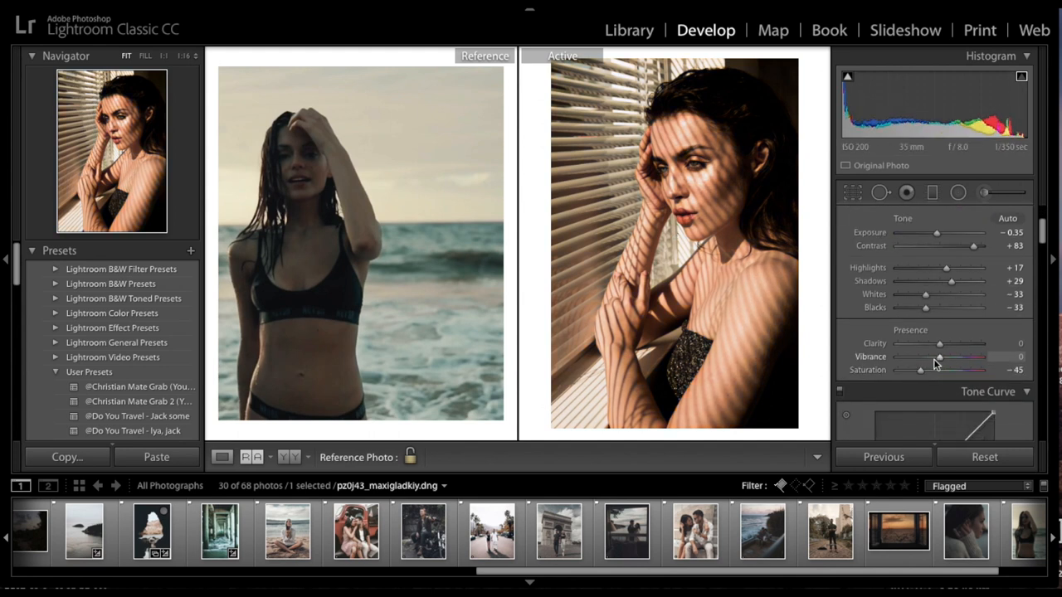
# Lower the portrait's vibrance to −3 alongside saturation −45
pyautogui.moveTo(939, 356); pyautogui.dragTo(932, 357)
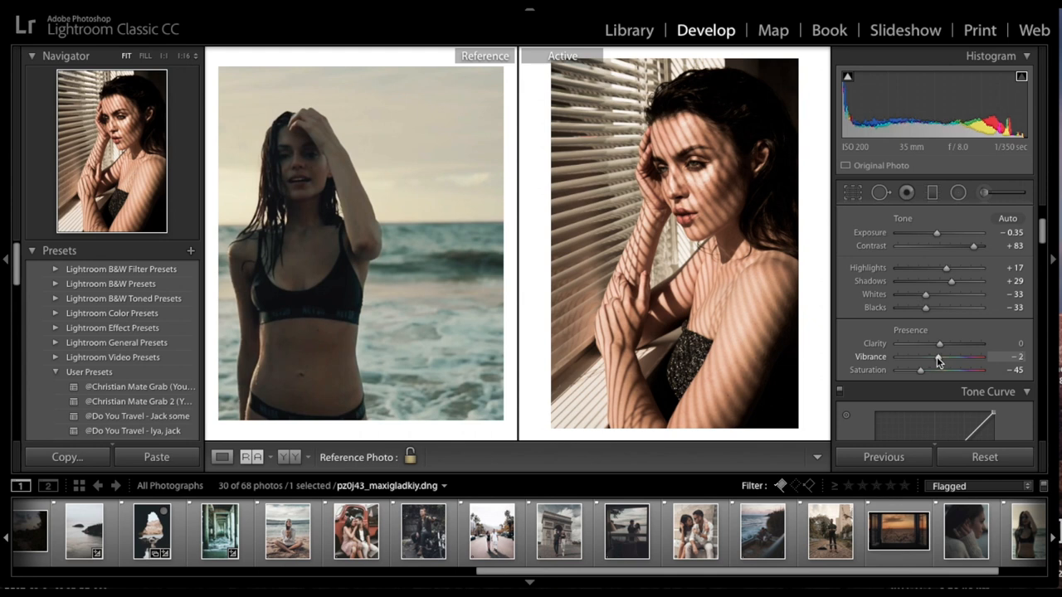
pyautogui.moveTo(923, 356); pyautogui.dragTo(919, 357)
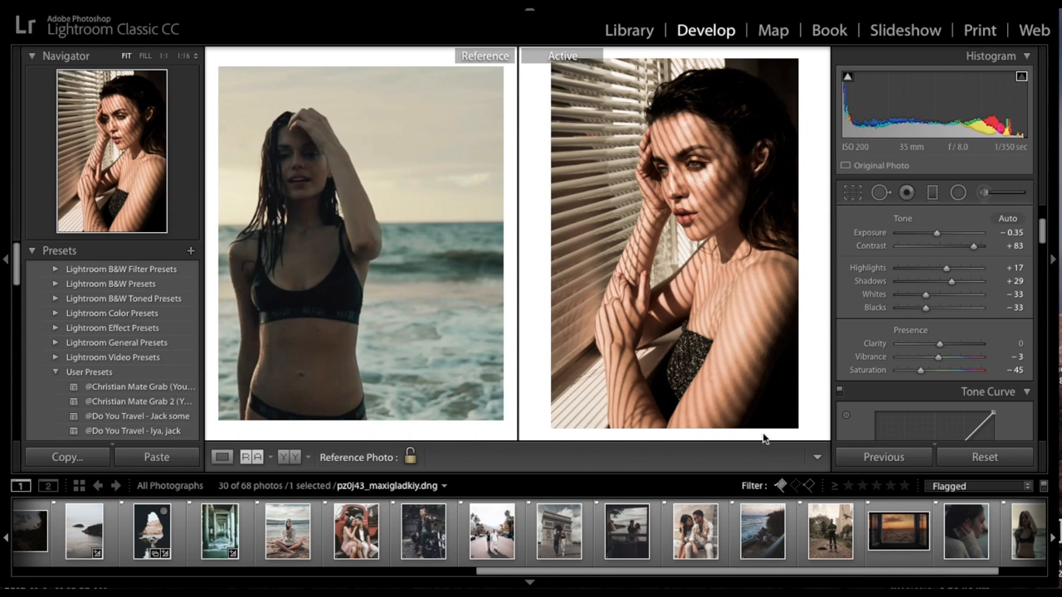
pyautogui.moveTo(965, 366)
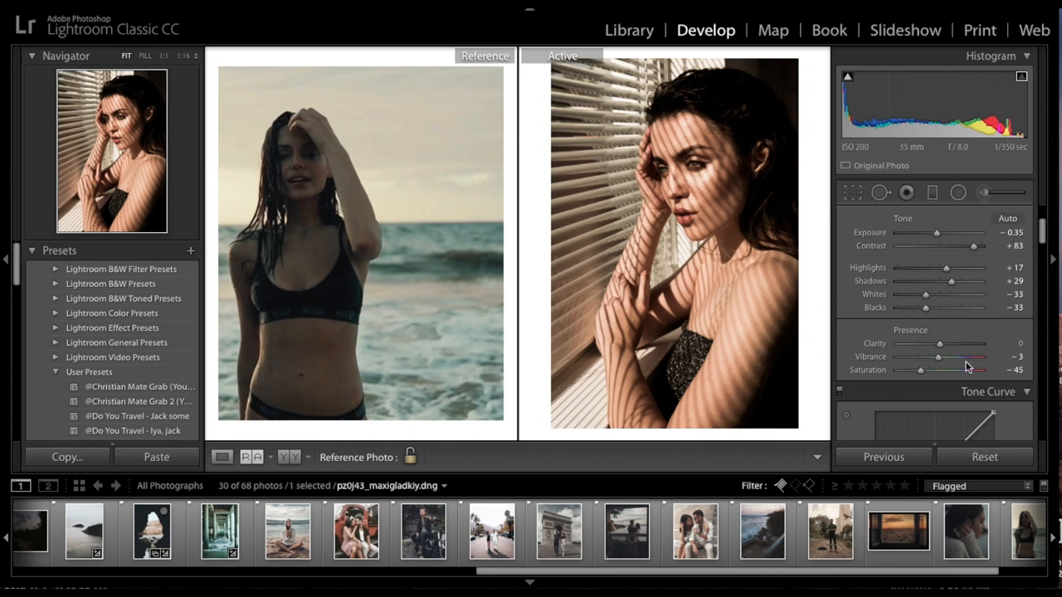
pyautogui.scroll(-3)
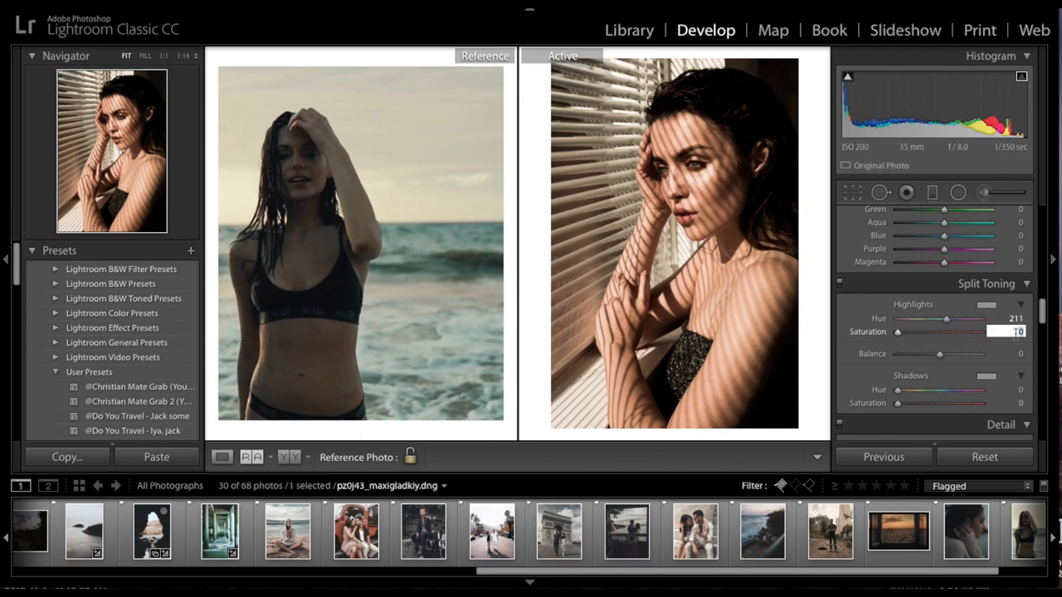
# Set split-toning saturation to 24 for highlights and 10 for shadows at hue 211
pyautogui.moveTo(895, 332); pyautogui.dragTo(915, 332)
pyautogui.write('211')
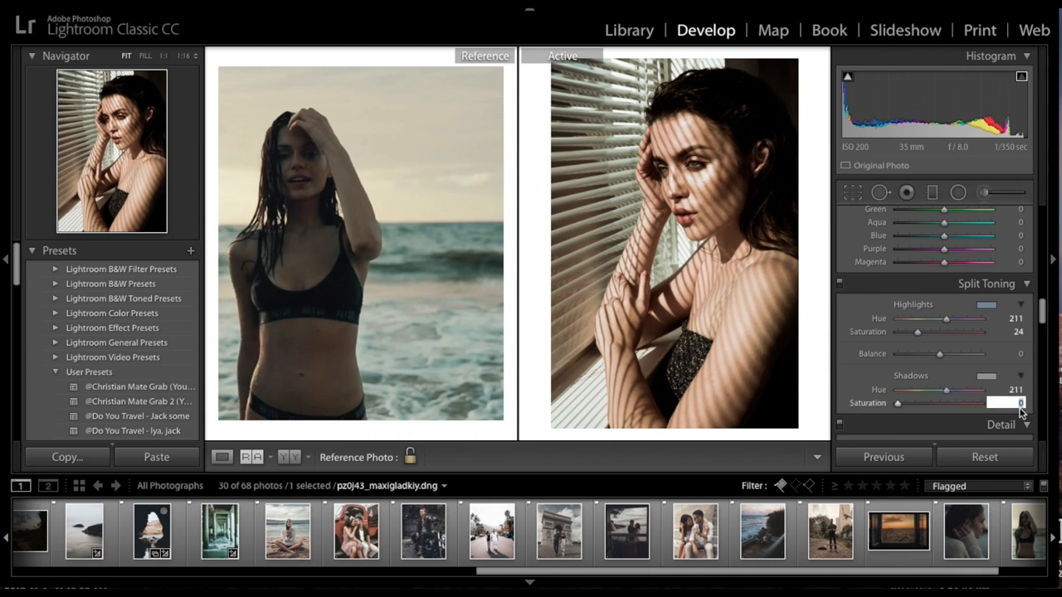
pyautogui.moveTo(898, 403); pyautogui.dragTo(905, 403)
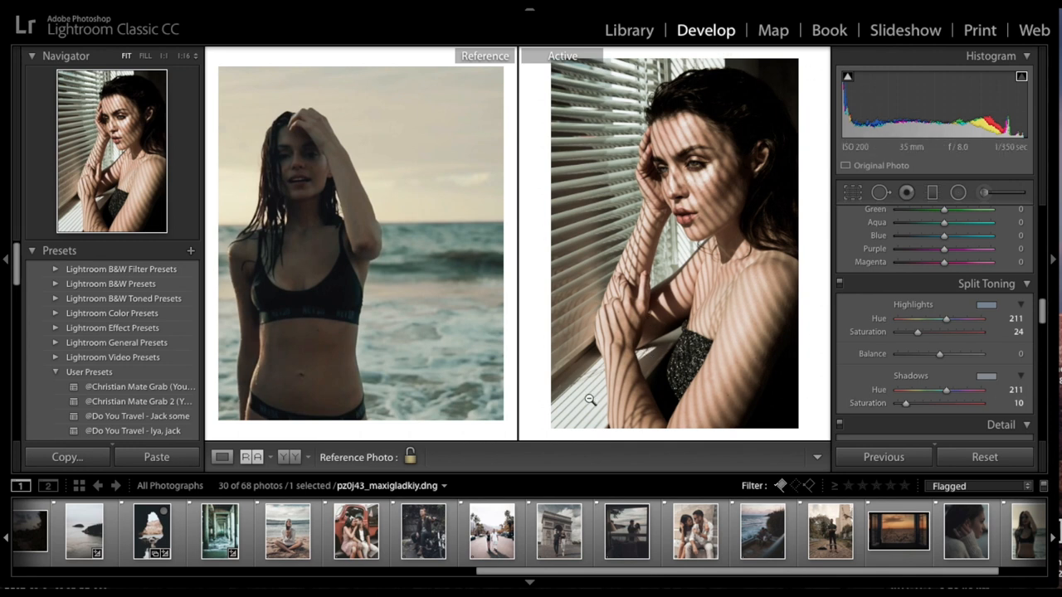
pyautogui.moveTo(713, 169)
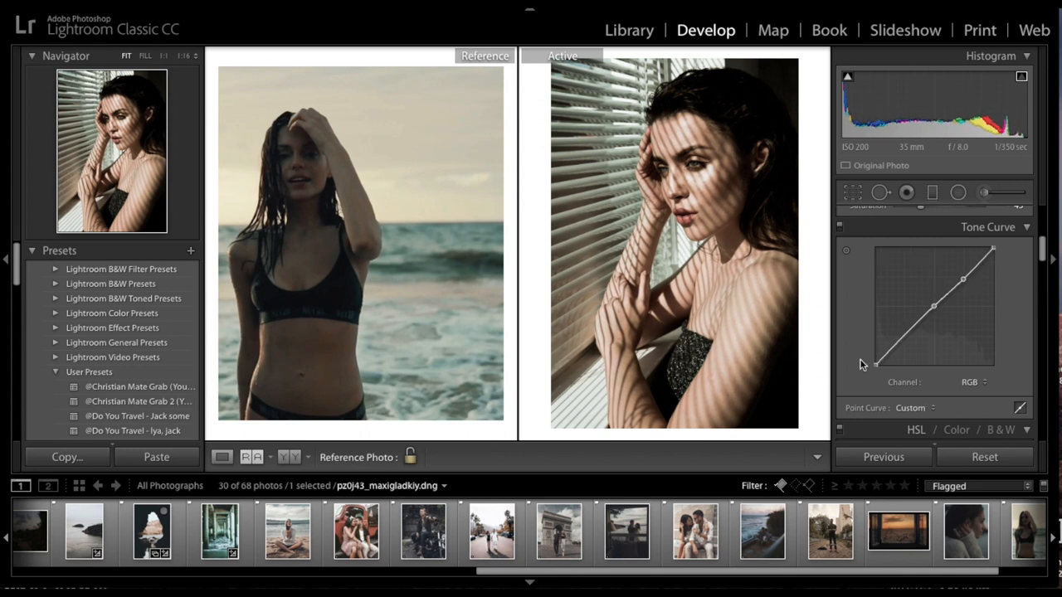
# Lift the tone curve's black point, shape the shadows and add a midtone point for a faded look
pyautogui.moveTo(876, 361); pyautogui.dragTo(894, 343)
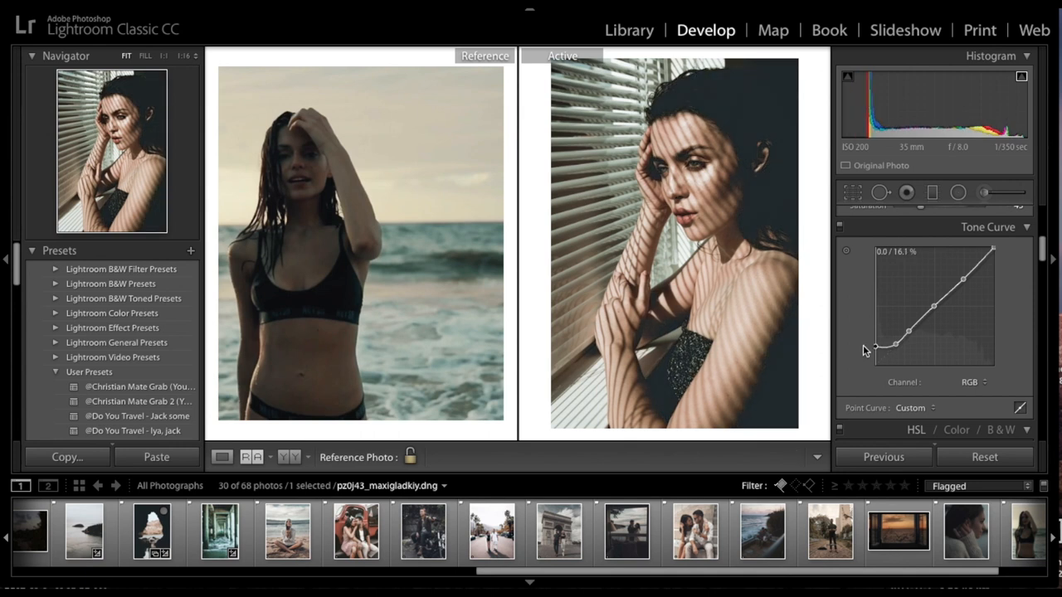
pyautogui.moveTo(866, 349); pyautogui.dragTo(893, 347)
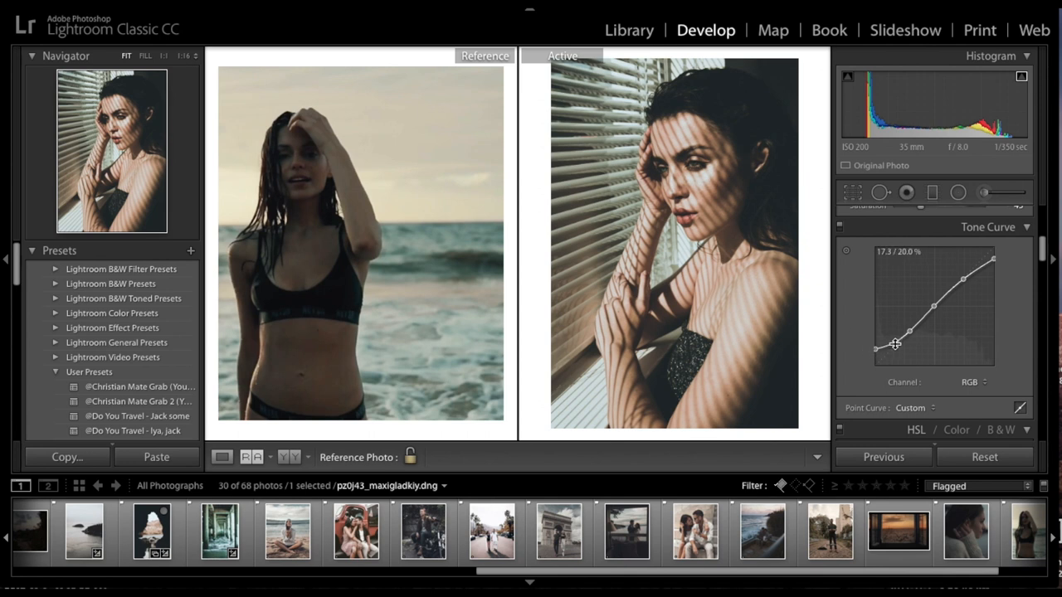
pyautogui.moveTo(876, 349); pyautogui.dragTo(896, 349)
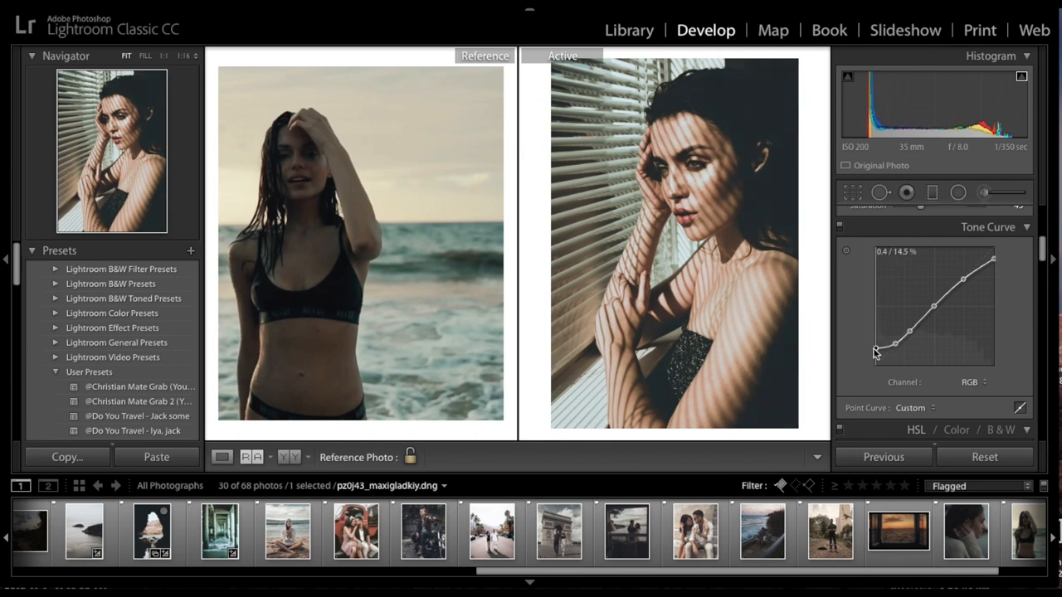
pyautogui.moveTo(876, 349); pyautogui.dragTo(876, 352)
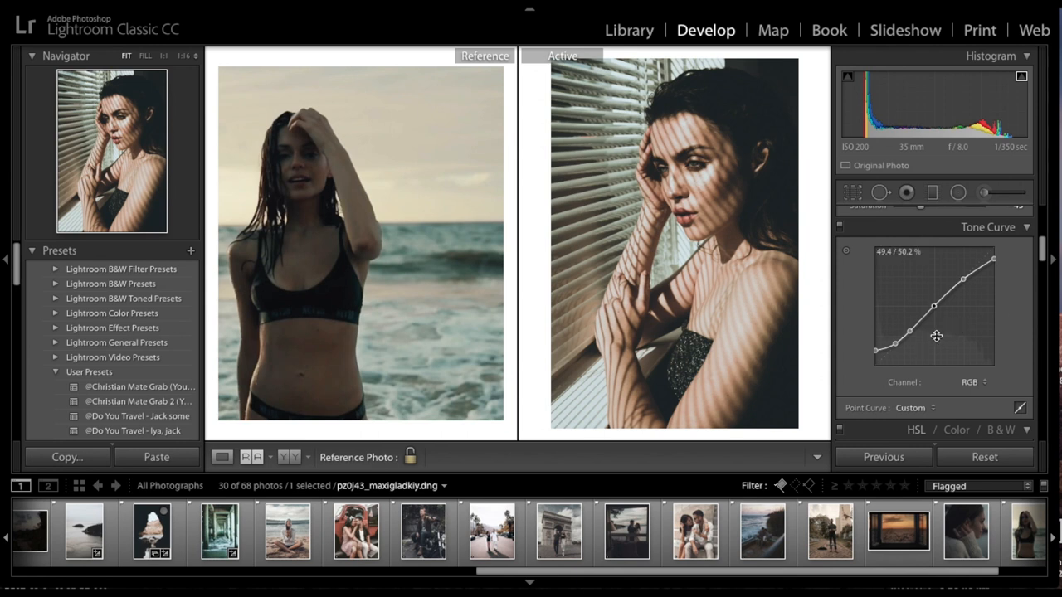
pyautogui.click(916, 429)
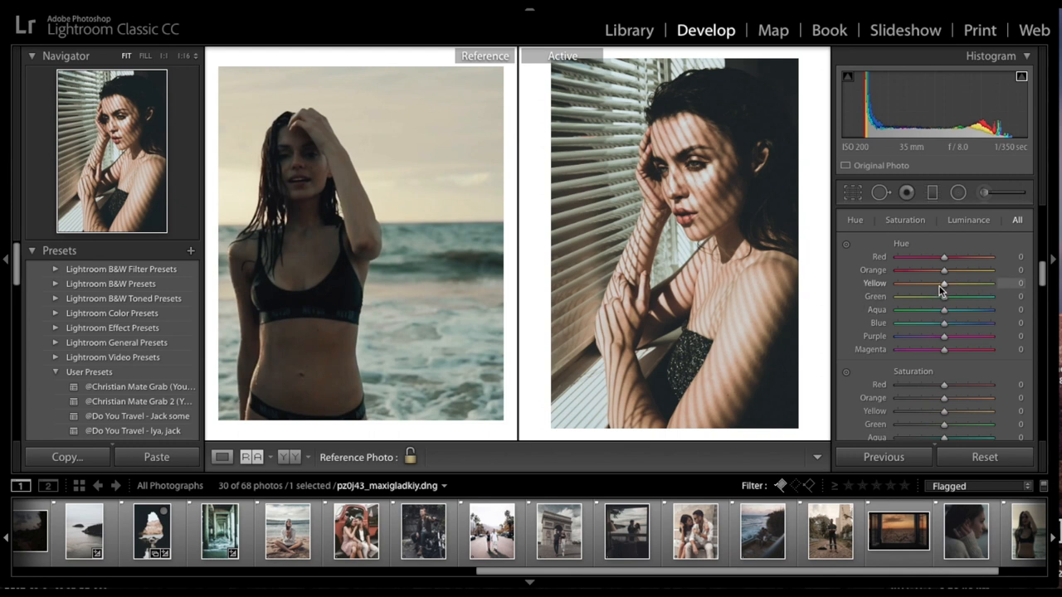
# Shift the yellow hue and set orange luminance to +20 in HSL
pyautogui.moveTo(942, 282); pyautogui.dragTo(919, 282)
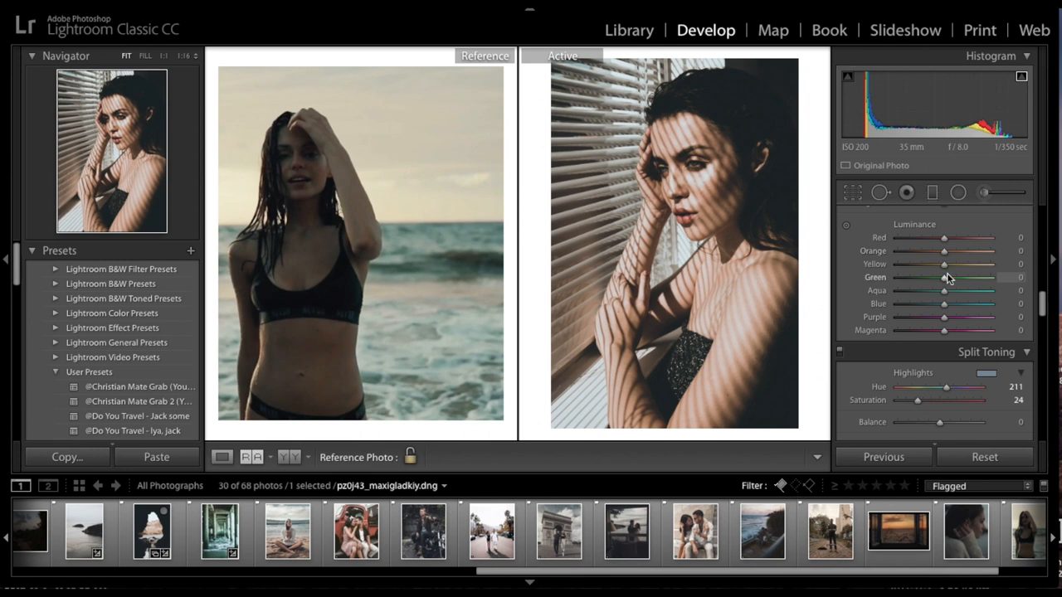
pyautogui.moveTo(942, 253)
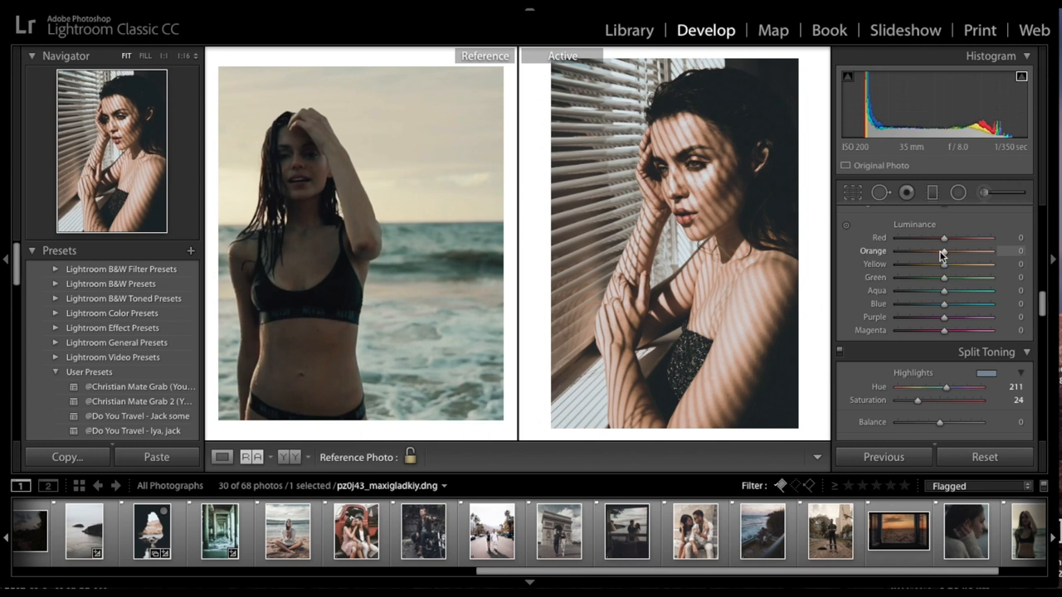
pyautogui.moveTo(944, 252); pyautogui.dragTo(927, 252)
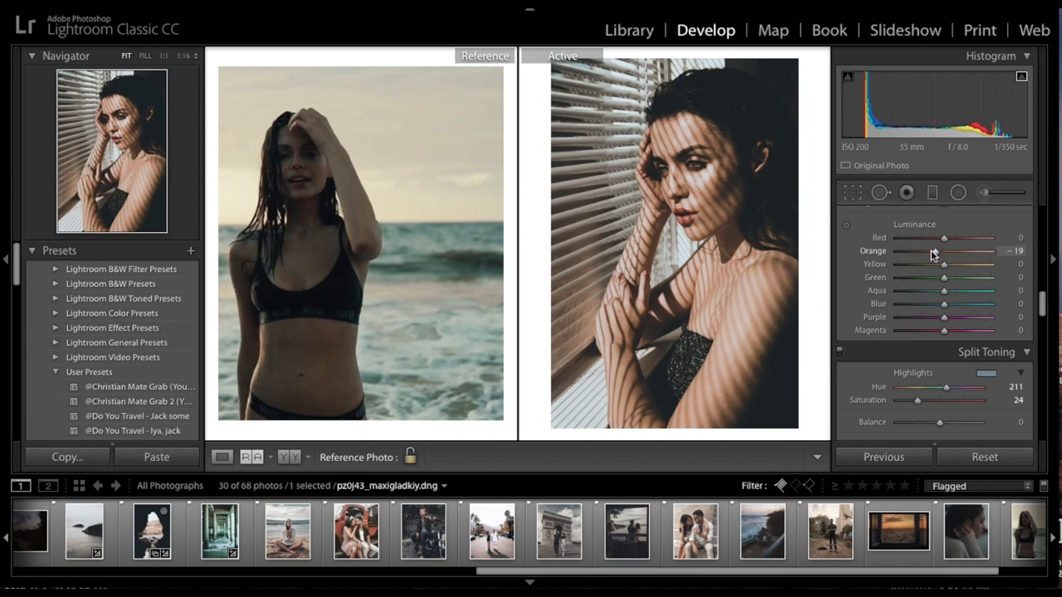
pyautogui.moveTo(943, 250); pyautogui.dragTo(935, 250)
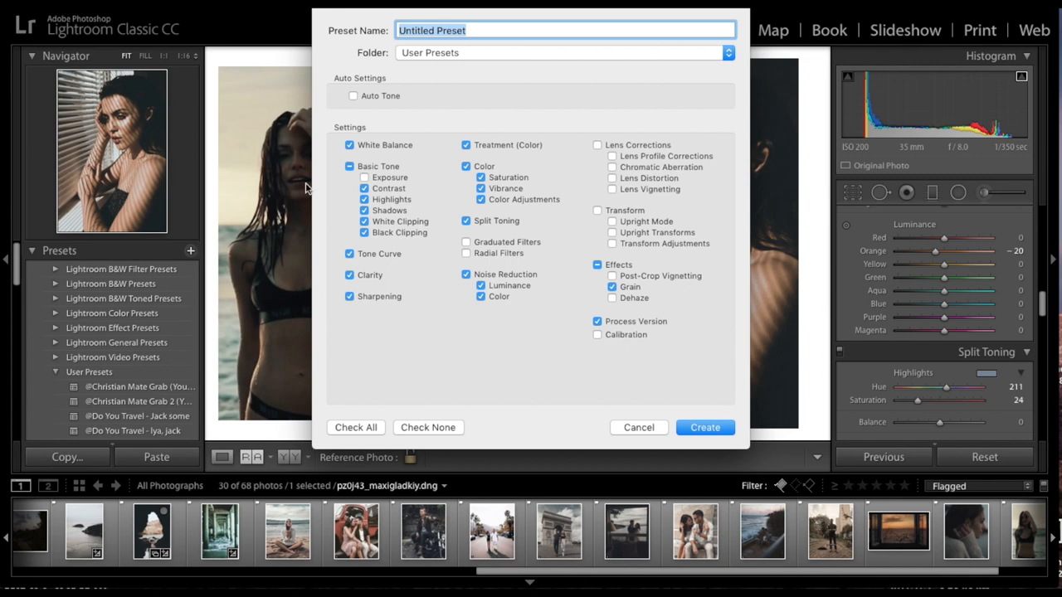
# Name the new user preset '1 gold' and create it
pyautogui.write('1 go')
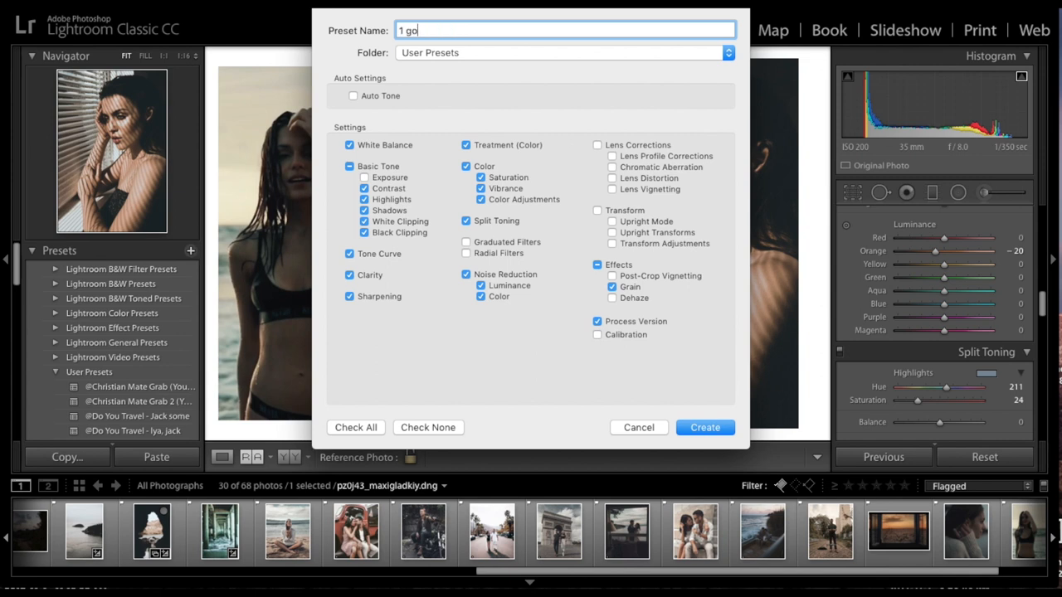
pyautogui.write('ld')
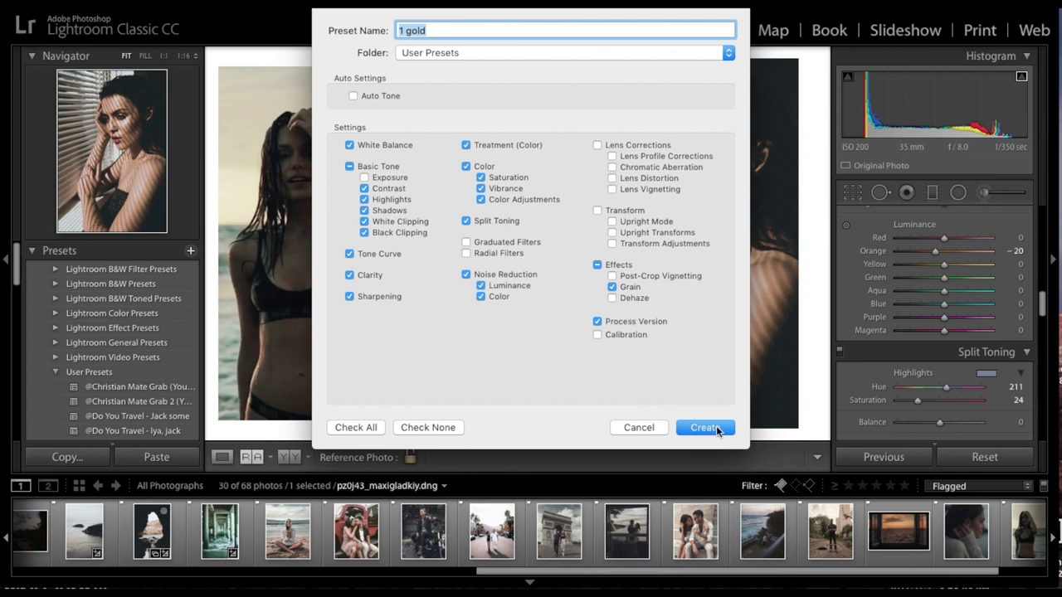
pyautogui.click(705, 428)
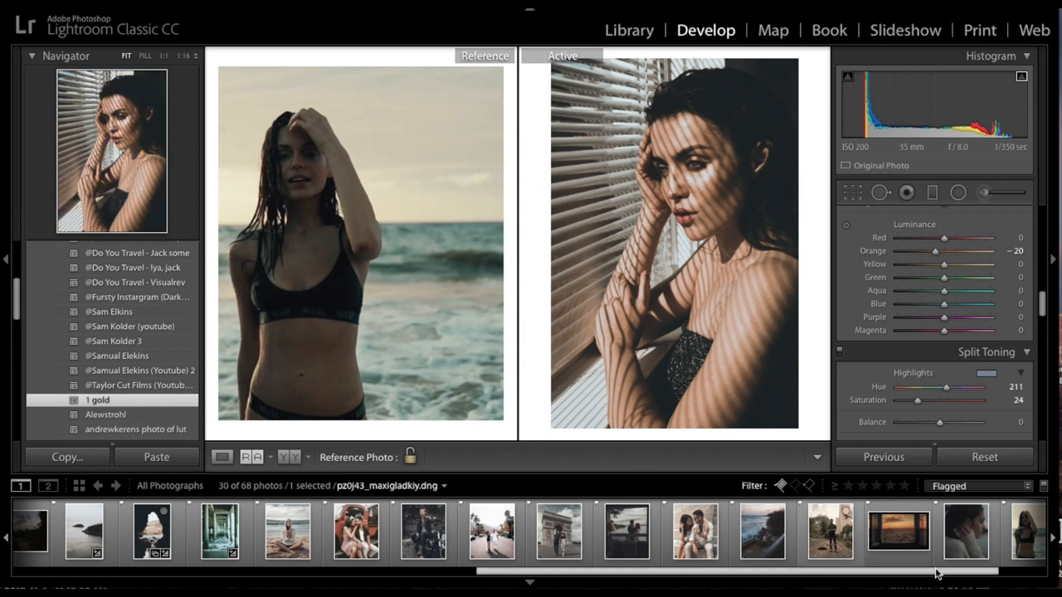
# Select the waterfall photo from the filmstrip and apply the 1 gold preset
pyautogui.click(899, 539)
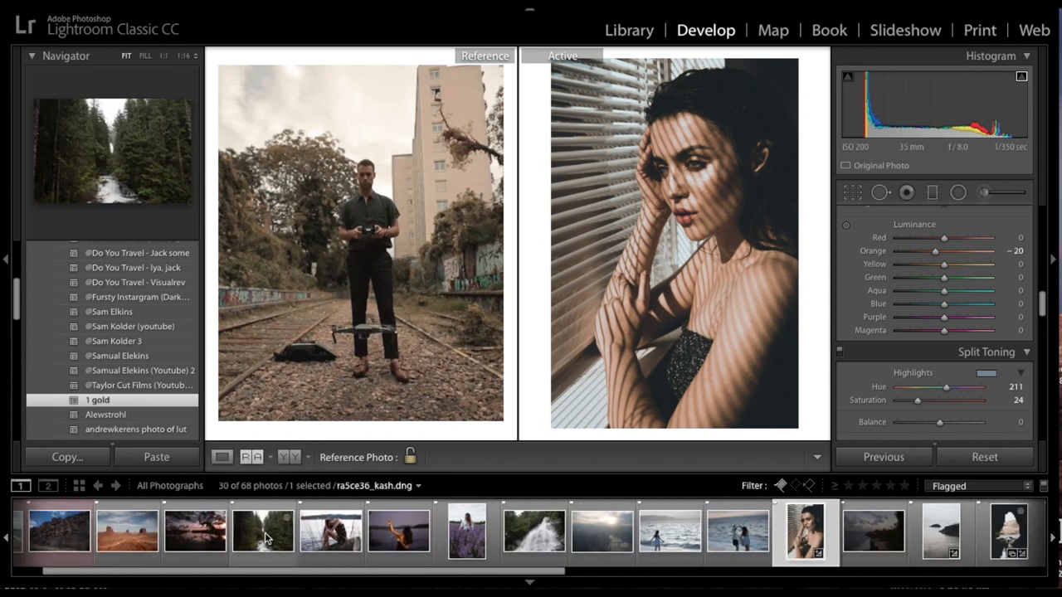
pyautogui.click(534, 539)
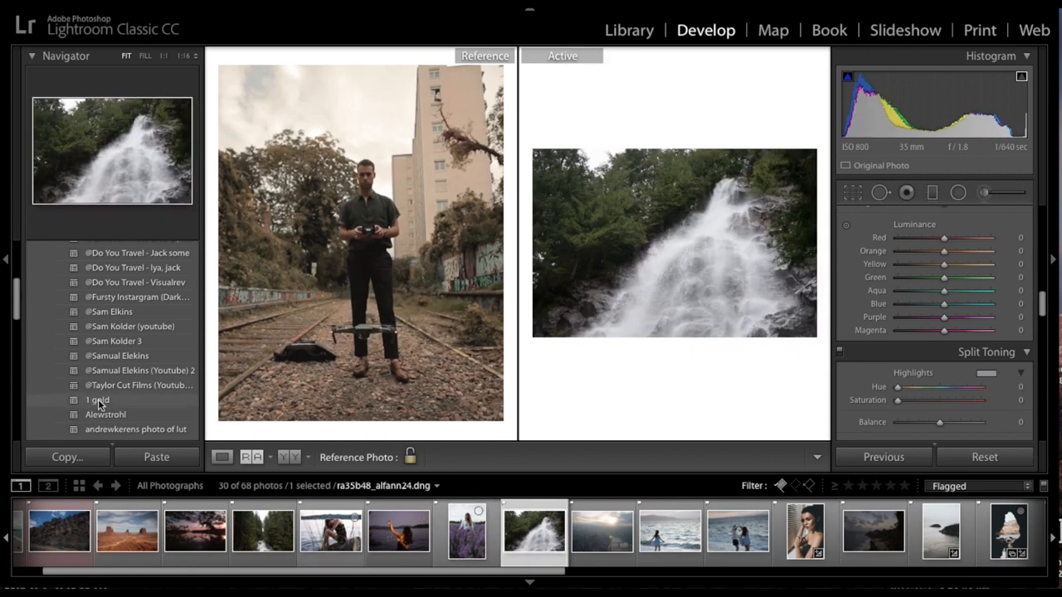
pyautogui.click(96, 400)
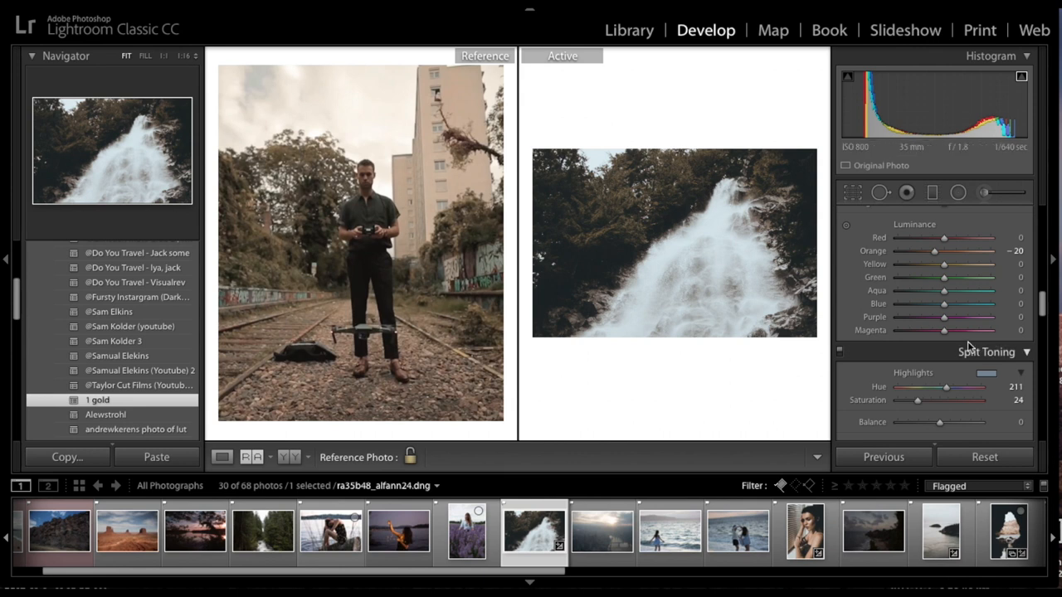
# In HSL, push green hue to +100 and green luminance to +40
pyautogui.scroll(-3)
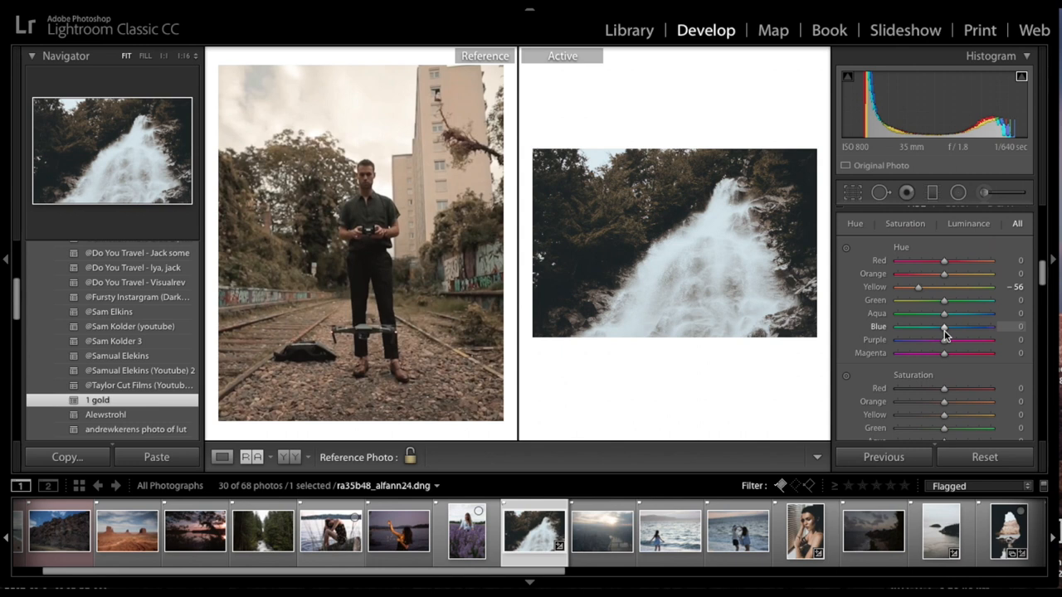
pyautogui.moveTo(943, 298); pyautogui.dragTo(919, 299)
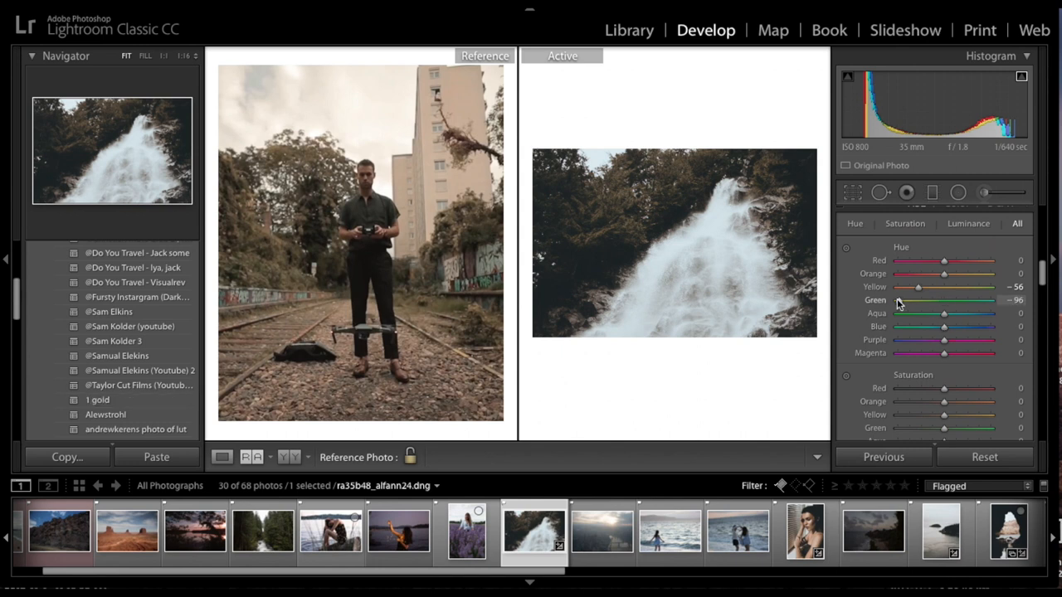
pyautogui.moveTo(899, 298); pyautogui.dragTo(896, 298)
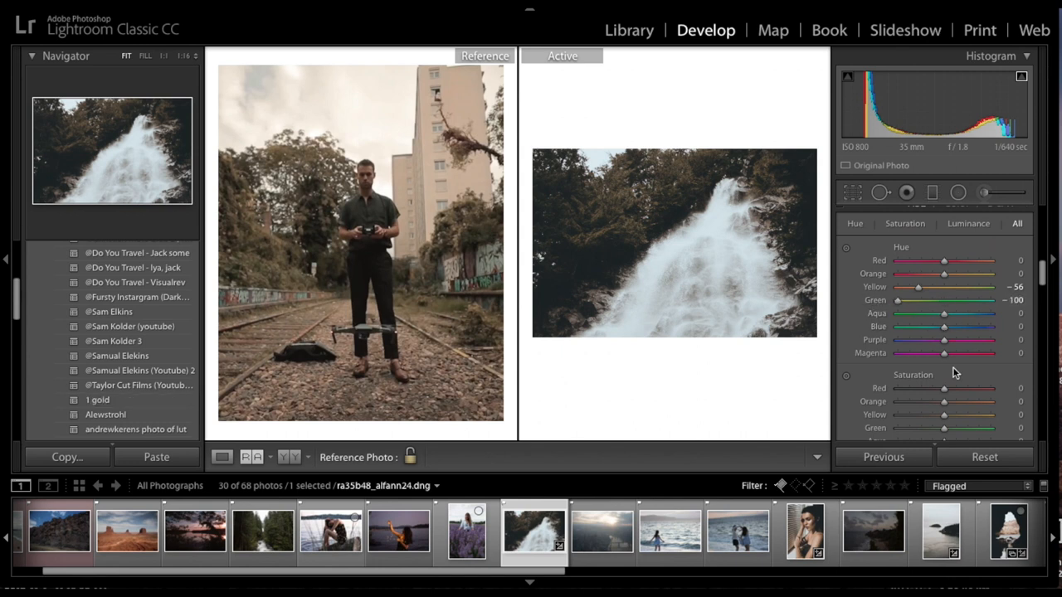
pyautogui.scroll(-3)
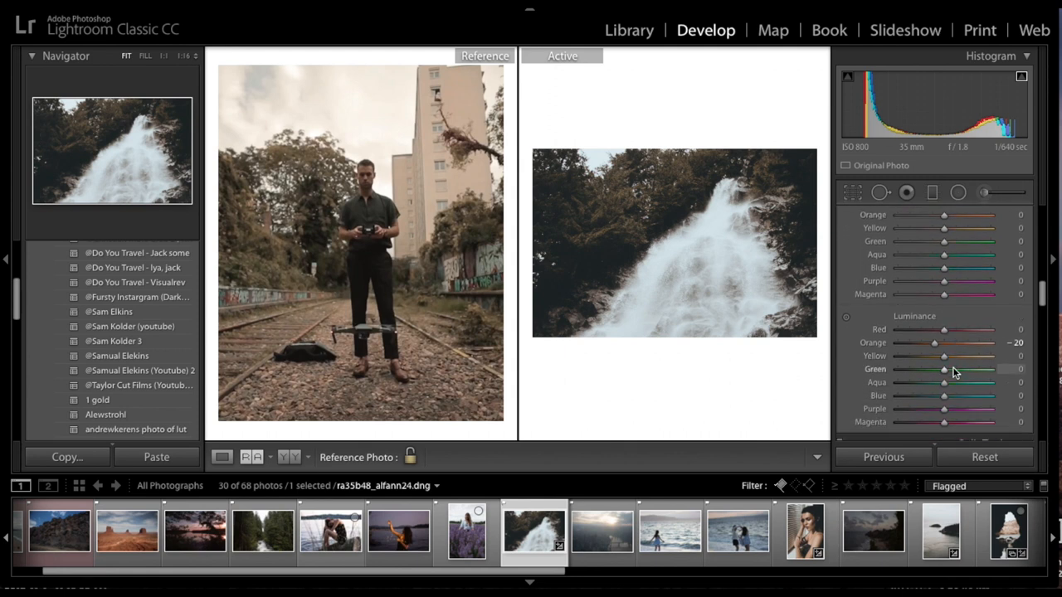
pyautogui.moveTo(942, 368); pyautogui.dragTo(962, 368)
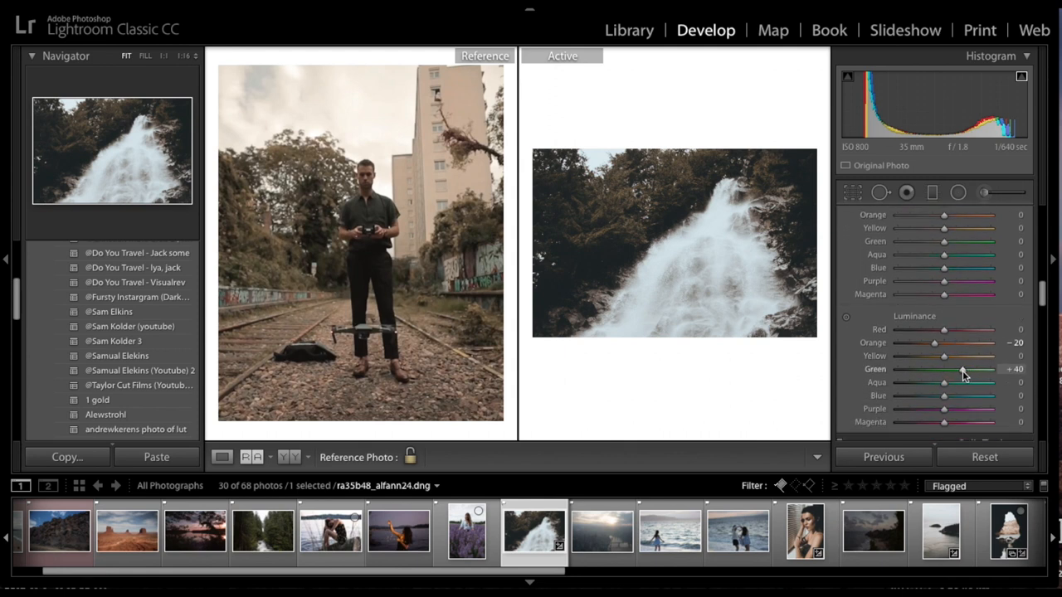
pyautogui.moveTo(965, 368); pyautogui.dragTo(962, 368)
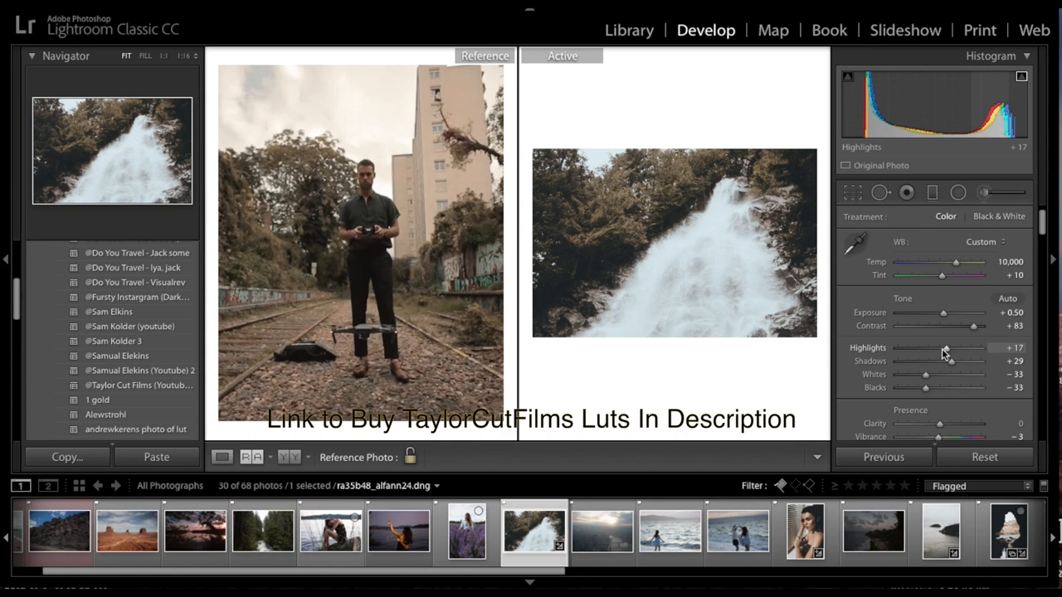
# Pull the waterfall photo's highlights down to -83
pyautogui.moveTo(944, 349); pyautogui.dragTo(904, 348)
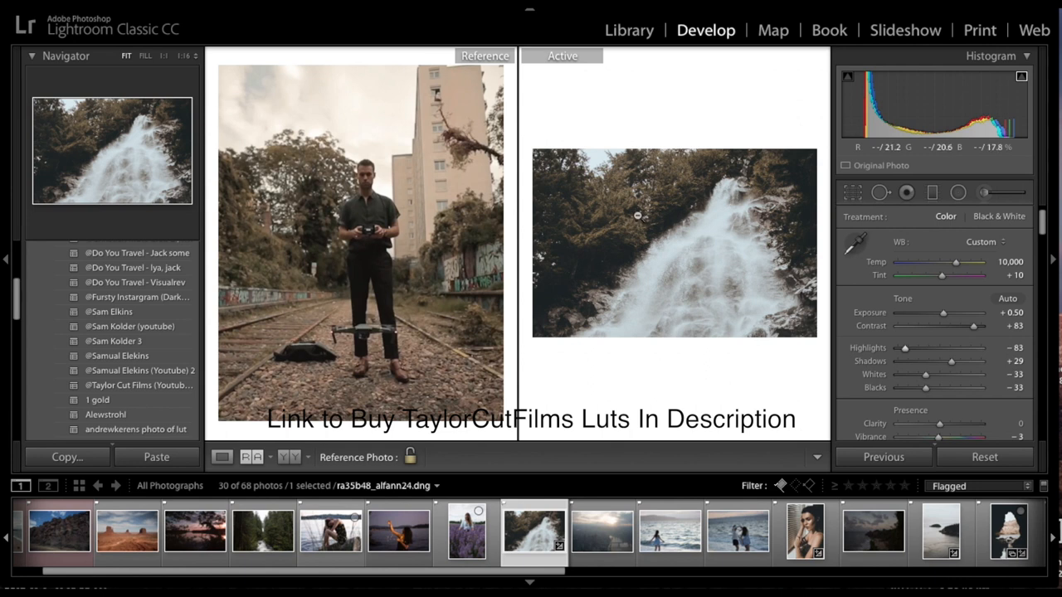
pyautogui.moveTo(723, 290)
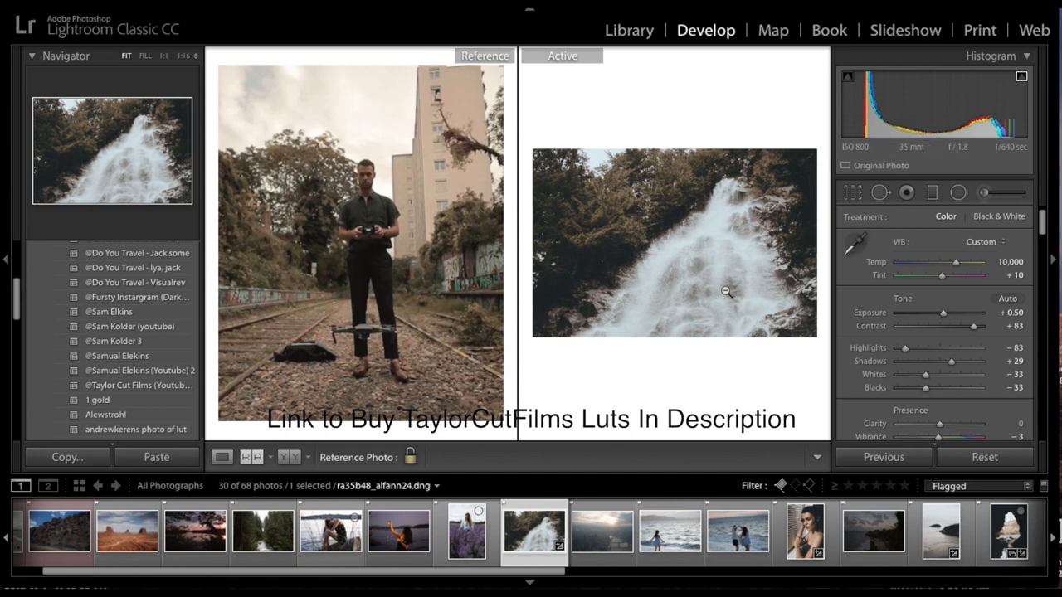
pyautogui.moveTo(936, 382)
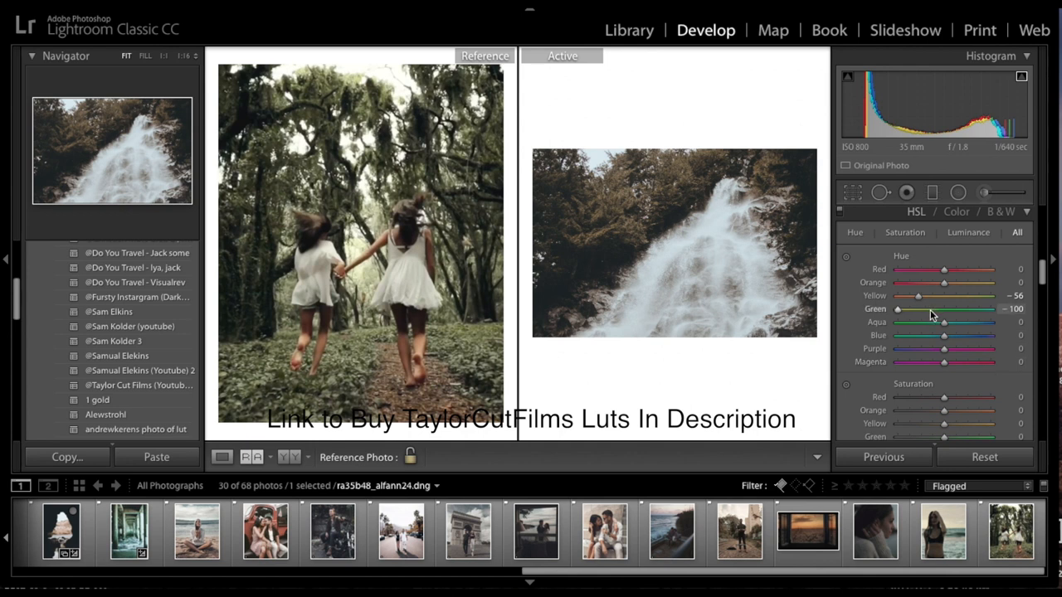
# Push the yellow hue negative and fine-tune it, nudging the green hue of the foliage
pyautogui.moveTo(896, 308); pyautogui.dragTo(942, 309)
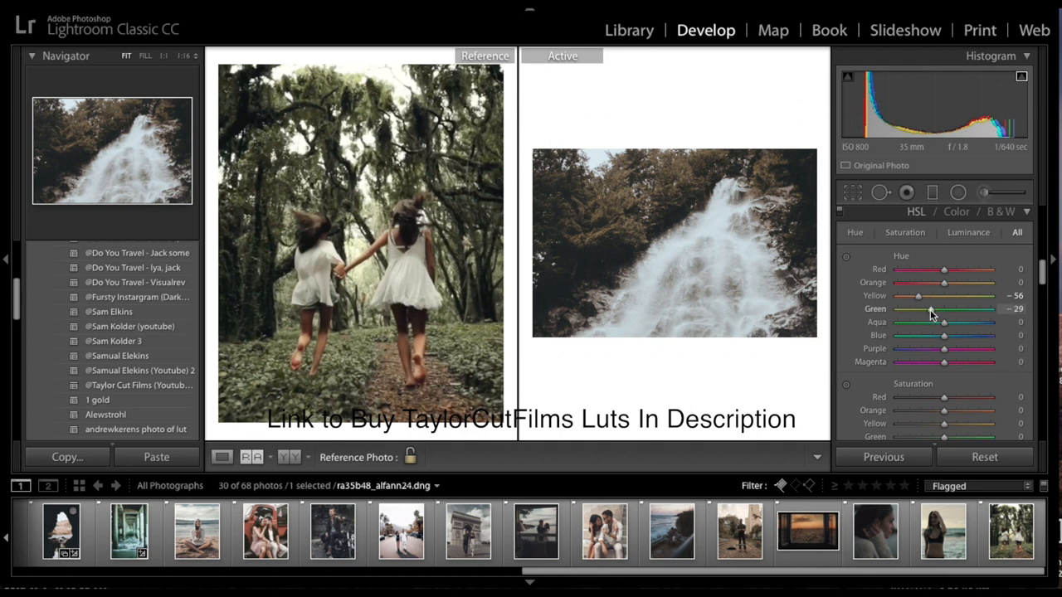
pyautogui.moveTo(943, 311); pyautogui.dragTo(942, 310)
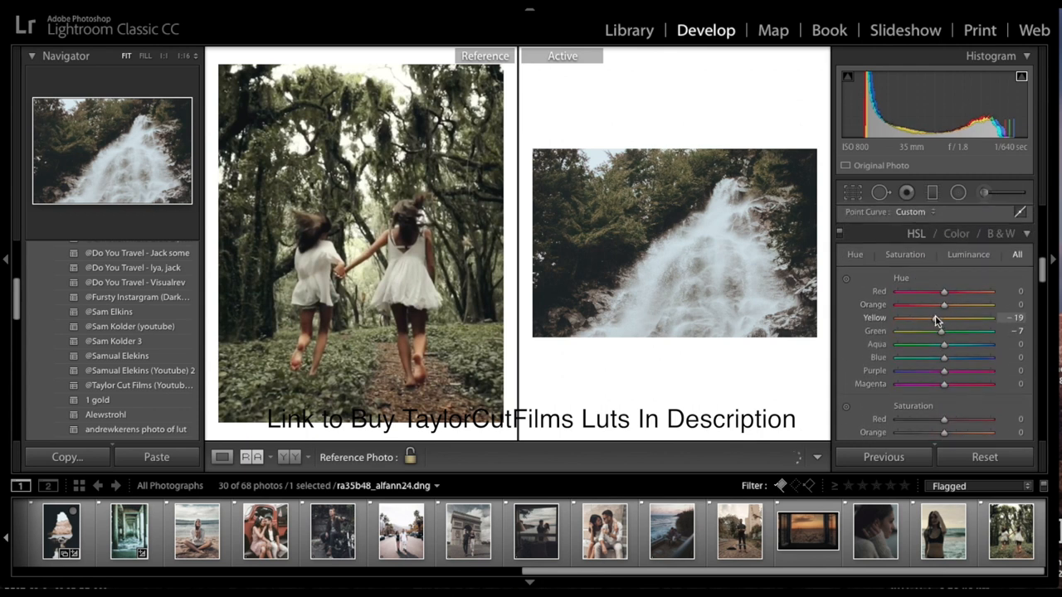
pyautogui.moveTo(942, 319); pyautogui.dragTo(947, 319)
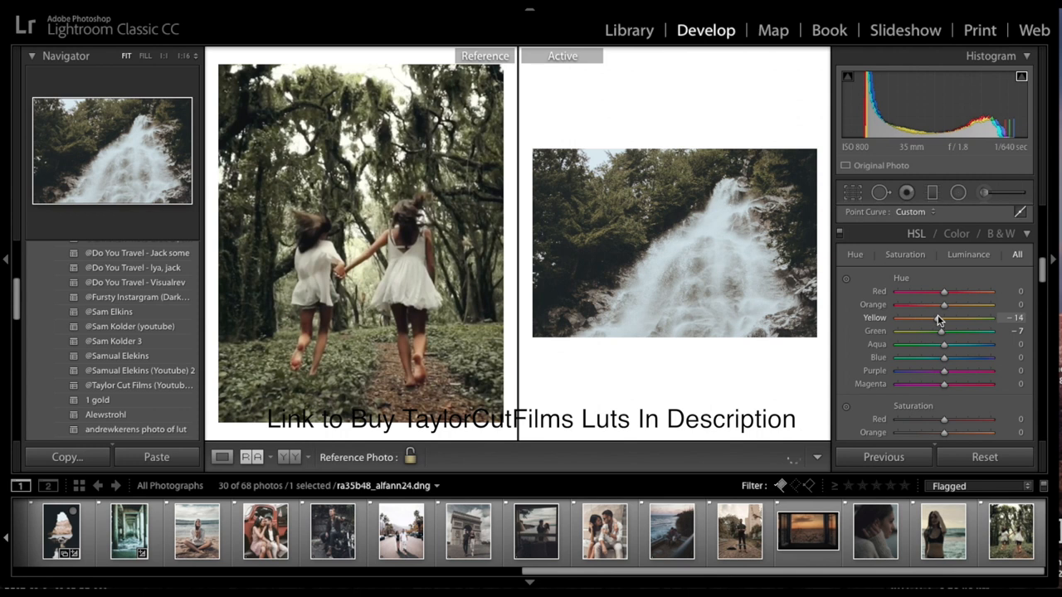
pyautogui.moveTo(943, 319); pyautogui.dragTo(942, 318)
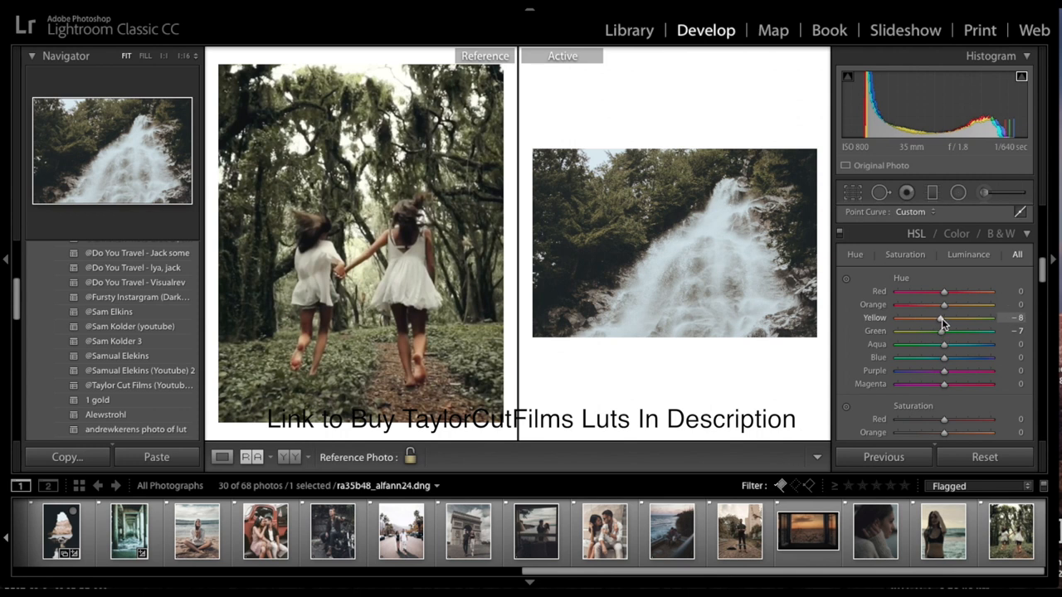
pyautogui.moveTo(942, 318); pyautogui.dragTo(946, 318)
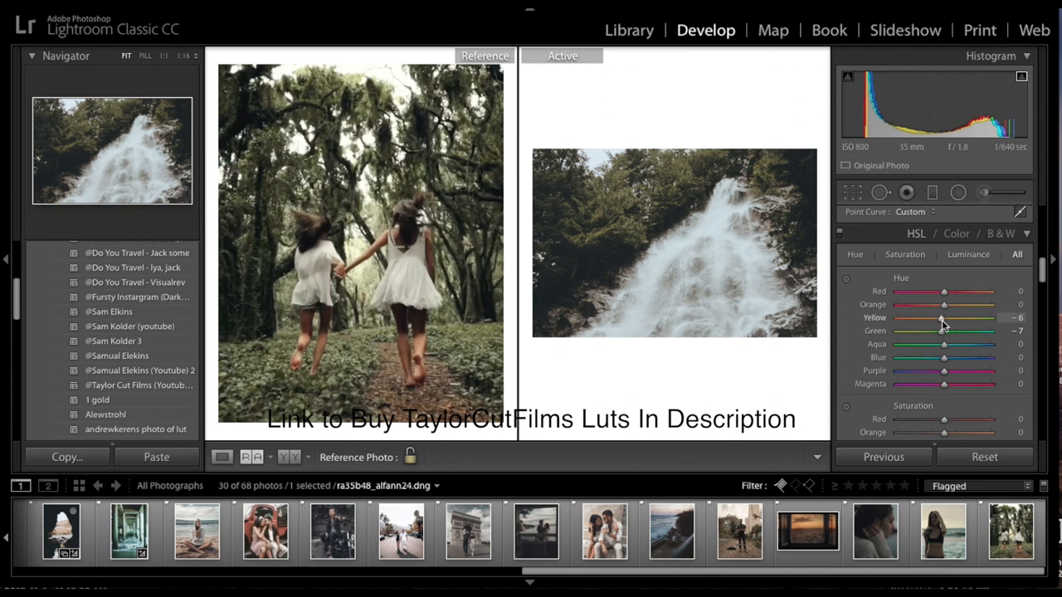
pyautogui.moveTo(944, 319); pyautogui.dragTo(939, 319)
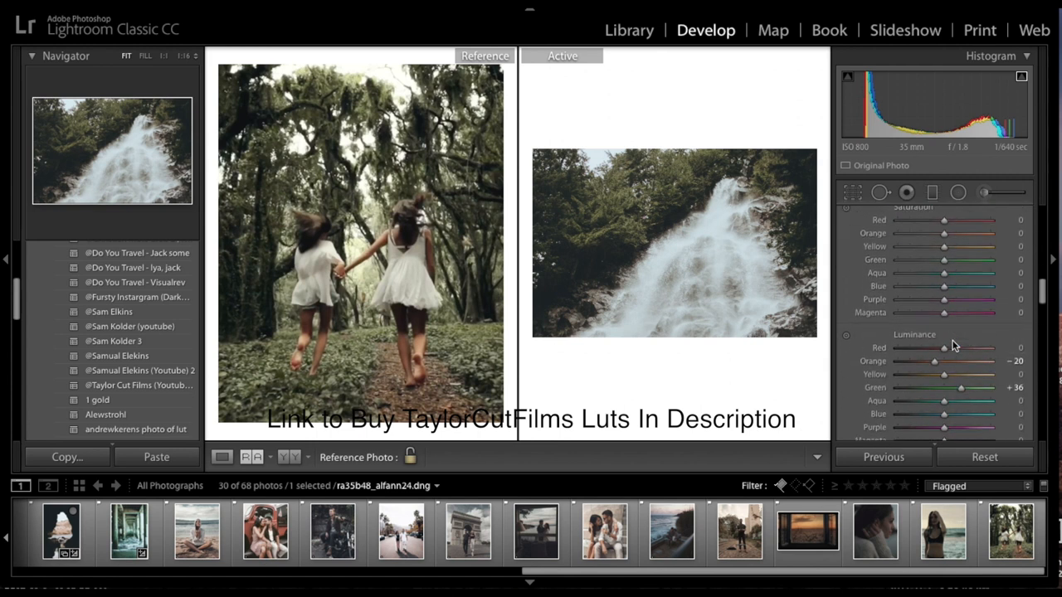
# Adjust yellow luminance, push green hue to +100 and settle yellow hue at −56
pyautogui.moveTo(942, 352); pyautogui.dragTo(969, 352)
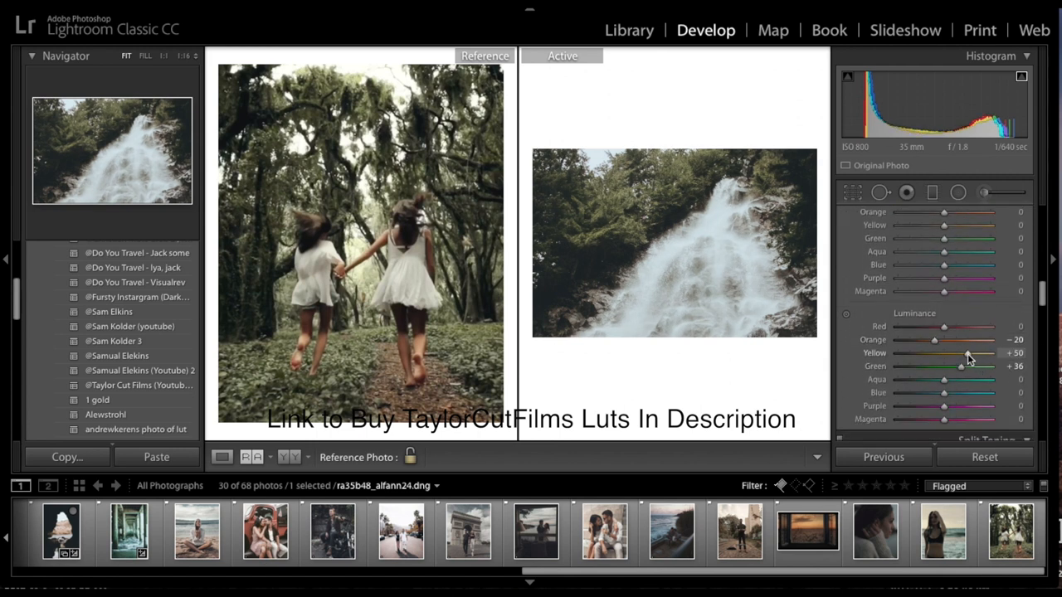
pyautogui.moveTo(960, 352); pyautogui.dragTo(972, 351)
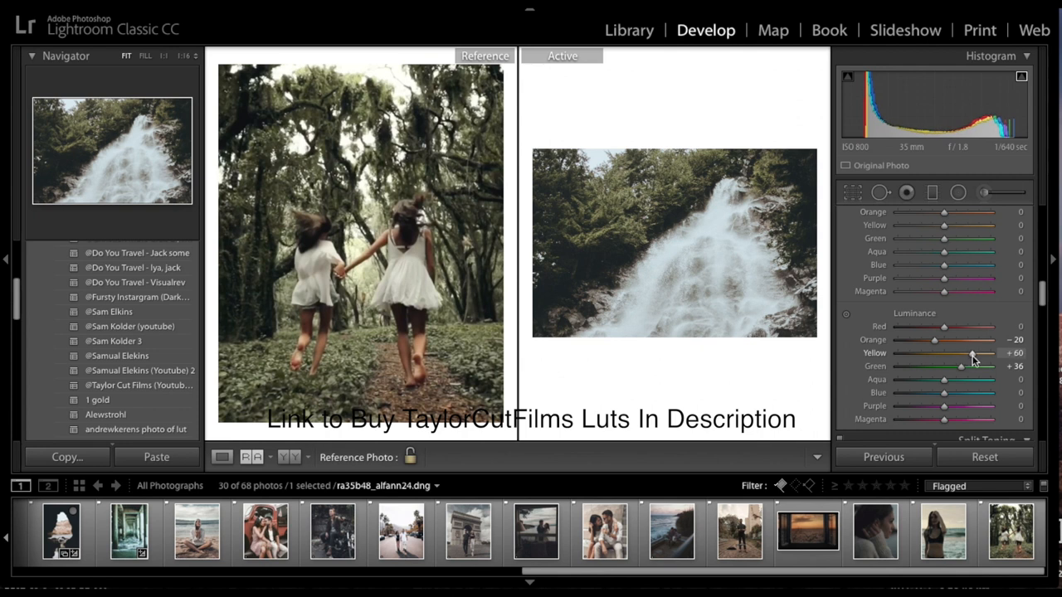
pyautogui.moveTo(972, 352); pyautogui.dragTo(944, 352)
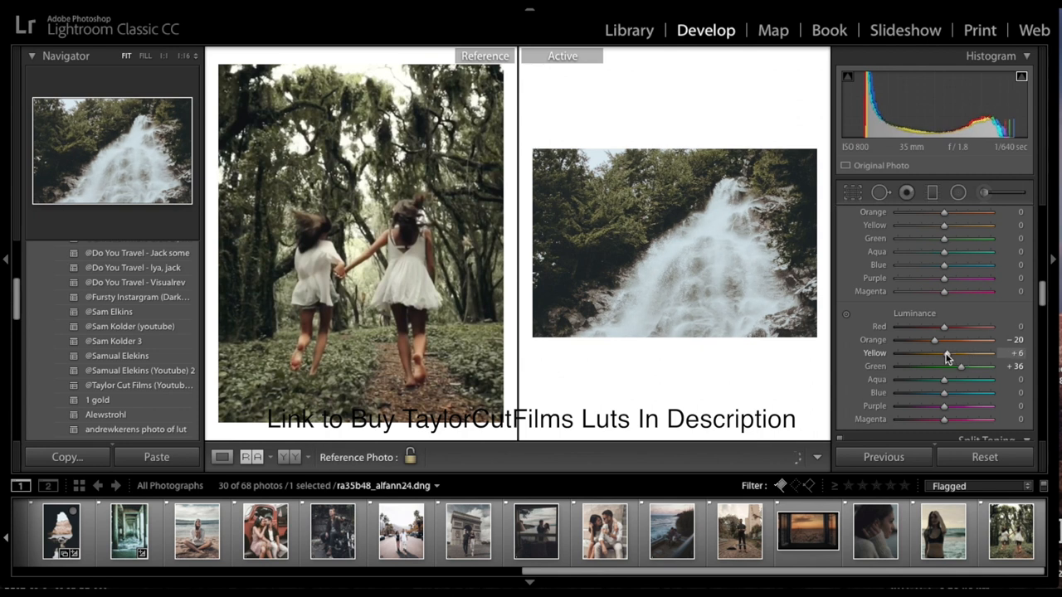
pyautogui.moveTo(942, 352); pyautogui.dragTo(948, 352)
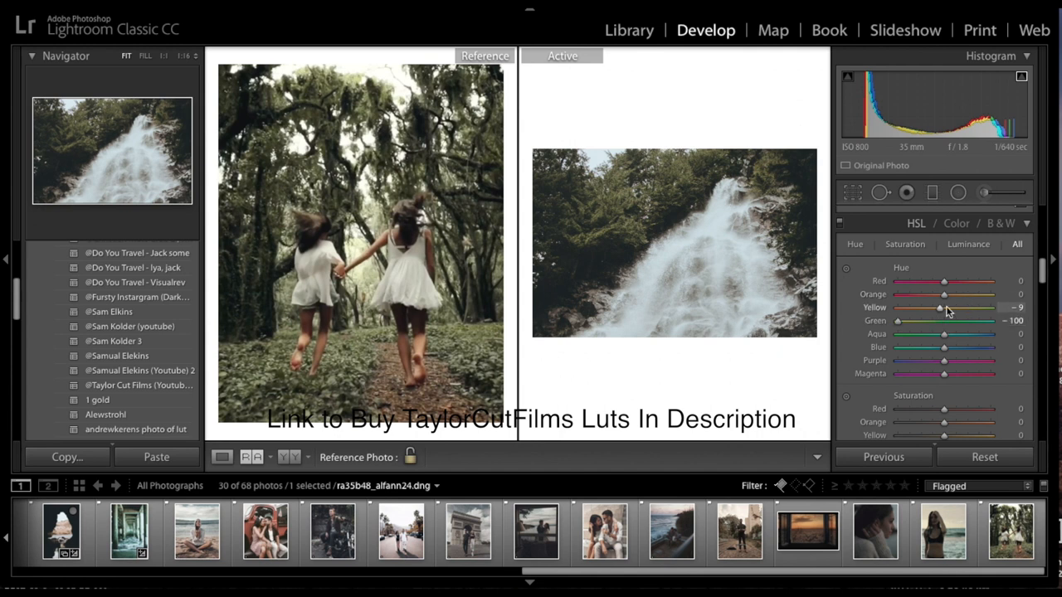
pyautogui.moveTo(939, 307); pyautogui.dragTo(932, 306)
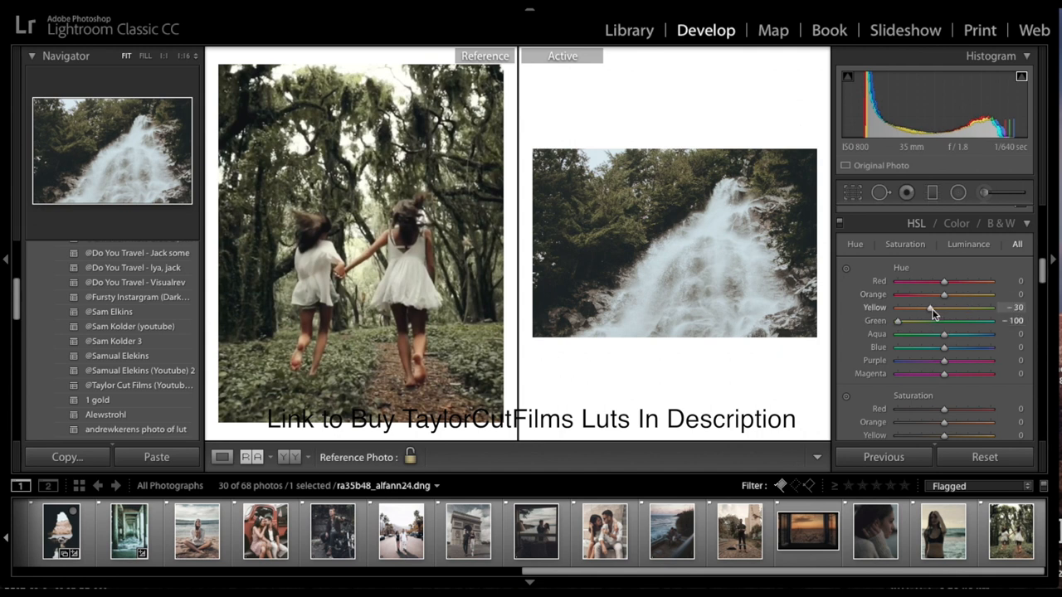
pyautogui.moveTo(937, 307); pyautogui.dragTo(922, 307)
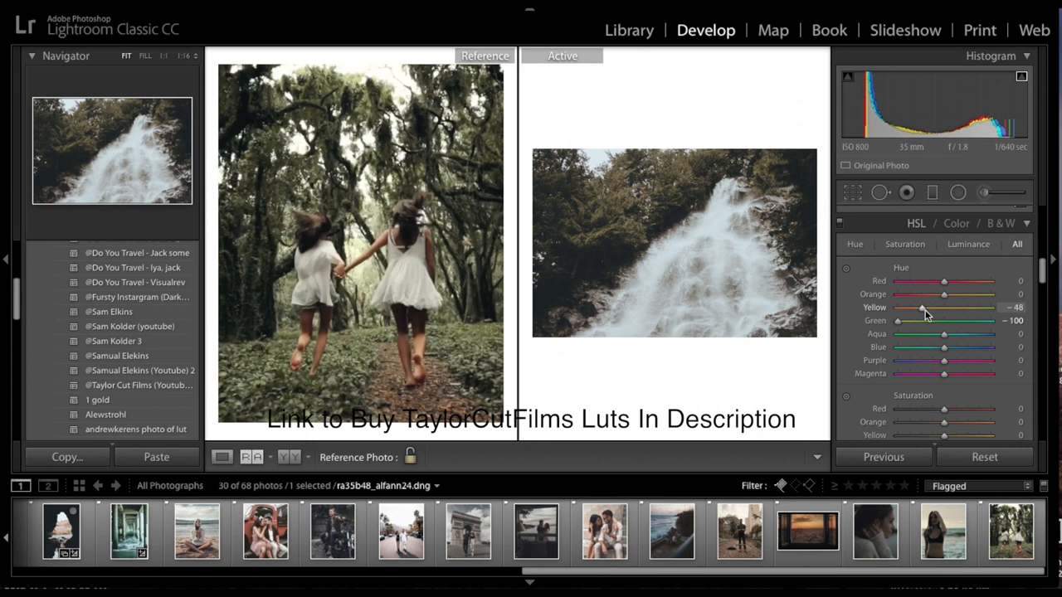
pyautogui.moveTo(923, 307); pyautogui.dragTo(917, 307)
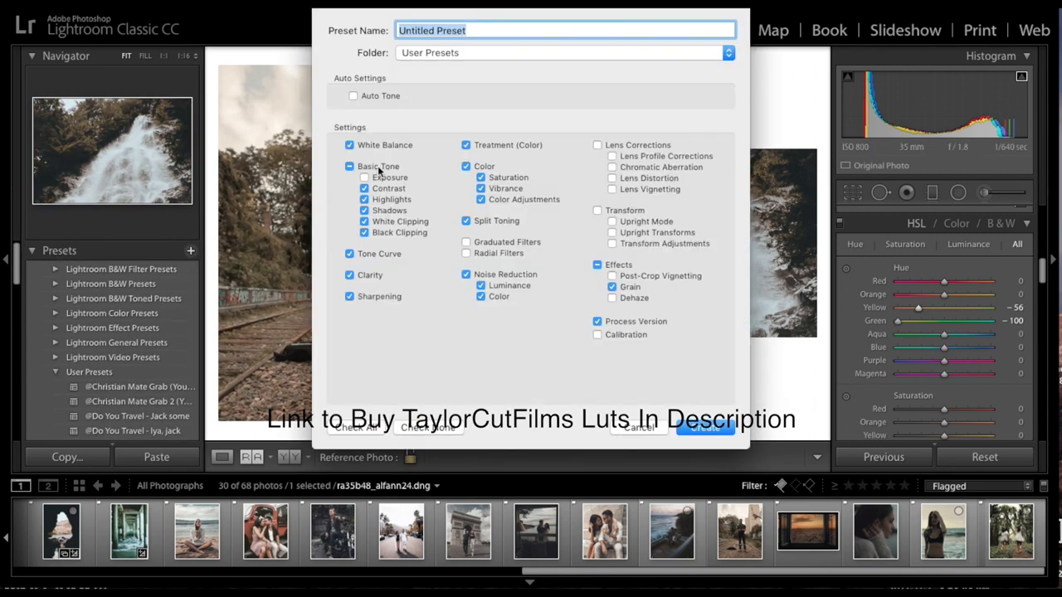
# Create a new user preset named '2 gold' from the waterfall's current grade
pyautogui.click(564, 30)
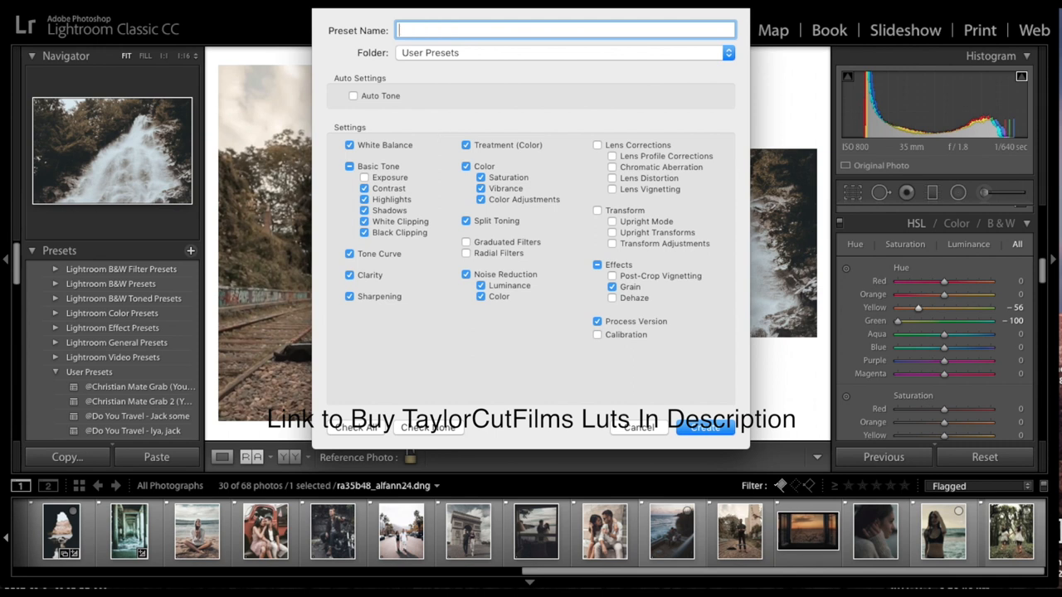
pyautogui.write('2 gold')
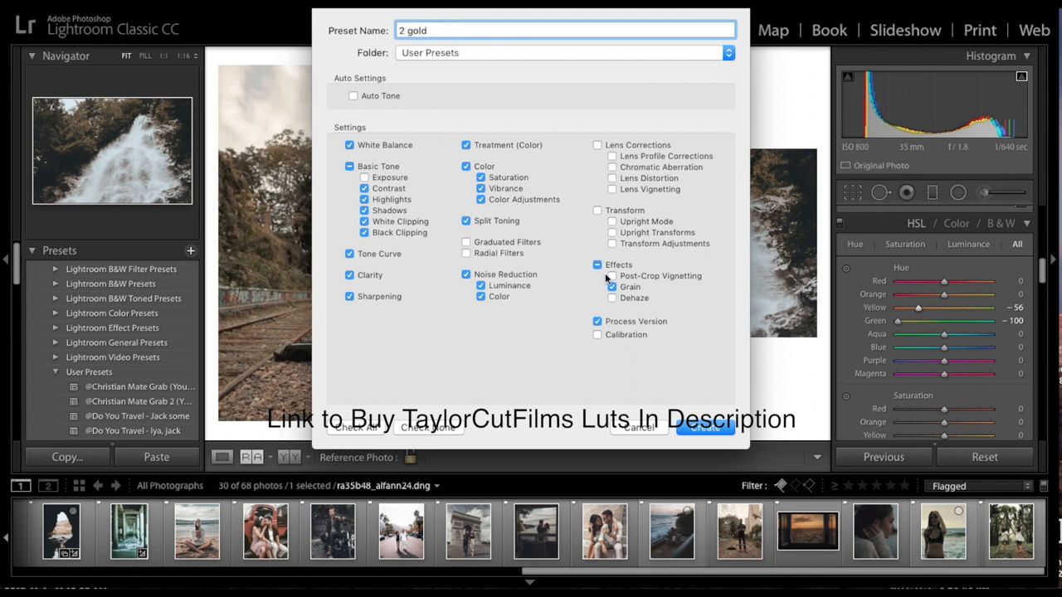
pyautogui.click(705, 428)
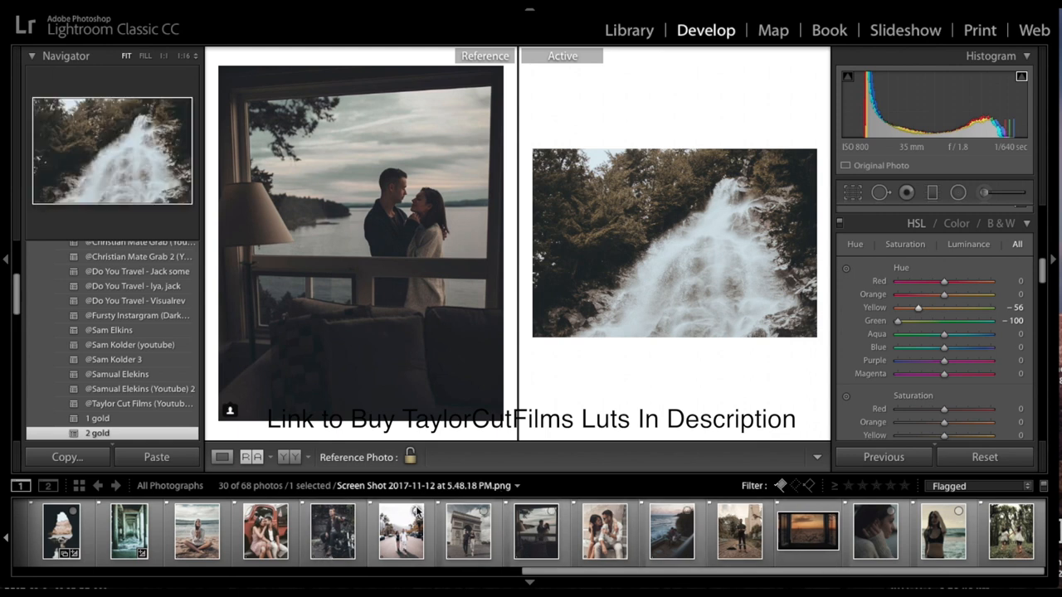
# Apply '2 gold' to the cave-arch photo and settle its Exposure at +0.90
pyautogui.click(398, 544)
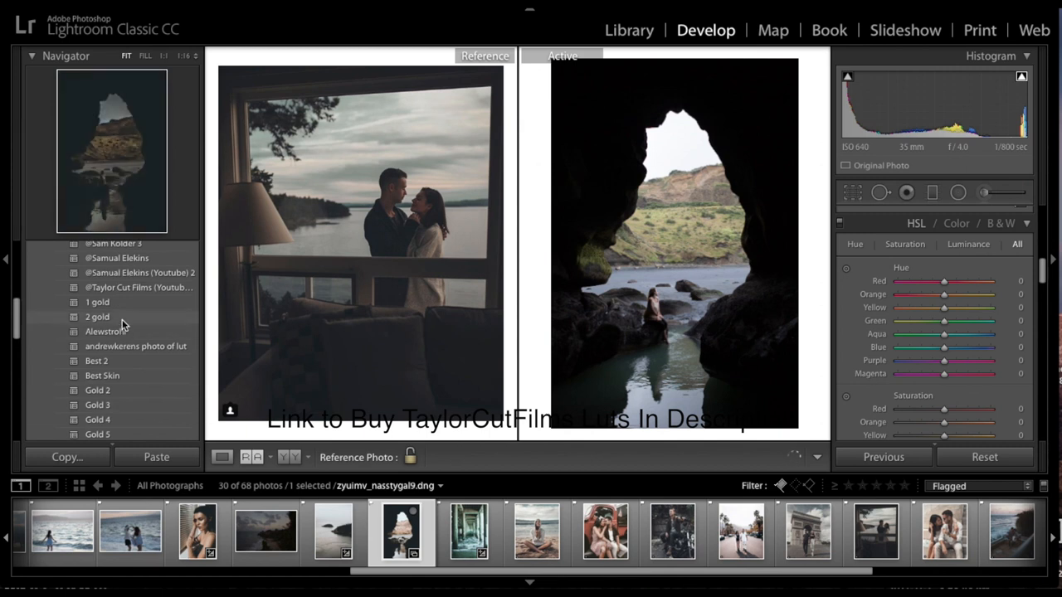
pyautogui.click(96, 317)
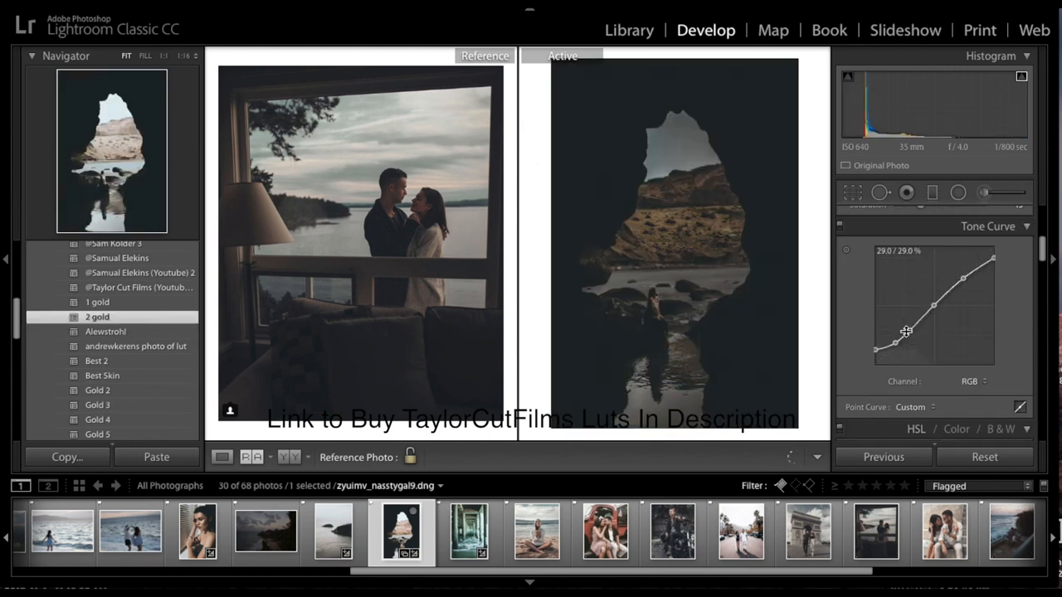
pyautogui.click(1028, 216)
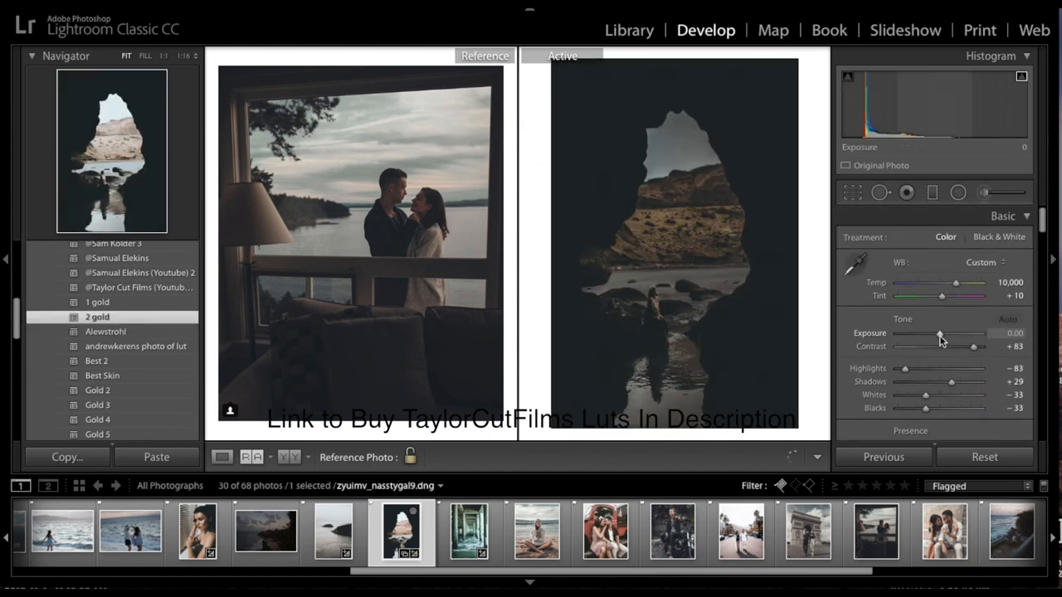
pyautogui.moveTo(939, 331); pyautogui.dragTo(944, 332)
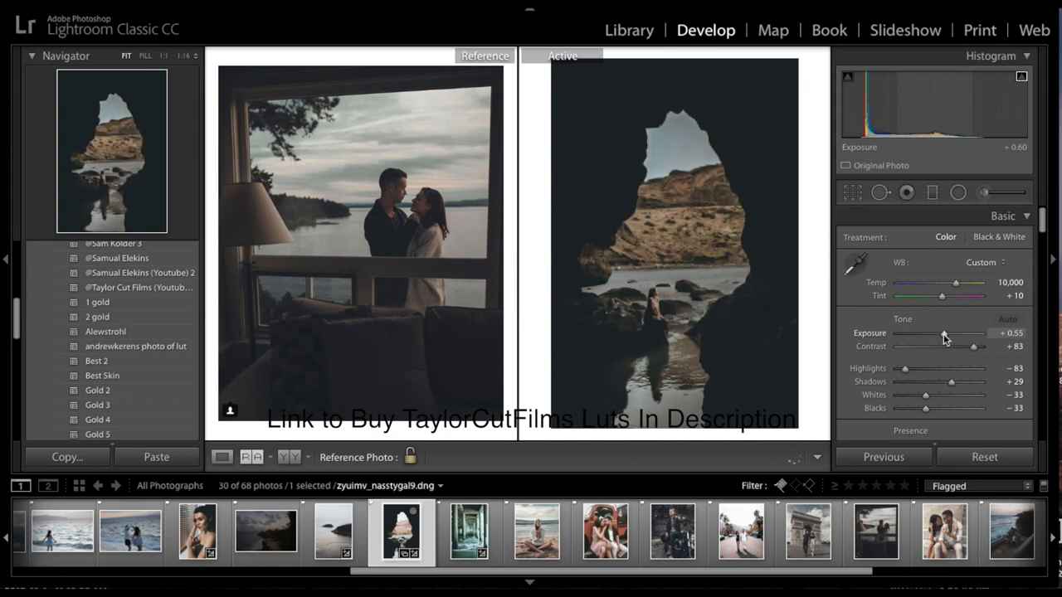
pyautogui.moveTo(942, 332); pyautogui.dragTo(946, 332)
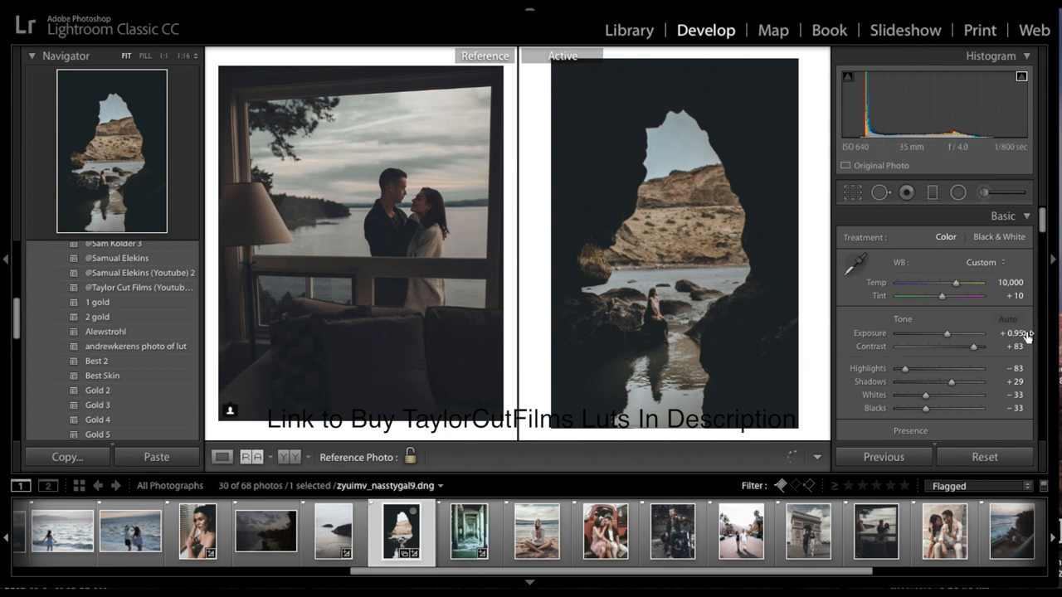
pyautogui.moveTo(945, 332); pyautogui.dragTo(949, 331)
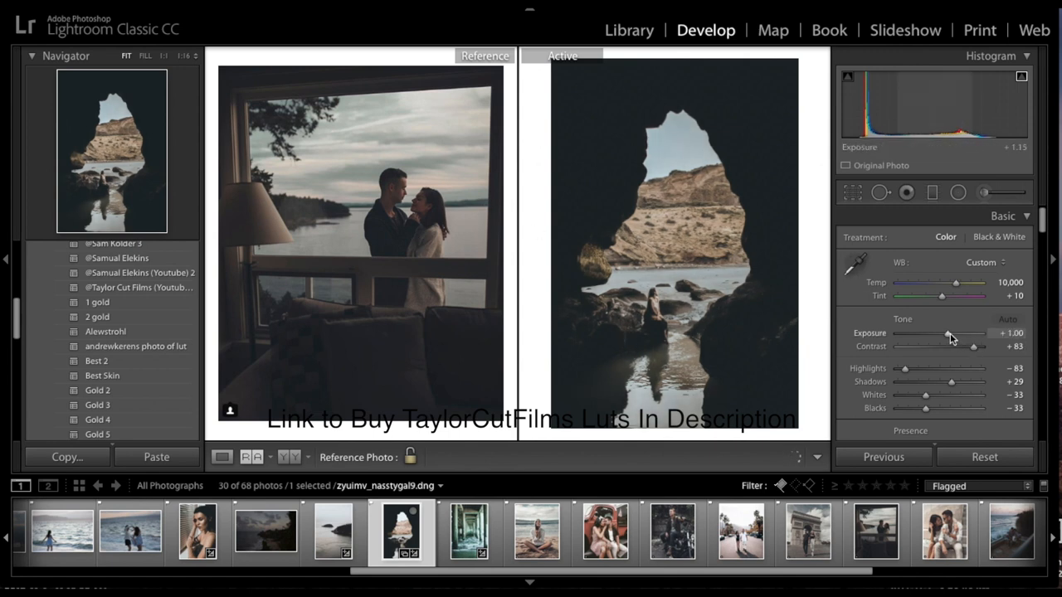
pyautogui.moveTo(948, 332); pyautogui.dragTo(946, 332)
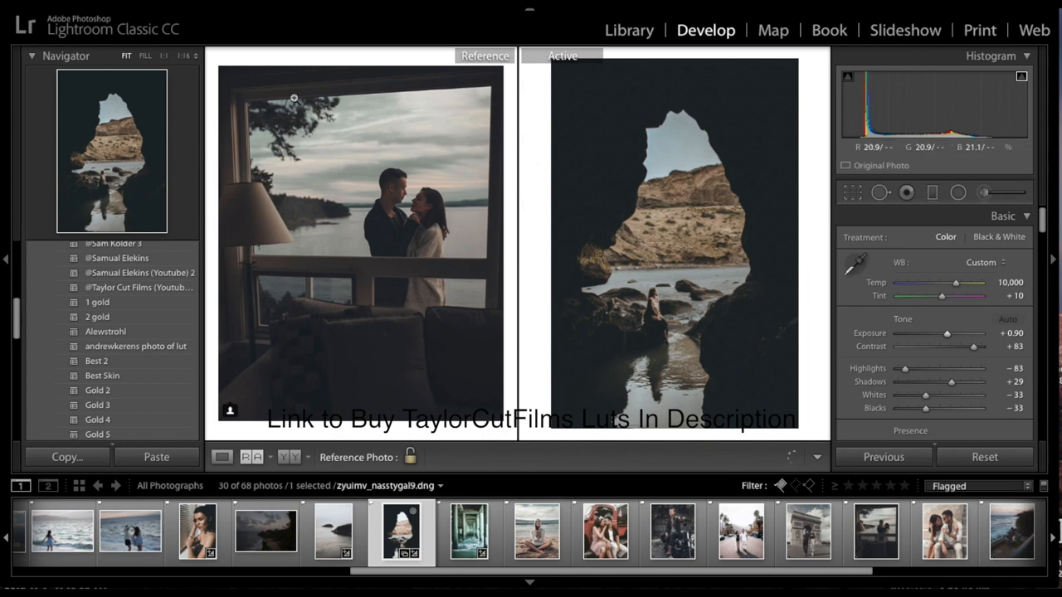
pyautogui.moveTo(784, 276)
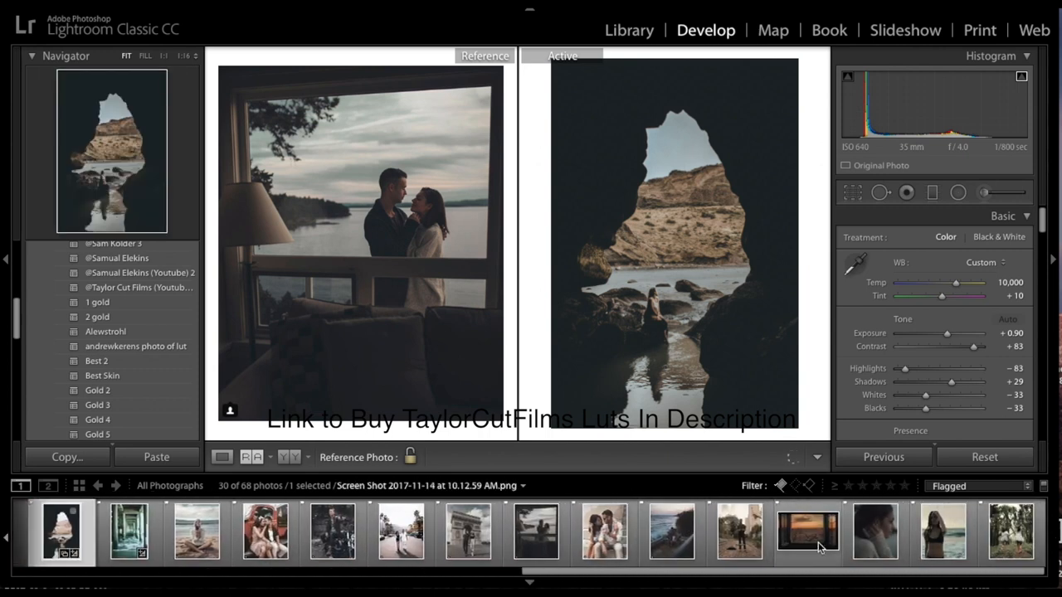
# Browse the filmstrip and load the misty aerial city photo for editing
pyautogui.click(809, 544)
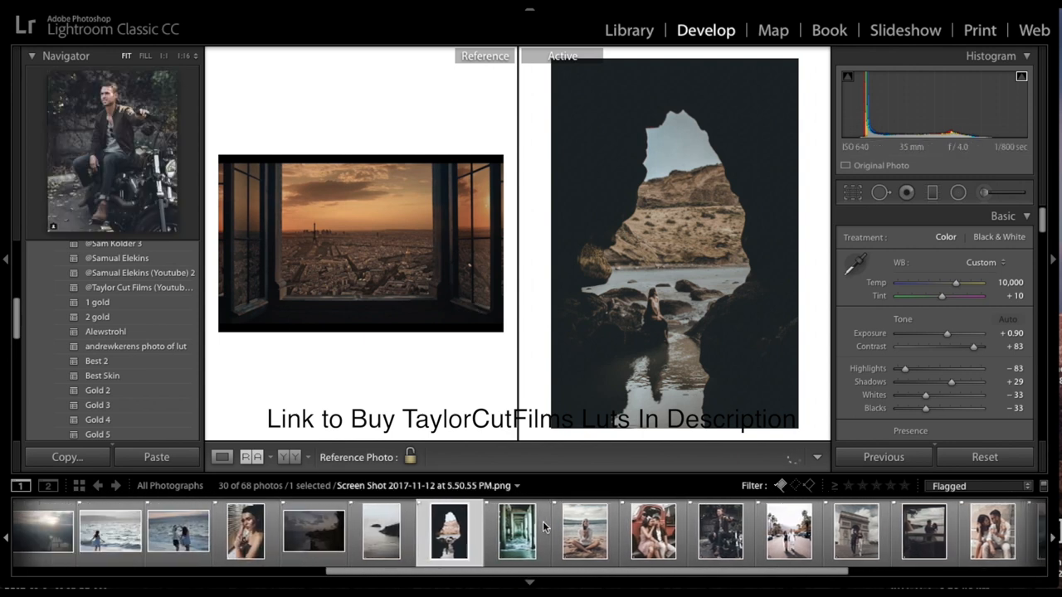
pyautogui.click(518, 537)
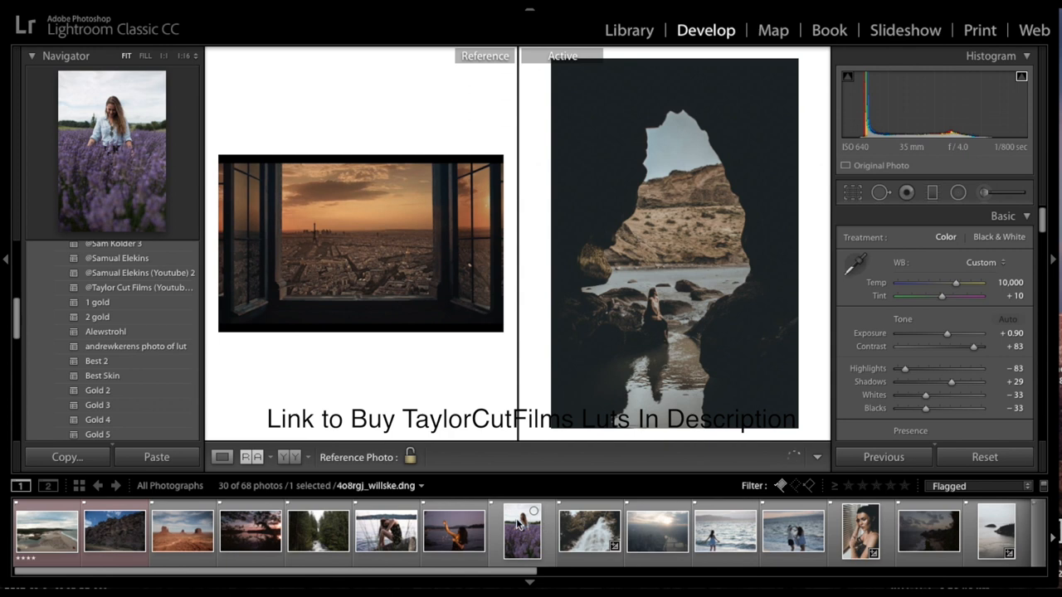
pyautogui.click(521, 538)
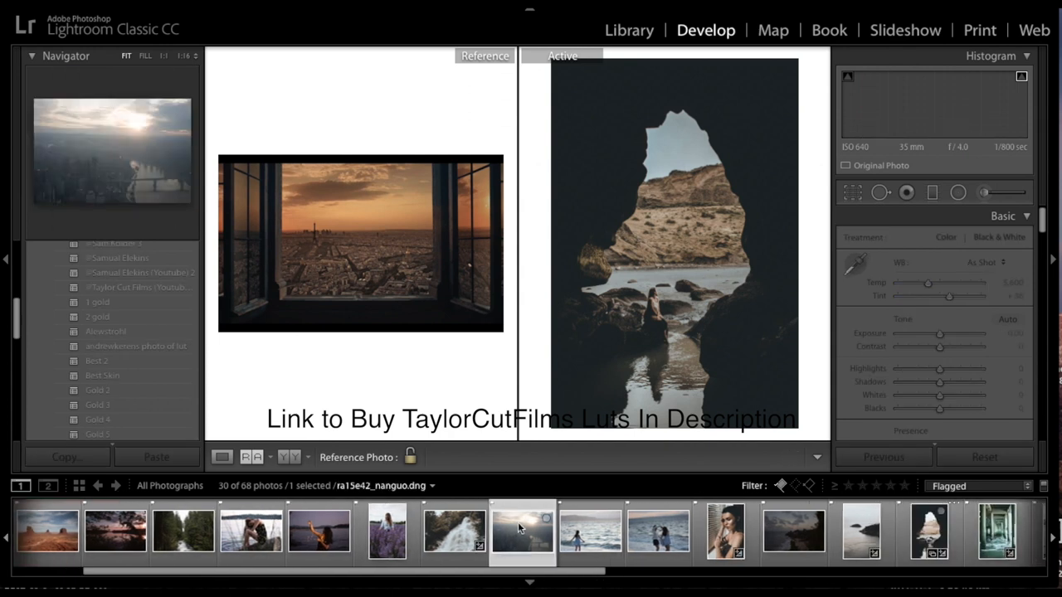
pyautogui.click(519, 541)
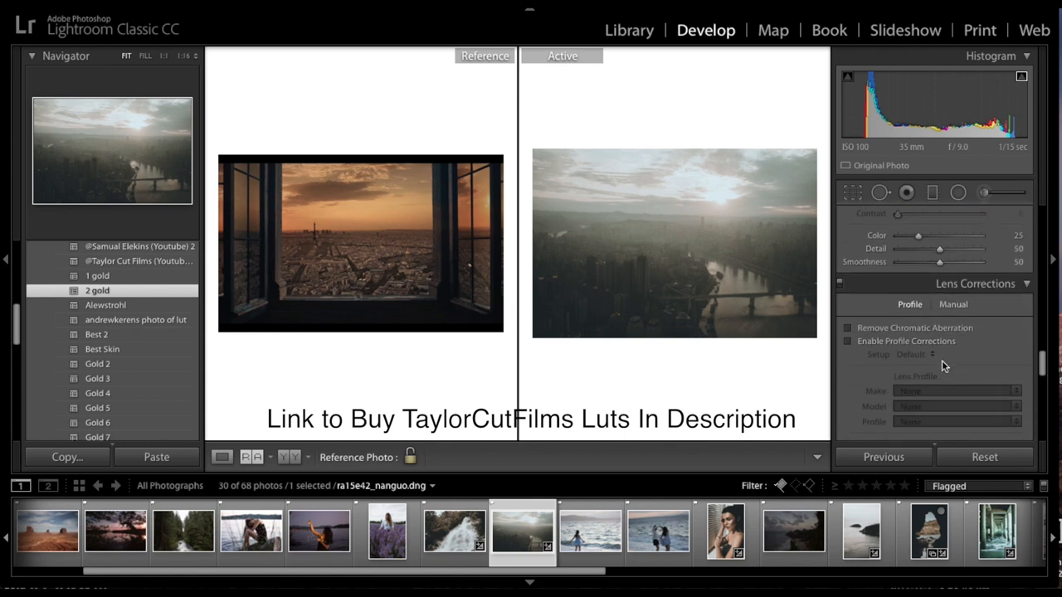
# Raise the city photo's Exposure to +0.70 and deepen its Blacks
pyautogui.scroll(-3)
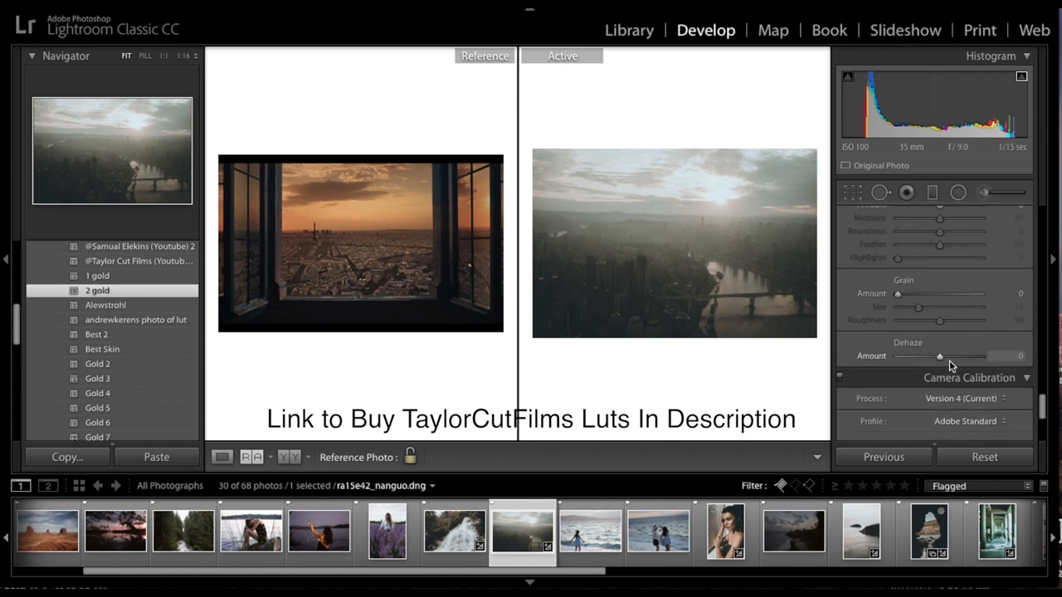
pyautogui.moveTo(938, 355); pyautogui.dragTo(979, 355)
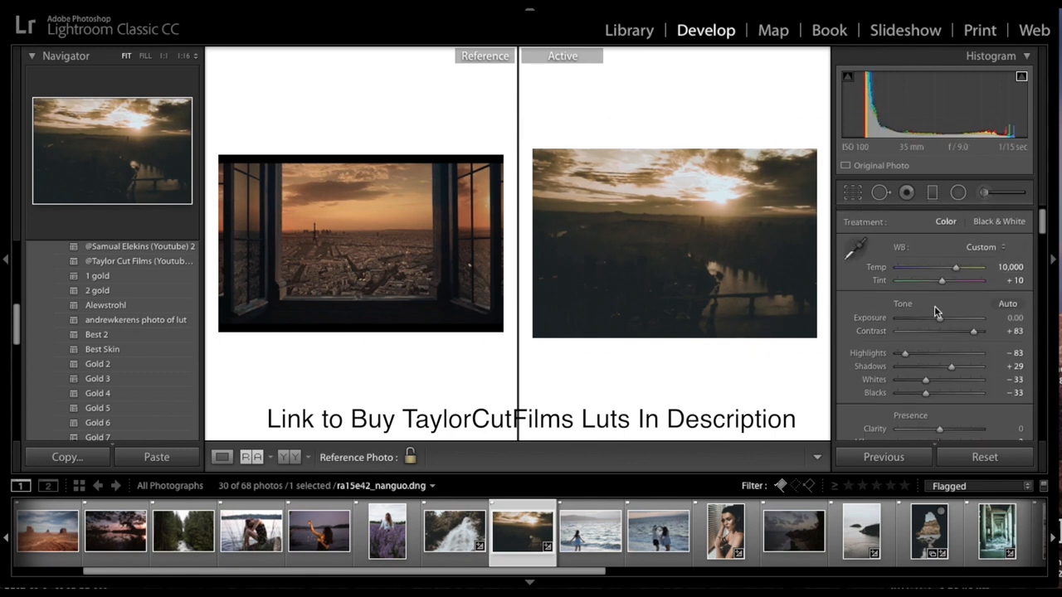
pyautogui.moveTo(939, 319); pyautogui.dragTo(975, 318)
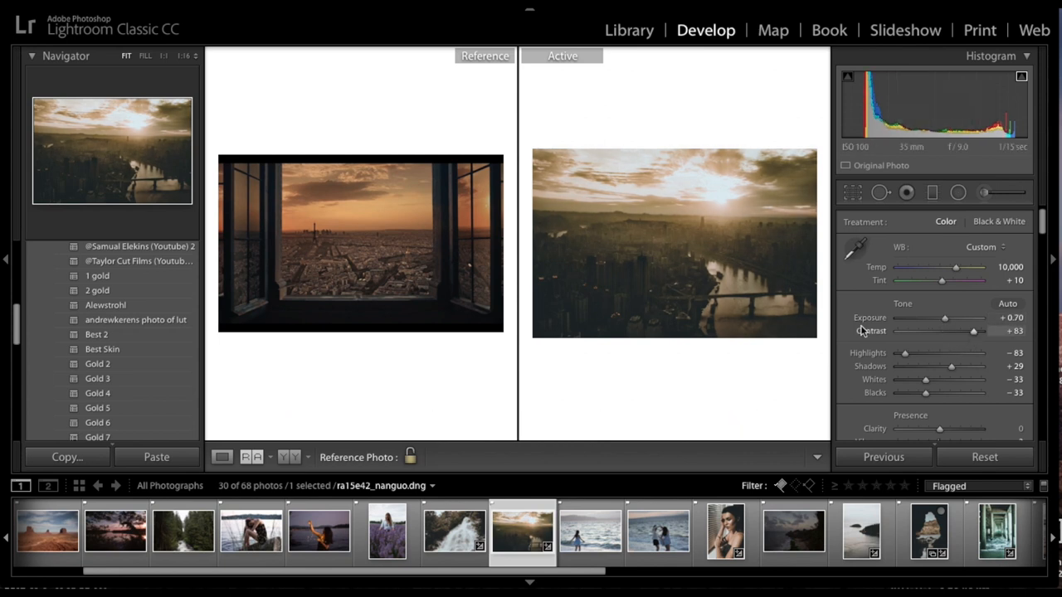
pyautogui.moveTo(799, 381)
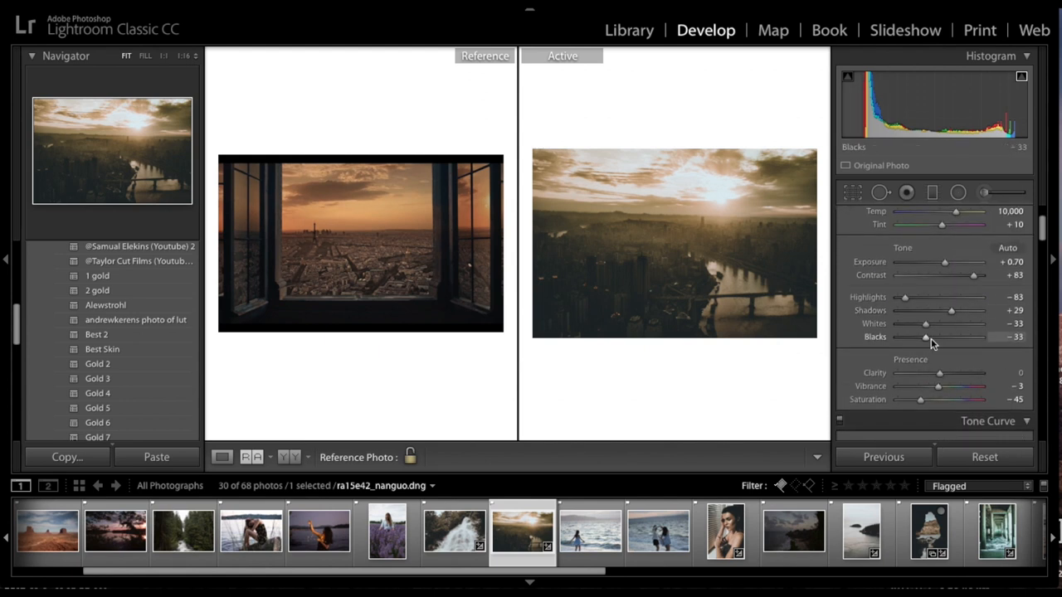
pyautogui.moveTo(925, 335); pyautogui.dragTo(926, 335)
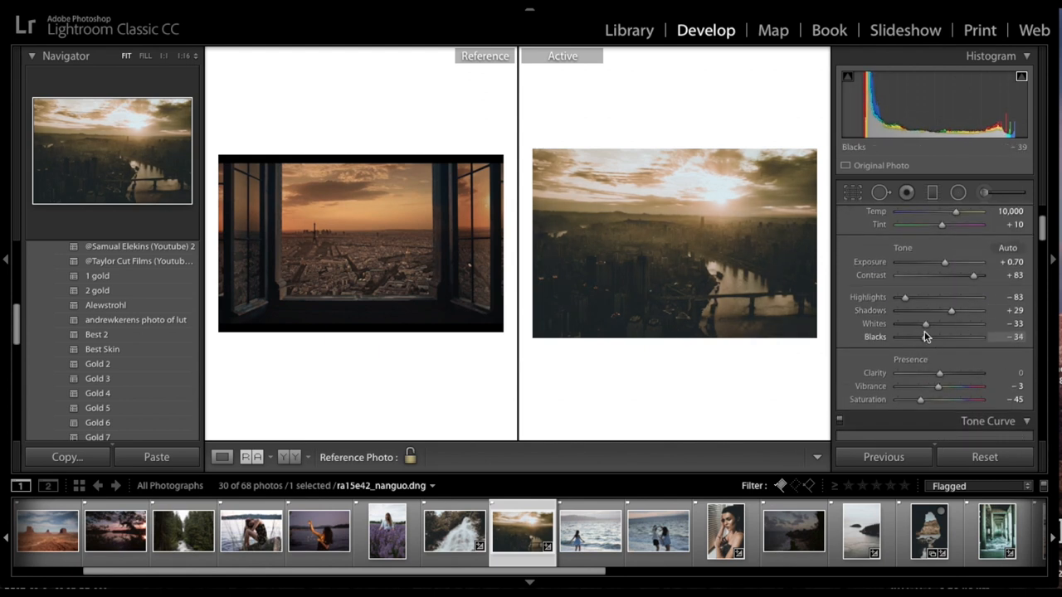
pyautogui.moveTo(927, 335); pyautogui.dragTo(919, 335)
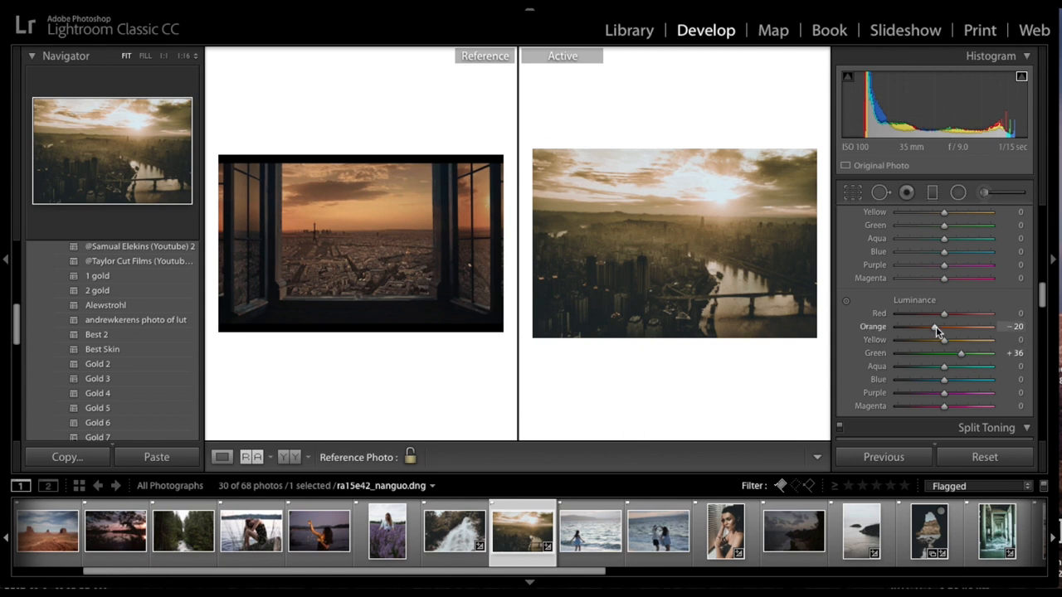
# Settle HSL Orange Luminance at -20, then load the aerial beach photo
pyautogui.moveTo(943, 325); pyautogui.dragTo(899, 325)
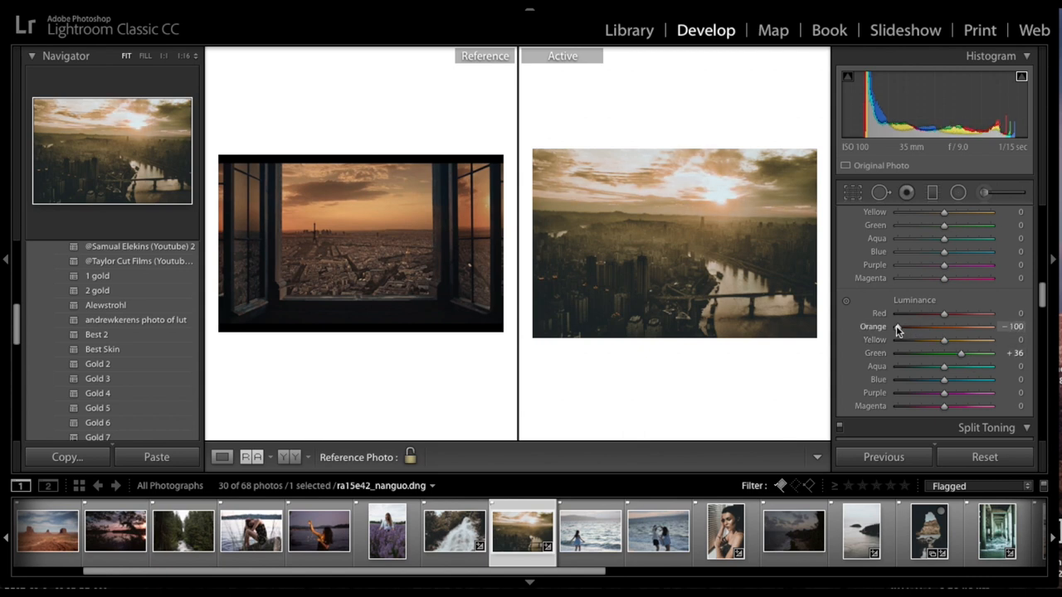
pyautogui.moveTo(897, 325); pyautogui.dragTo(927, 325)
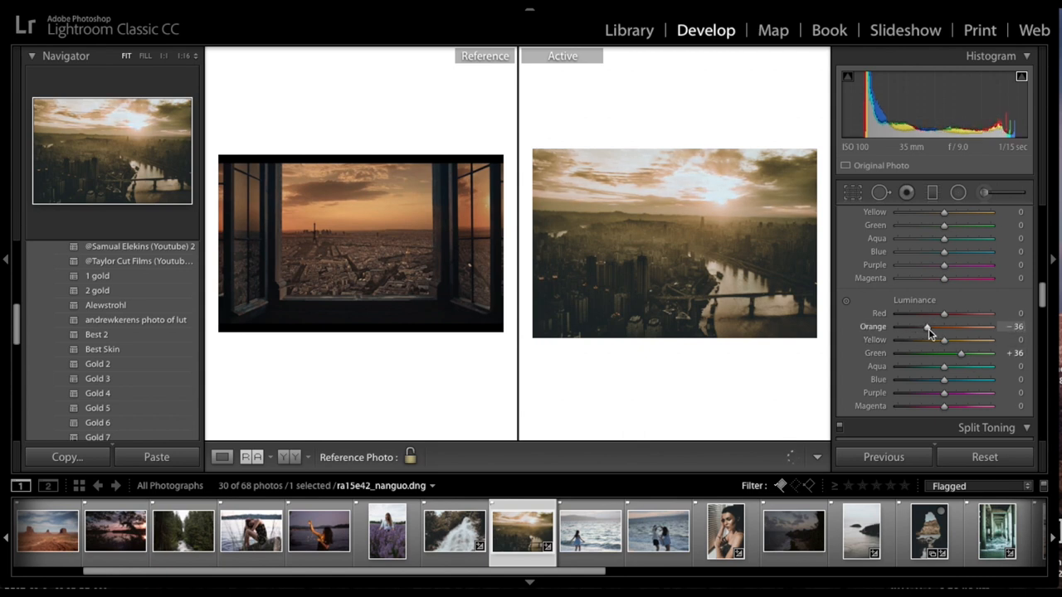
pyautogui.moveTo(927, 326); pyautogui.dragTo(939, 338)
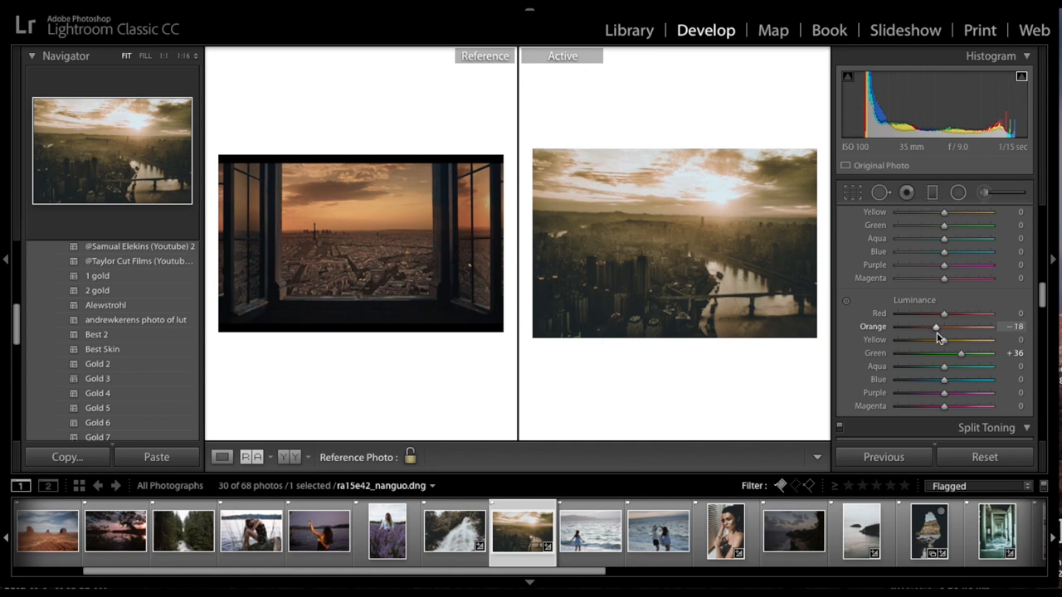
pyautogui.moveTo(938, 325); pyautogui.dragTo(936, 325)
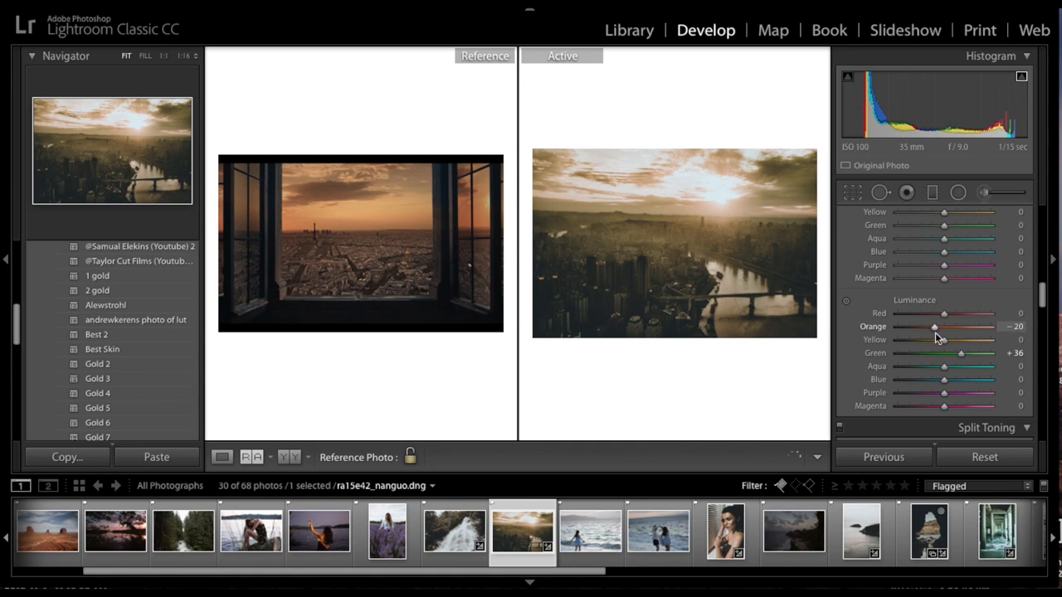
pyautogui.click(385, 532)
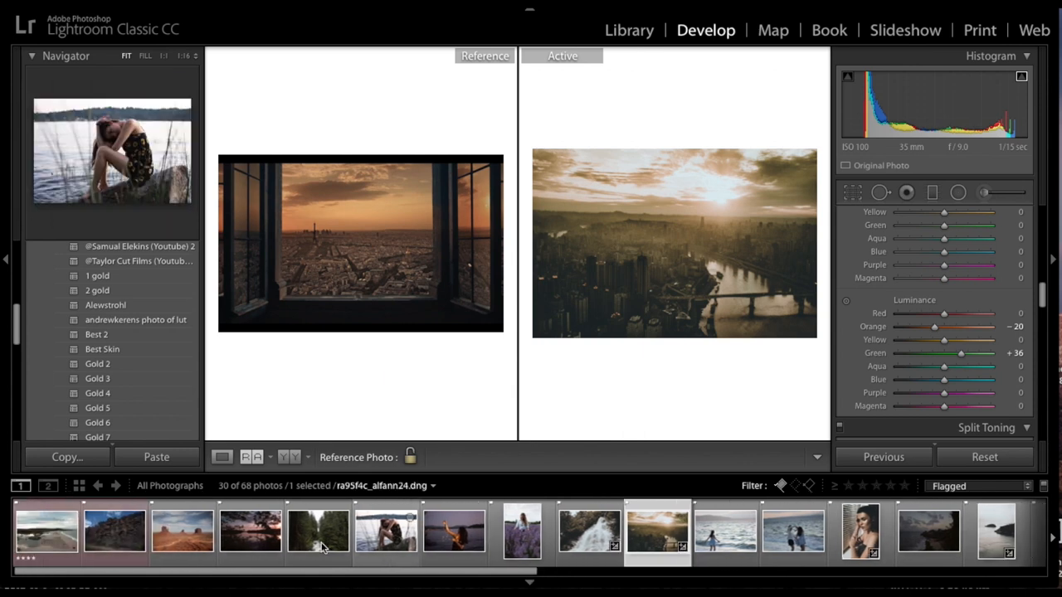
pyautogui.click(40, 539)
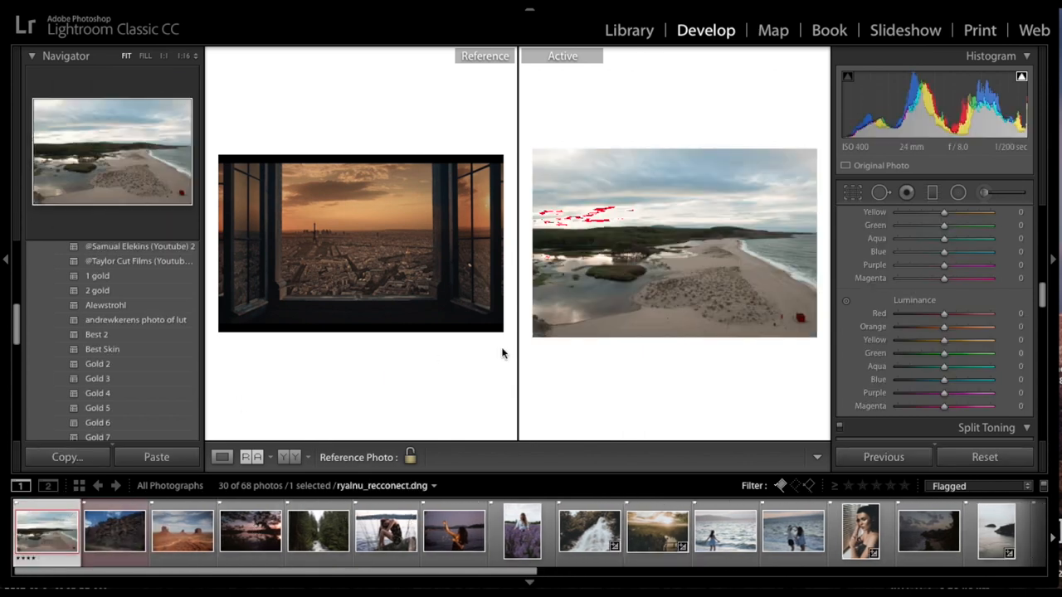
# Apply '2 gold' to the beach photo and compare it against reference photos, ending on the sweater portrait
pyautogui.click(96, 290)
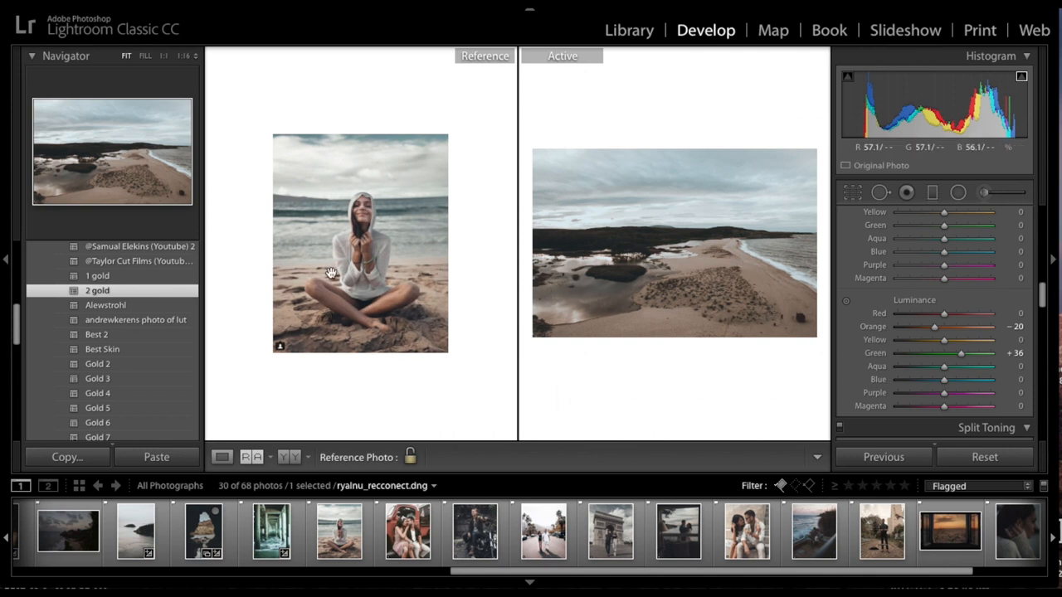
pyautogui.click(747, 540)
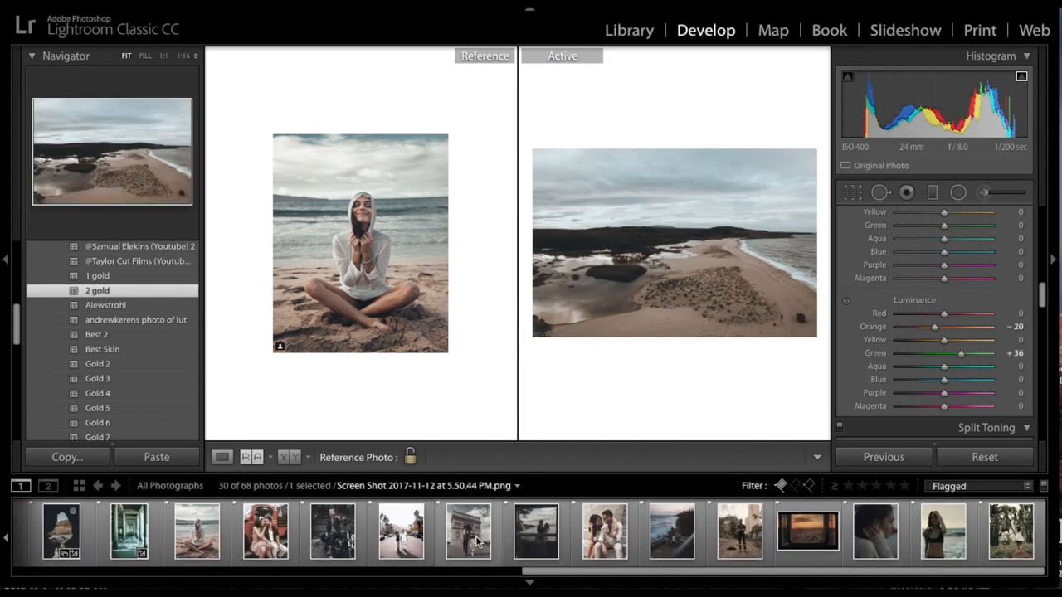
pyautogui.click(464, 537)
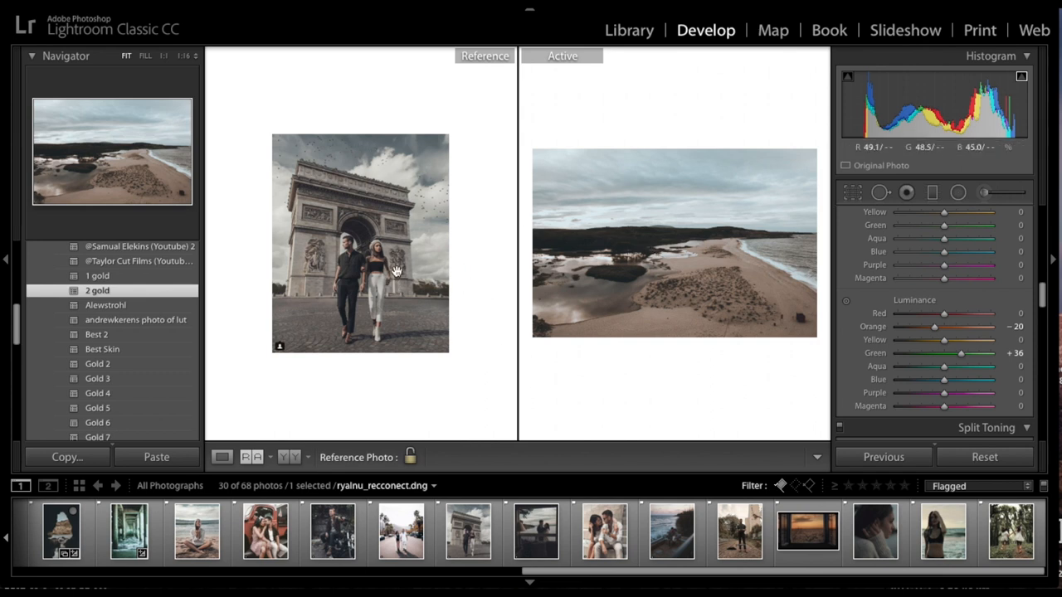
pyautogui.moveTo(362, 126)
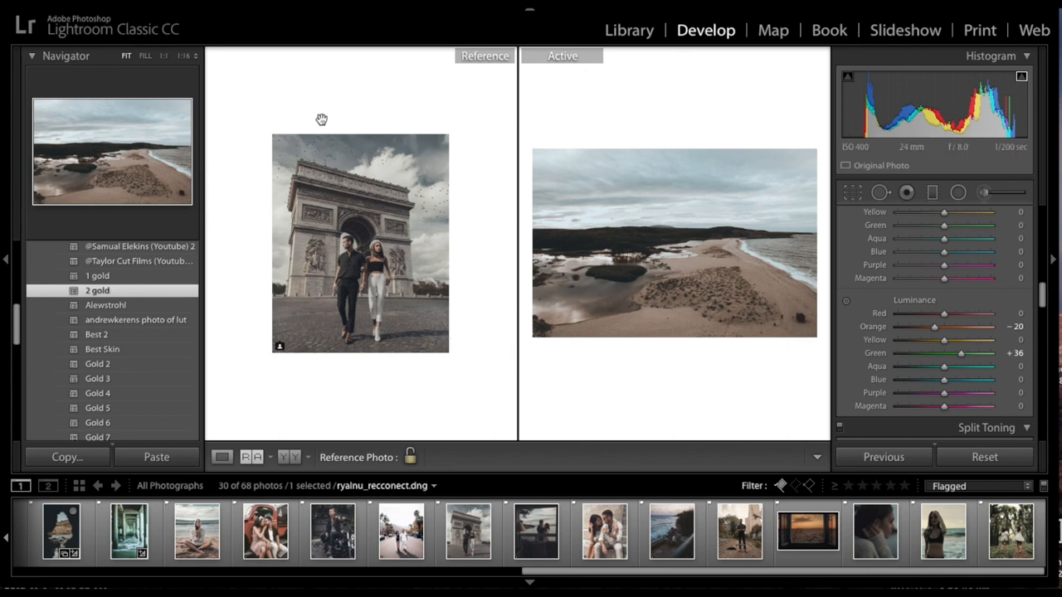
pyautogui.click(471, 547)
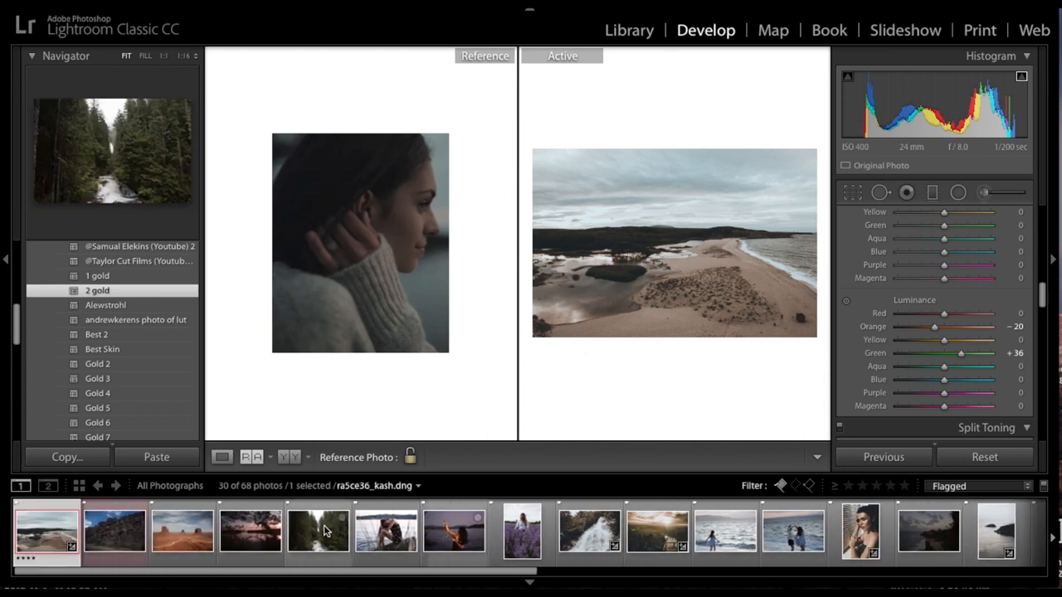
# Load the desert buttes photo and apply the '2 gold' preset to it
pyautogui.click(318, 533)
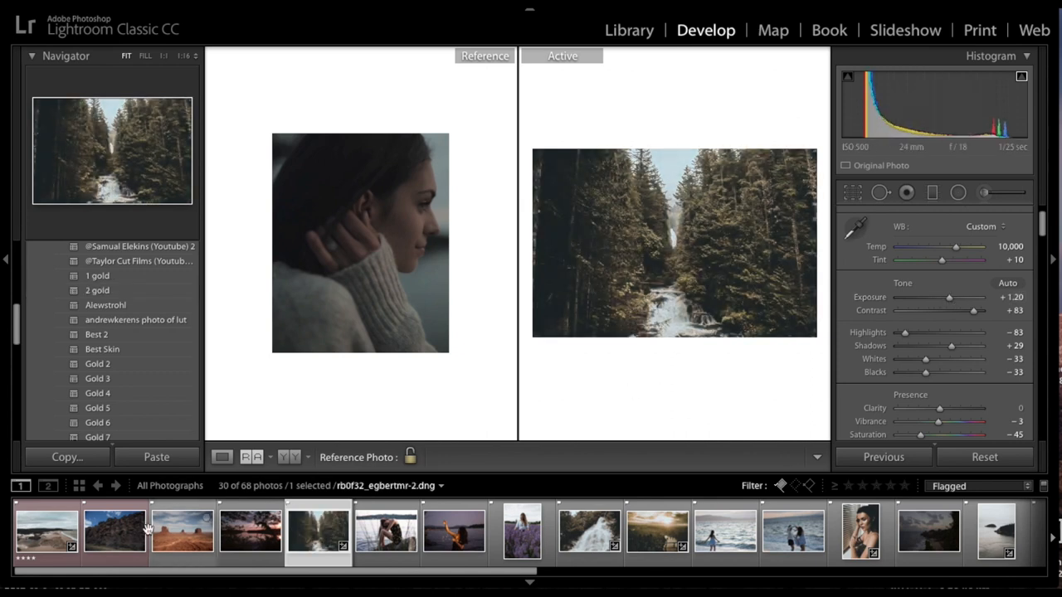
pyautogui.click(196, 544)
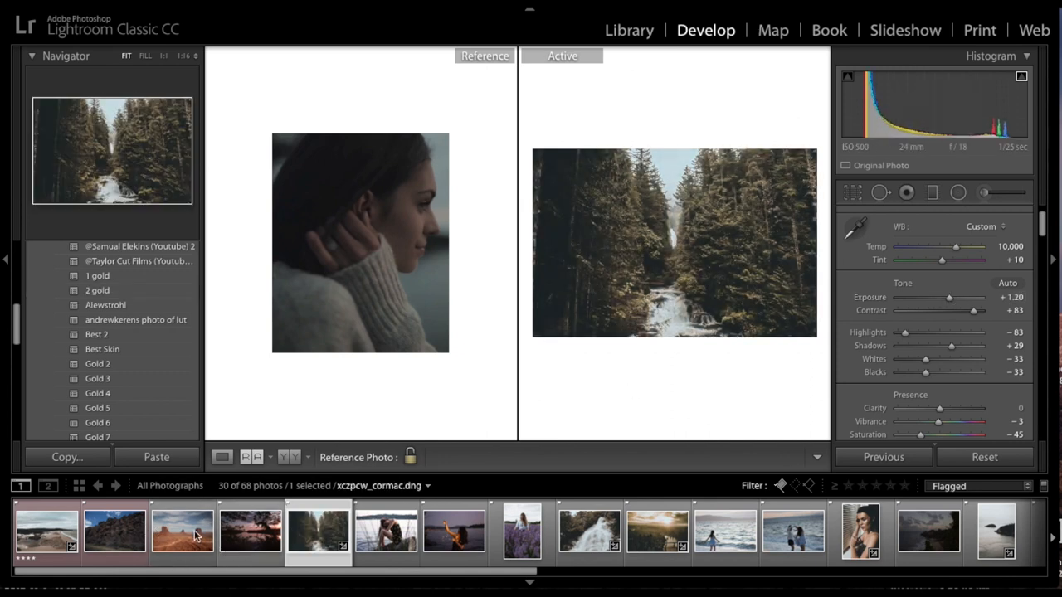
pyautogui.click(186, 539)
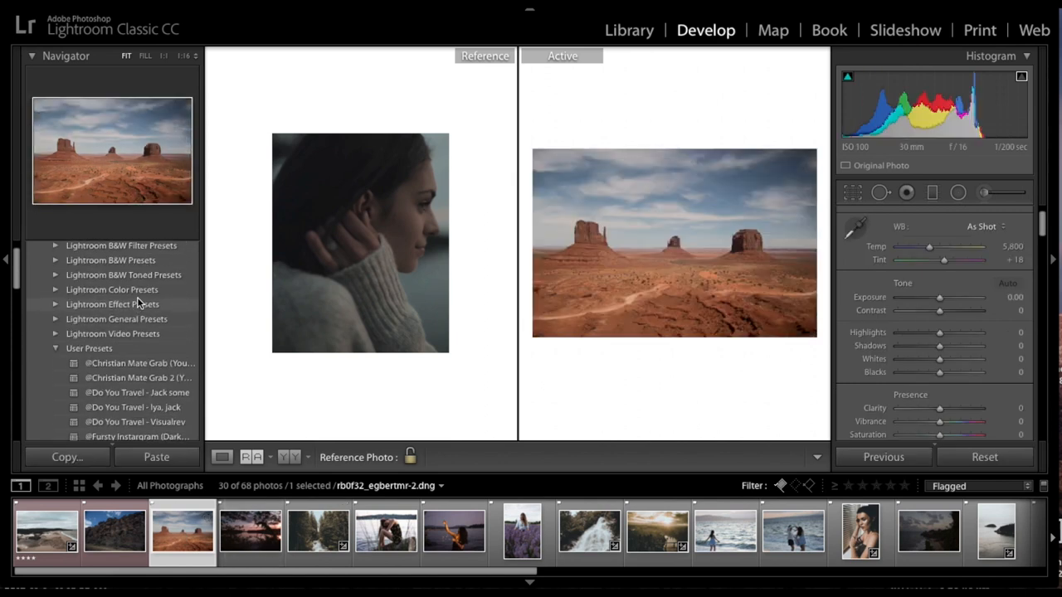
pyautogui.scroll(-3)
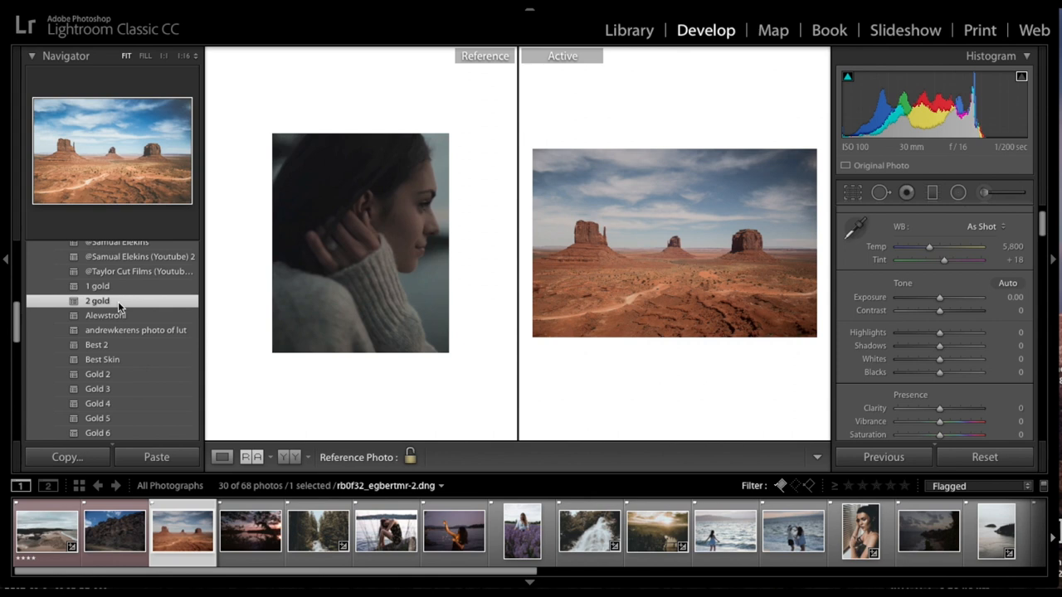
pyautogui.click(96, 300)
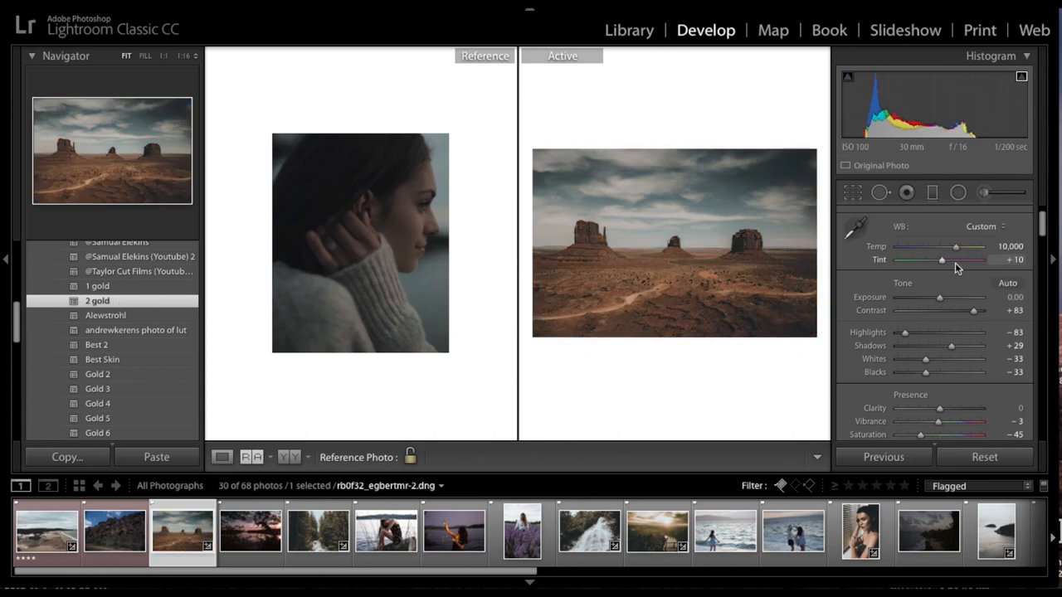
# Set the desert photo's Exposure to +0.55, then load the dusk seaside photo
pyautogui.moveTo(938, 297); pyautogui.dragTo(943, 297)
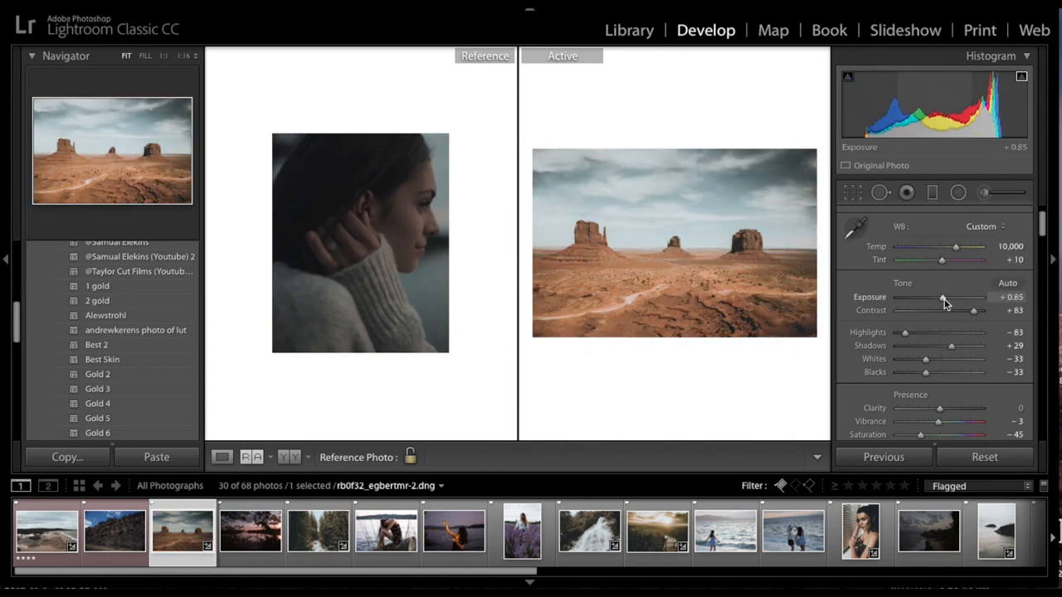
pyautogui.moveTo(959, 297); pyautogui.dragTo(944, 297)
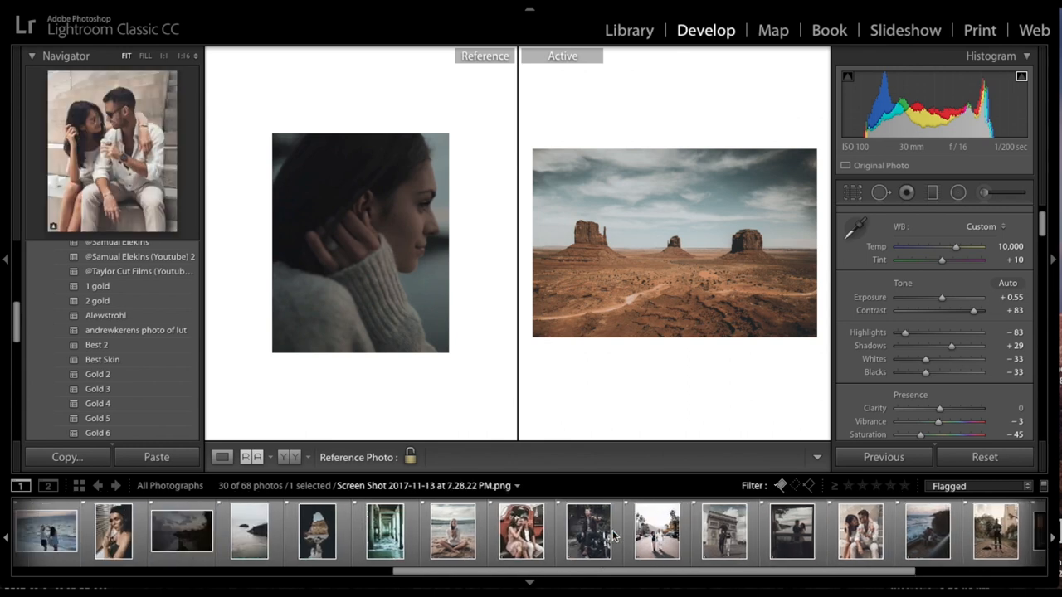
pyautogui.click(498, 534)
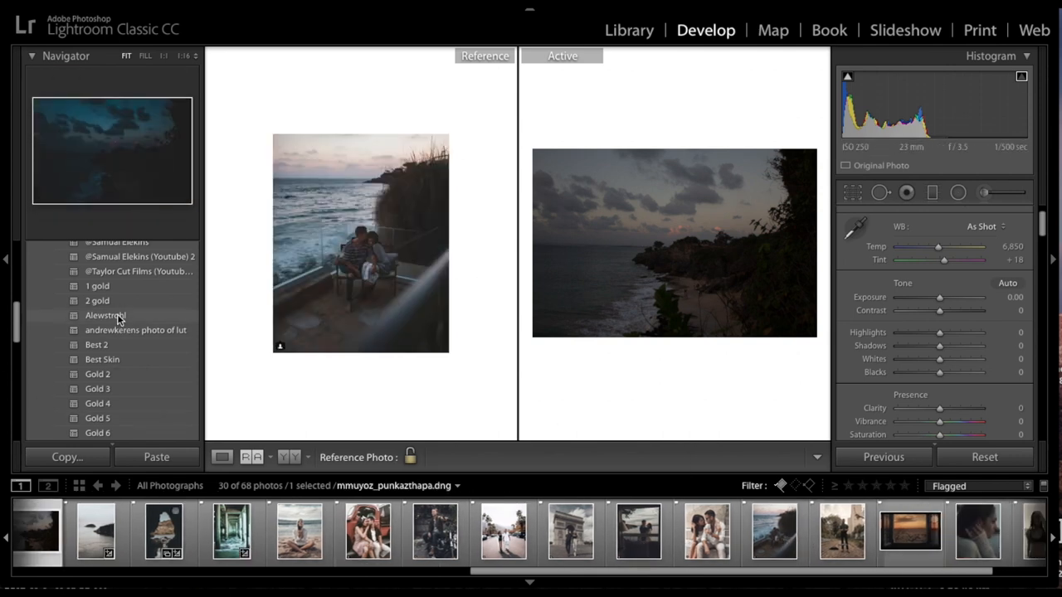
# Grade the dusk coastline with '2 gold', Exposure +2.10 and Saturation -34, then load the lavender-field portrait
pyautogui.click(97, 301)
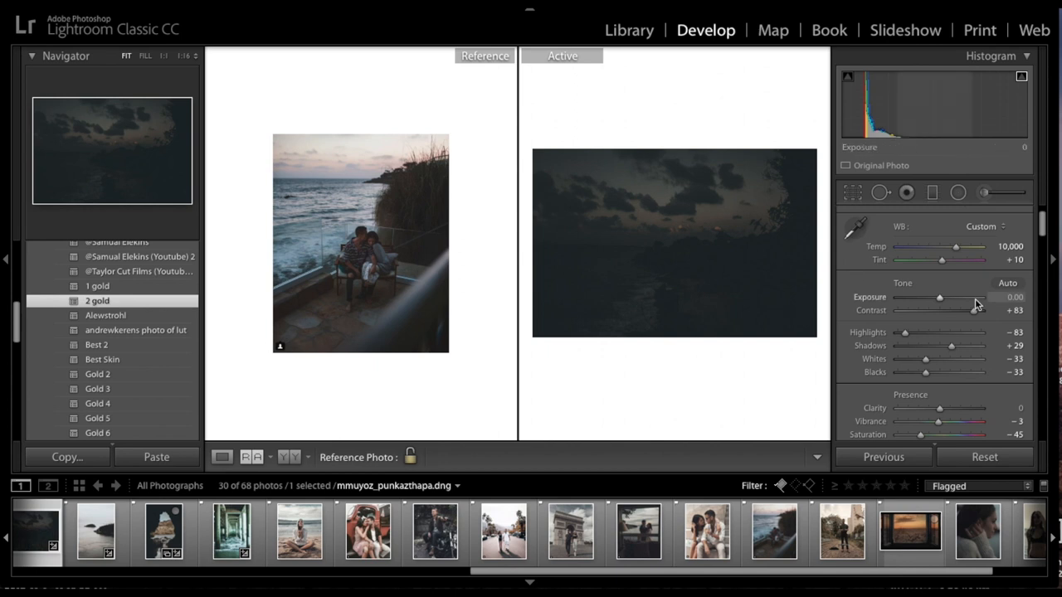
pyautogui.moveTo(939, 297); pyautogui.dragTo(953, 297)
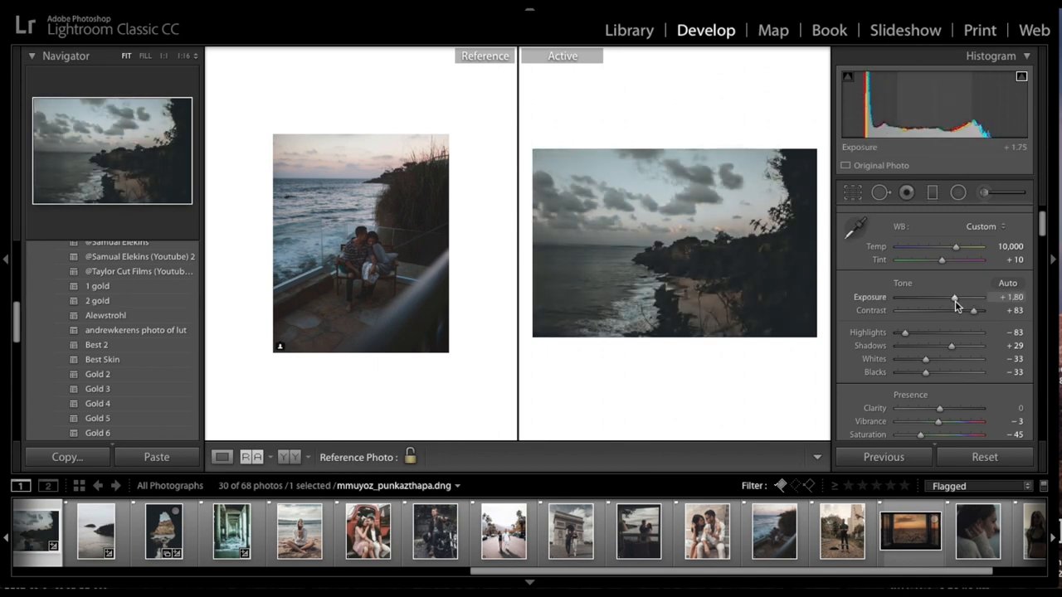
pyautogui.moveTo(954, 297); pyautogui.dragTo(962, 297)
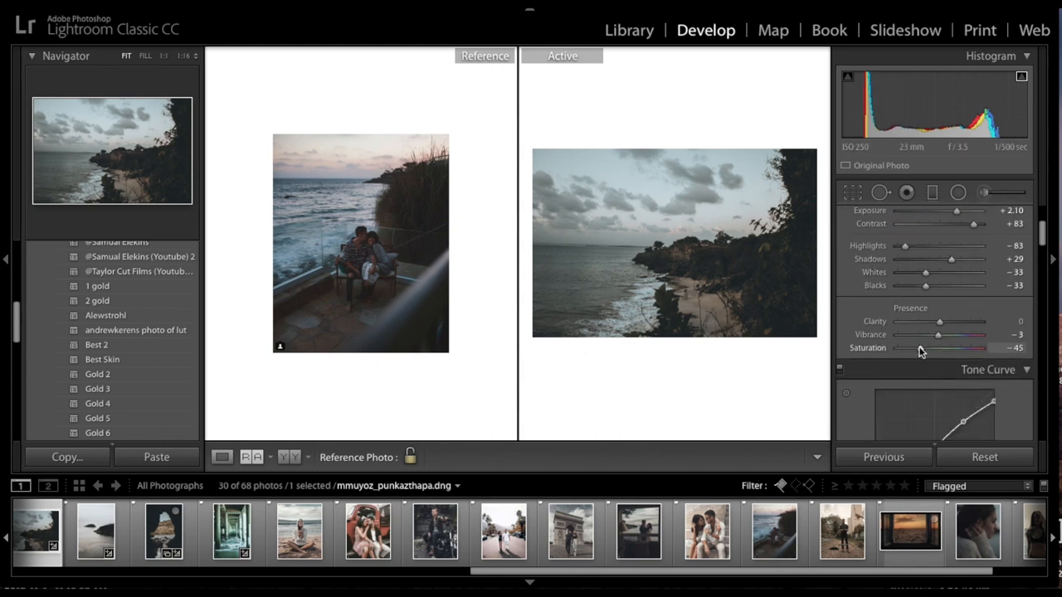
pyautogui.moveTo(916, 348); pyautogui.dragTo(925, 348)
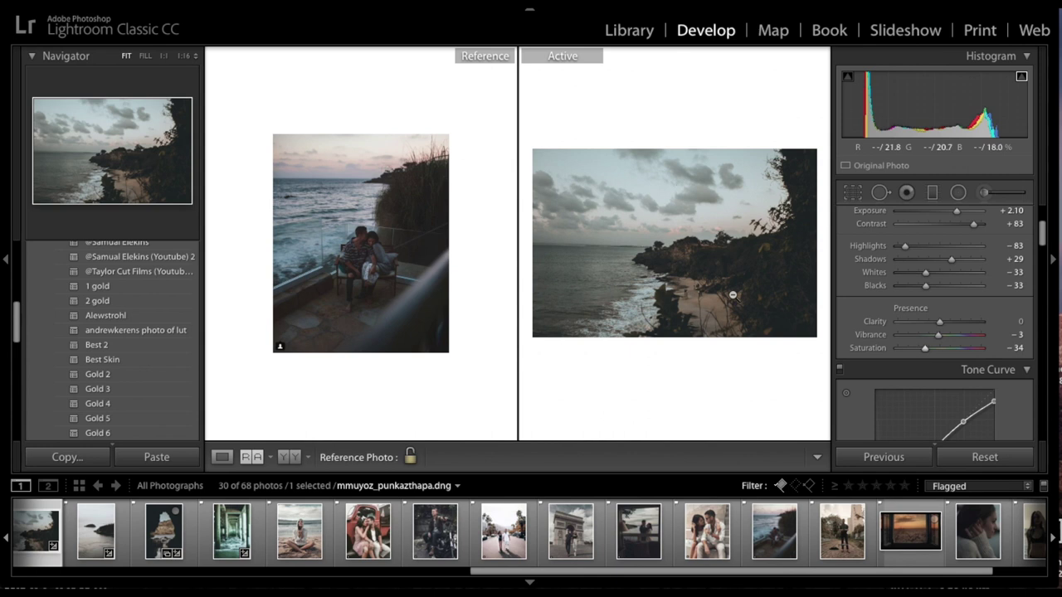
pyautogui.moveTo(806, 311)
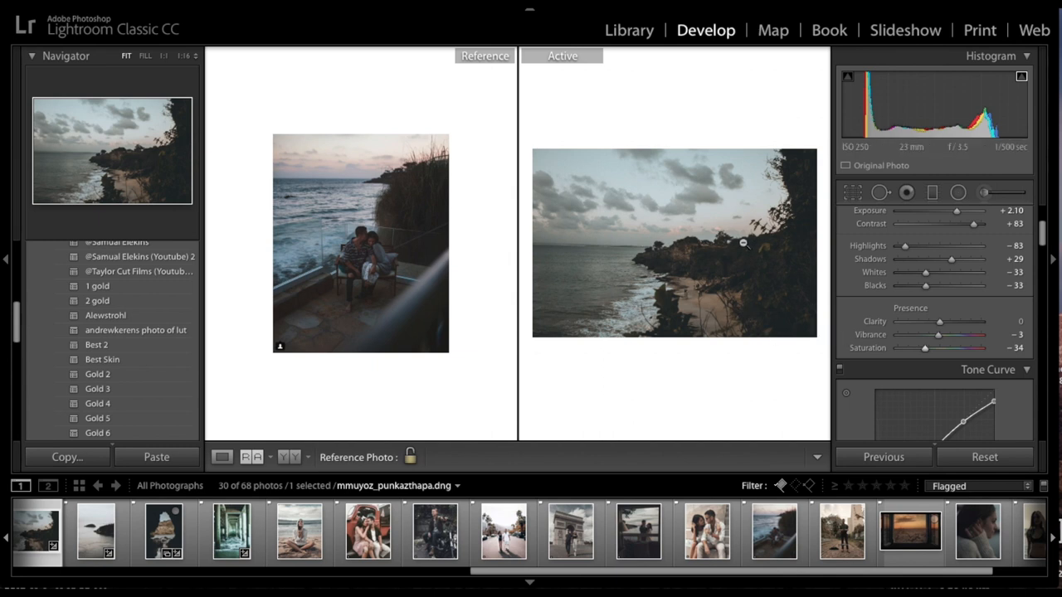
pyautogui.click(711, 548)
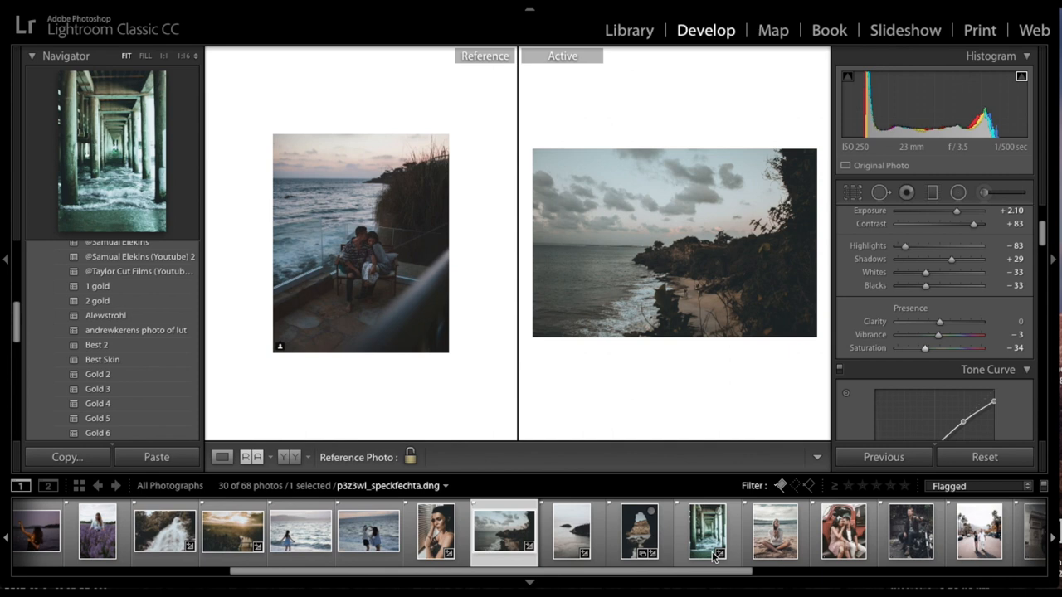
pyautogui.click(773, 538)
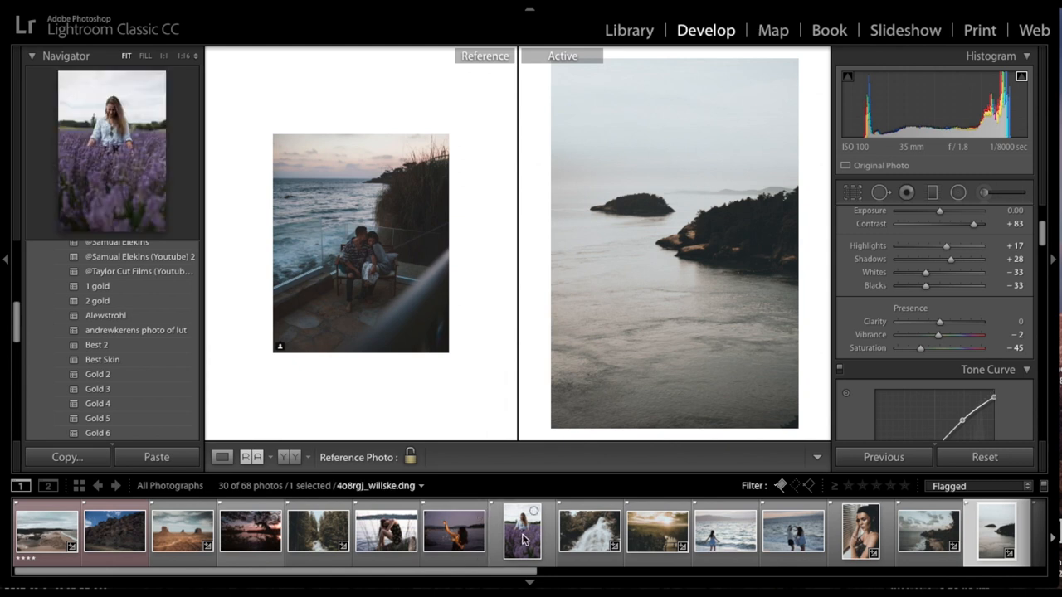
# Apply '2 gold' to the lavender portrait and the beach couple photo, nudging the latter's exposure
pyautogui.click(517, 541)
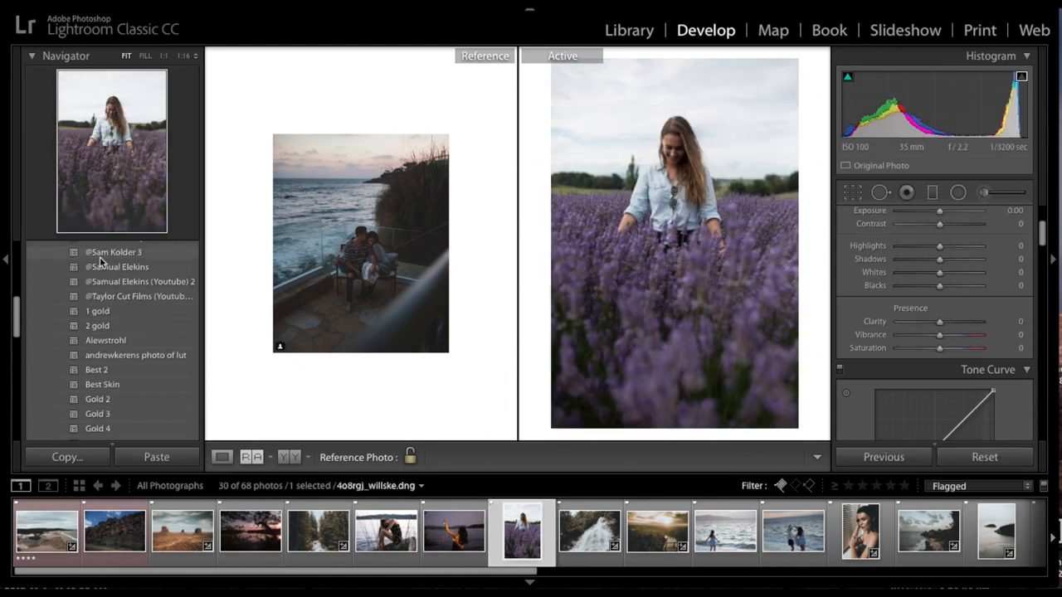
pyautogui.click(102, 326)
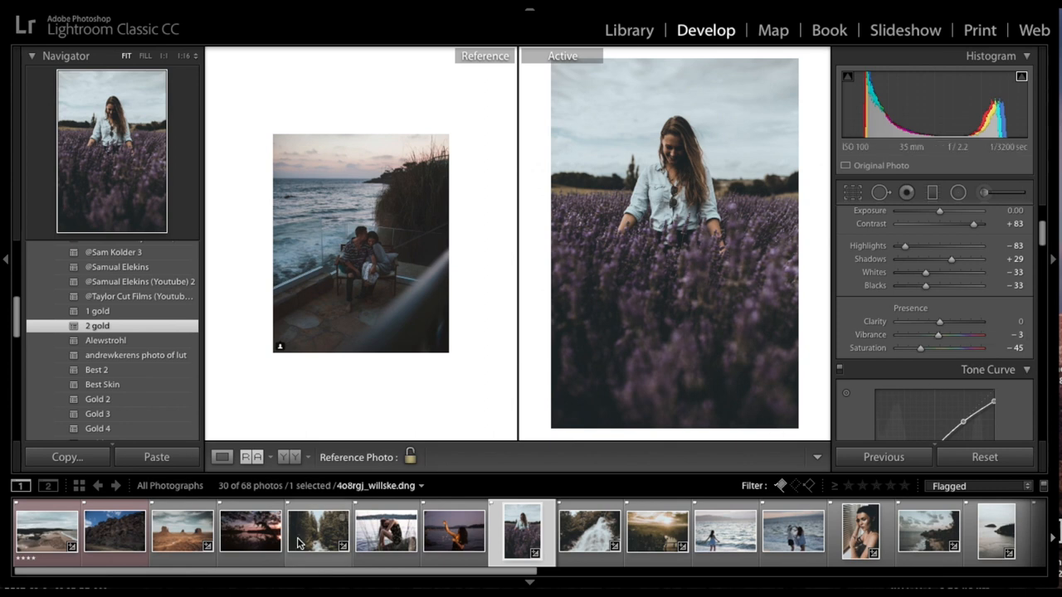
pyautogui.click(36, 544)
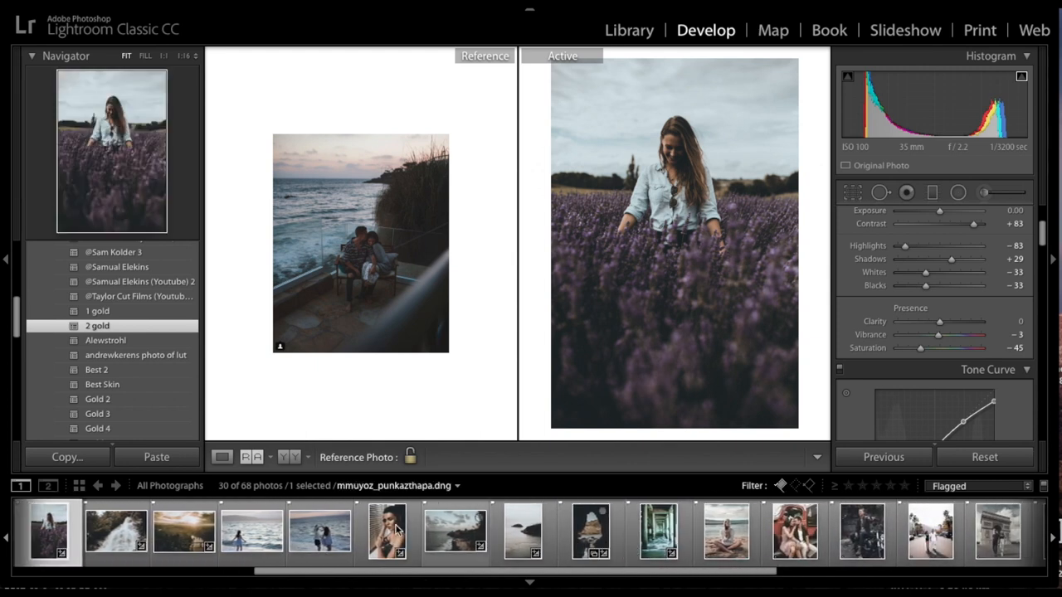
pyautogui.click(319, 534)
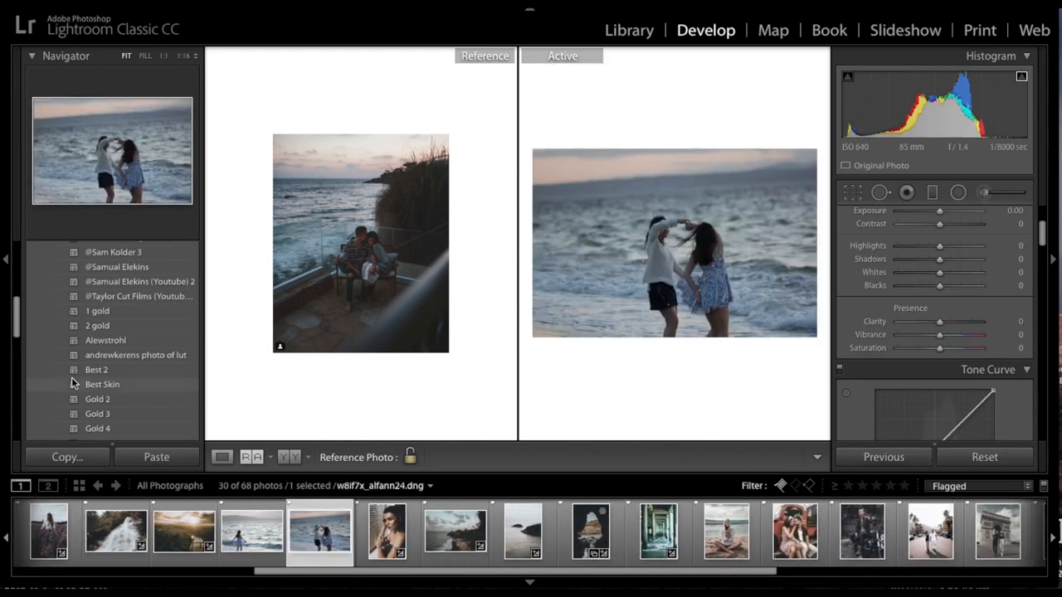
pyautogui.scroll(-3)
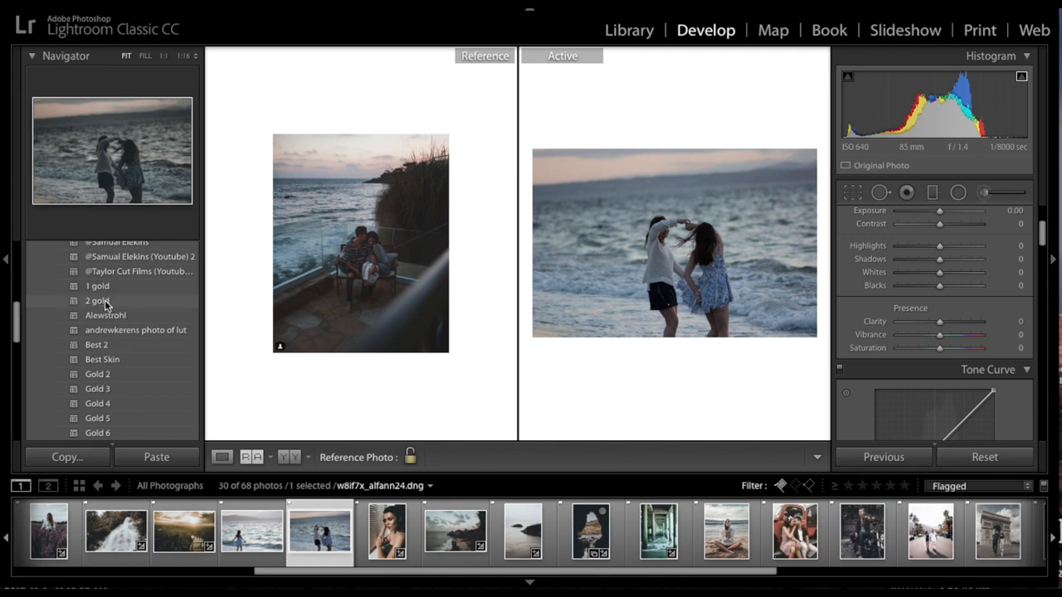
pyautogui.click(96, 301)
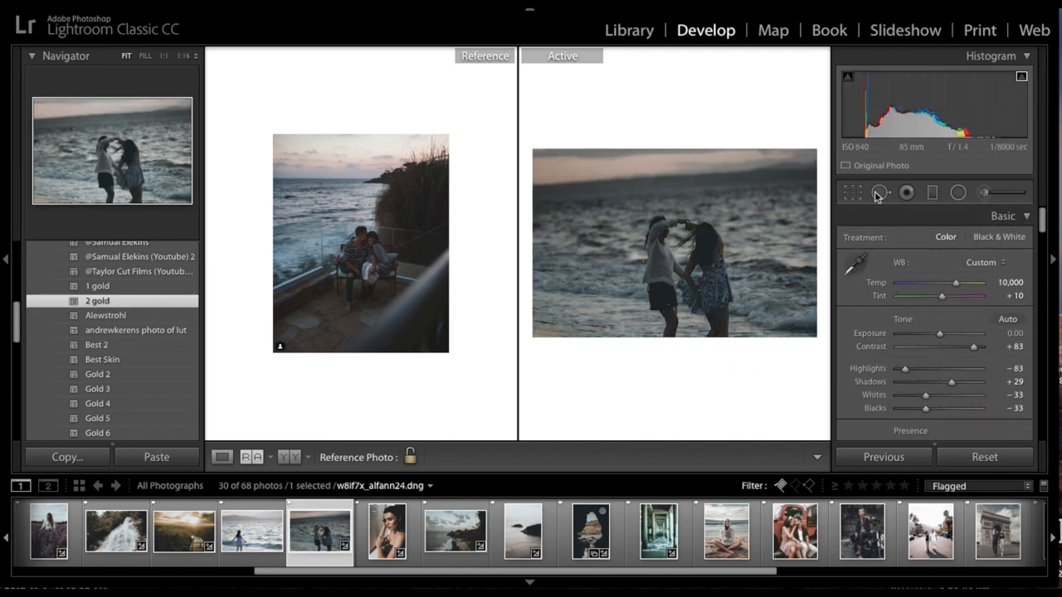
pyautogui.moveTo(938, 331); pyautogui.dragTo(944, 332)
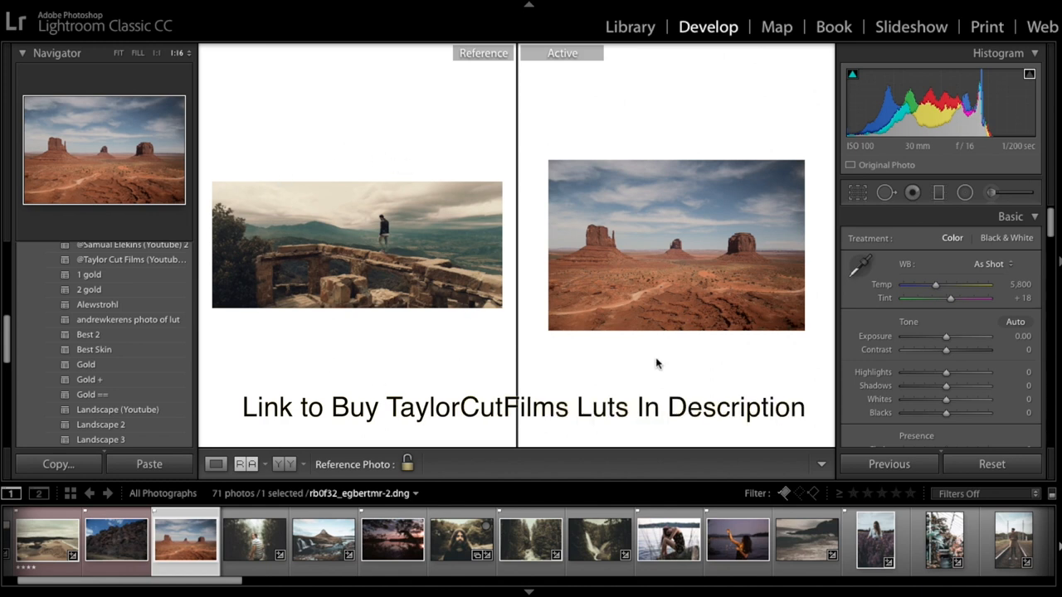
# Grade the desert shot with '2 gold', Exposure +0.85 and Saturation -58, then begin saving a preset
pyautogui.click(89, 289)
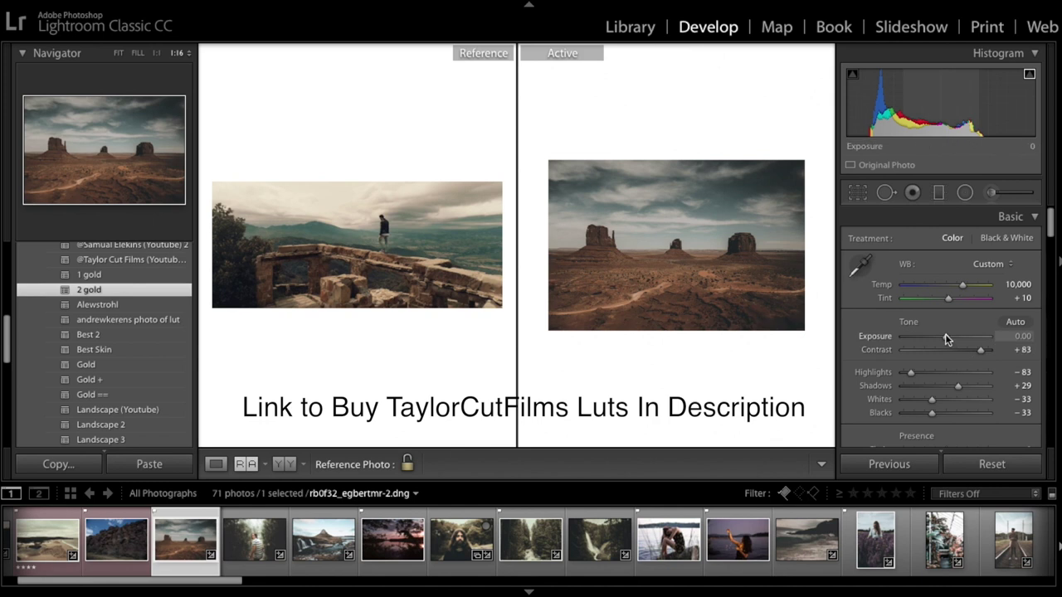
pyautogui.moveTo(943, 335); pyautogui.dragTo(962, 336)
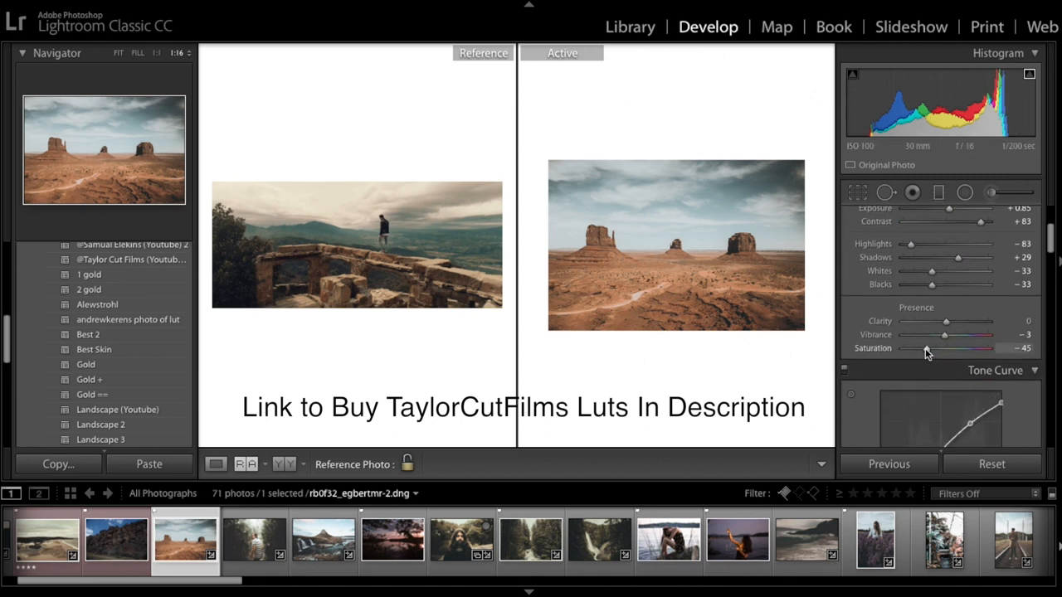
pyautogui.moveTo(929, 348); pyautogui.dragTo(923, 348)
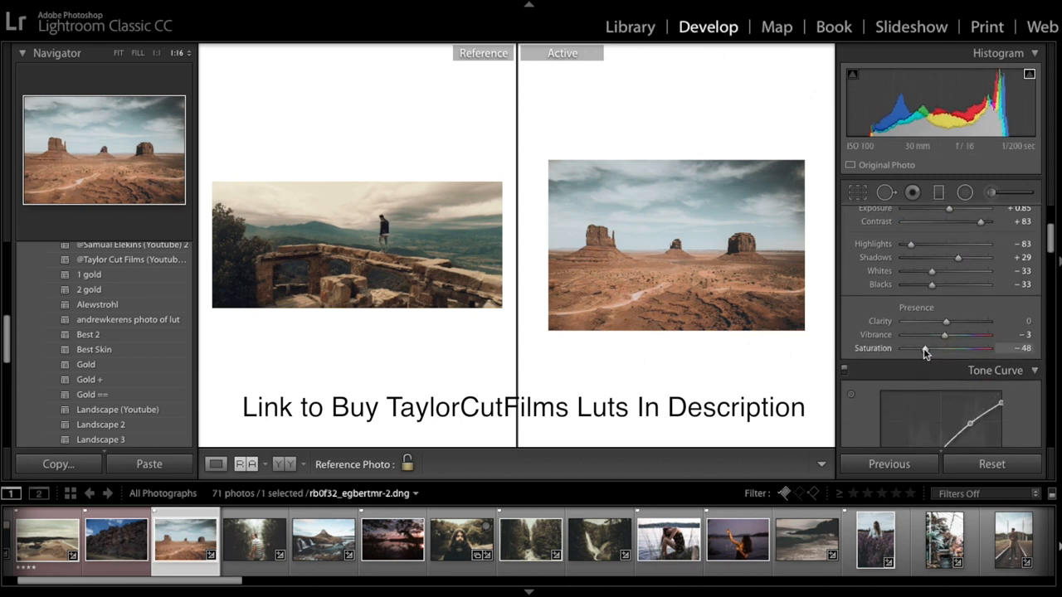
pyautogui.moveTo(929, 349); pyautogui.dragTo(926, 348)
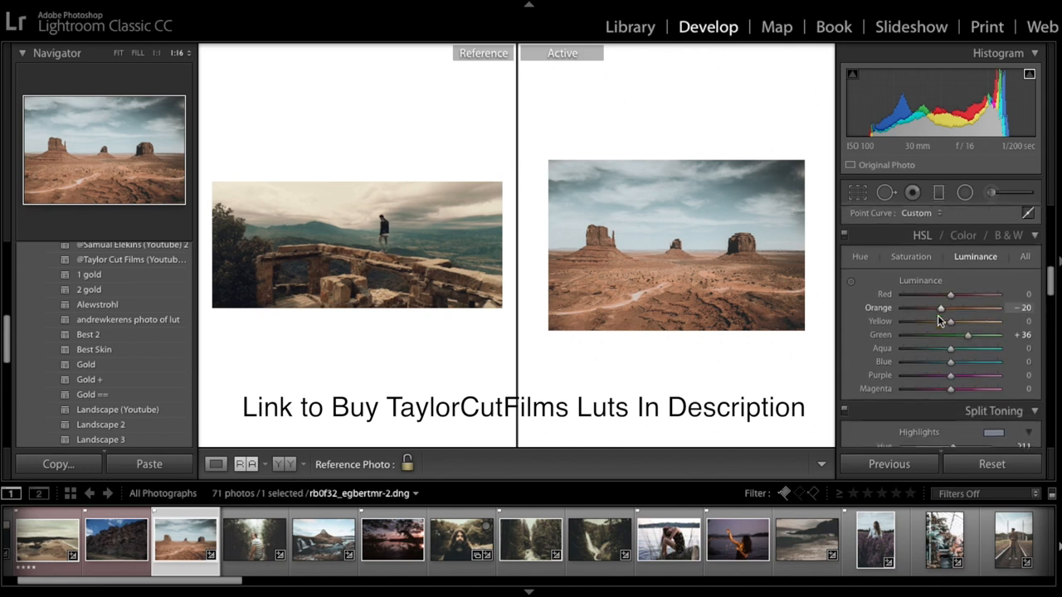
pyautogui.scroll(-3)
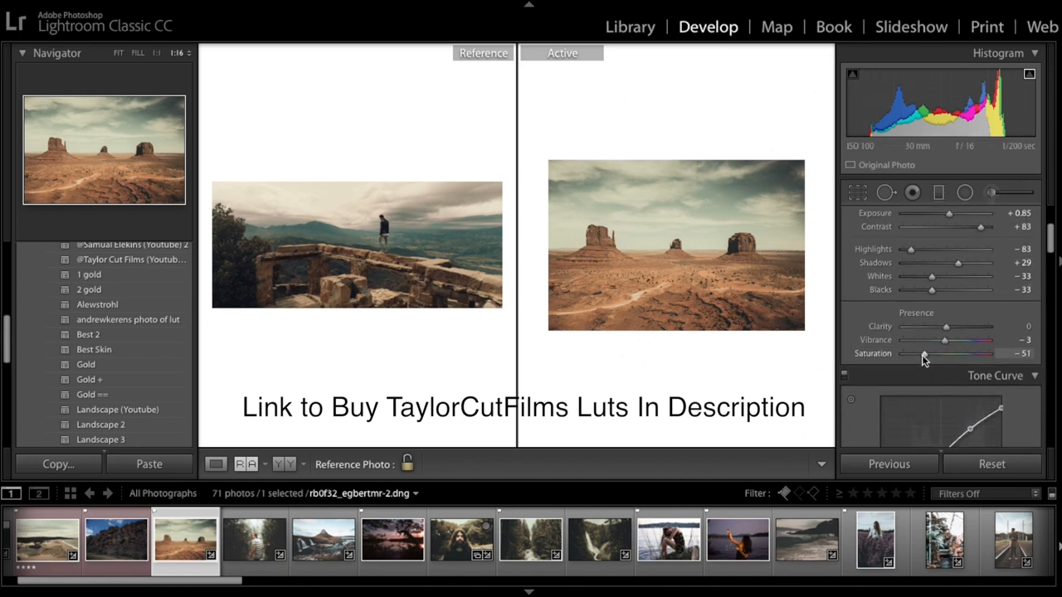
pyautogui.moveTo(927, 353); pyautogui.dragTo(919, 353)
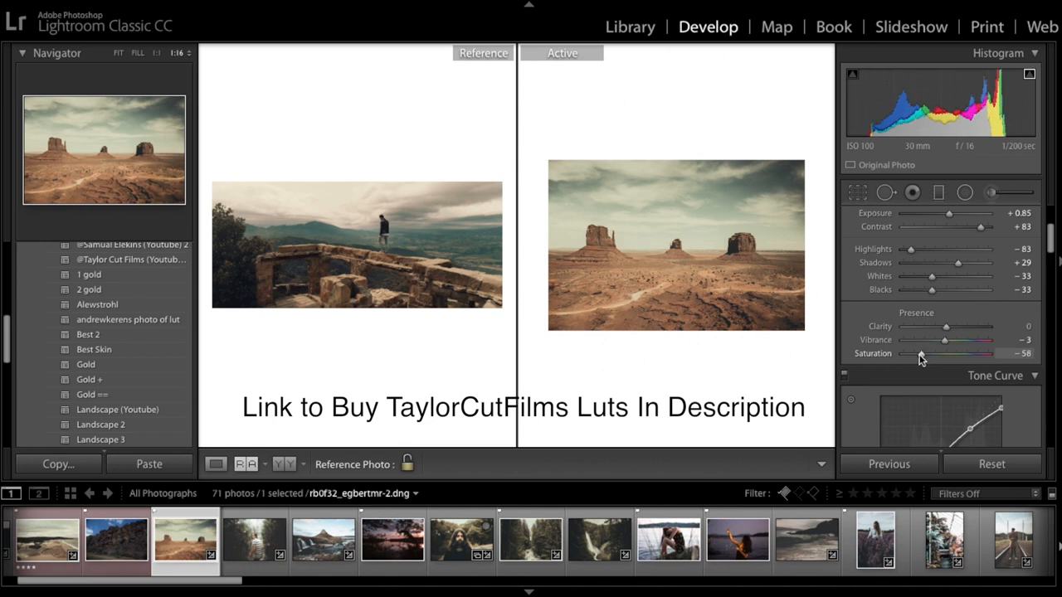
pyautogui.moveTo(423, 242)
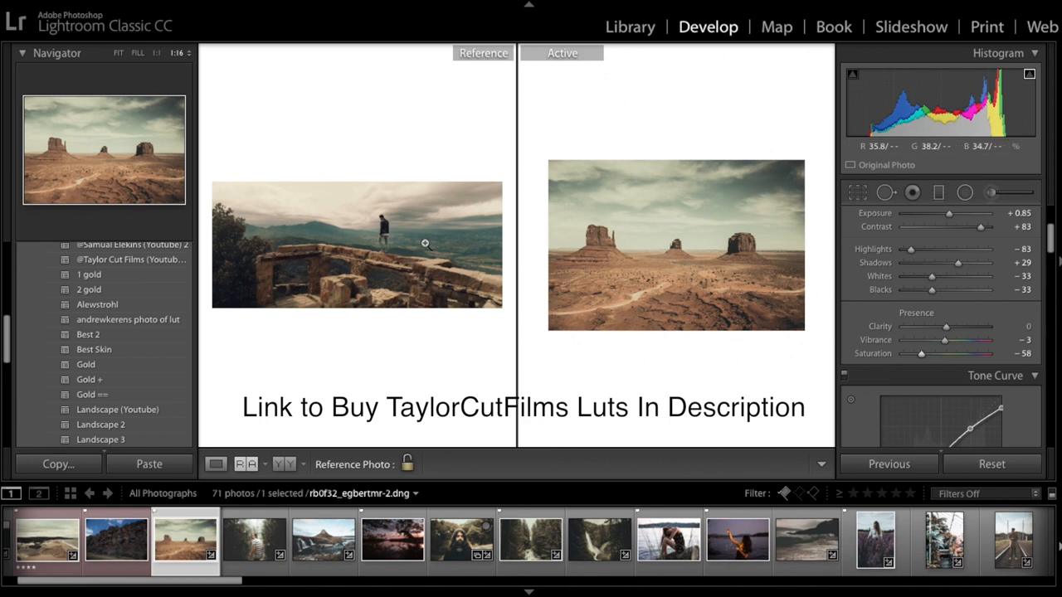
pyautogui.moveTo(789, 375)
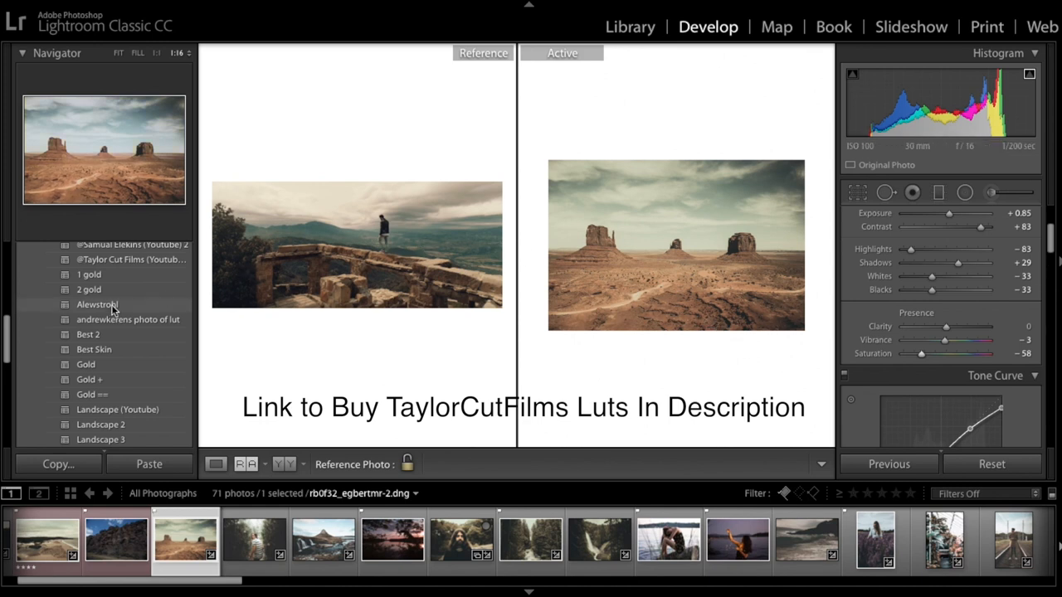
pyautogui.click(183, 252)
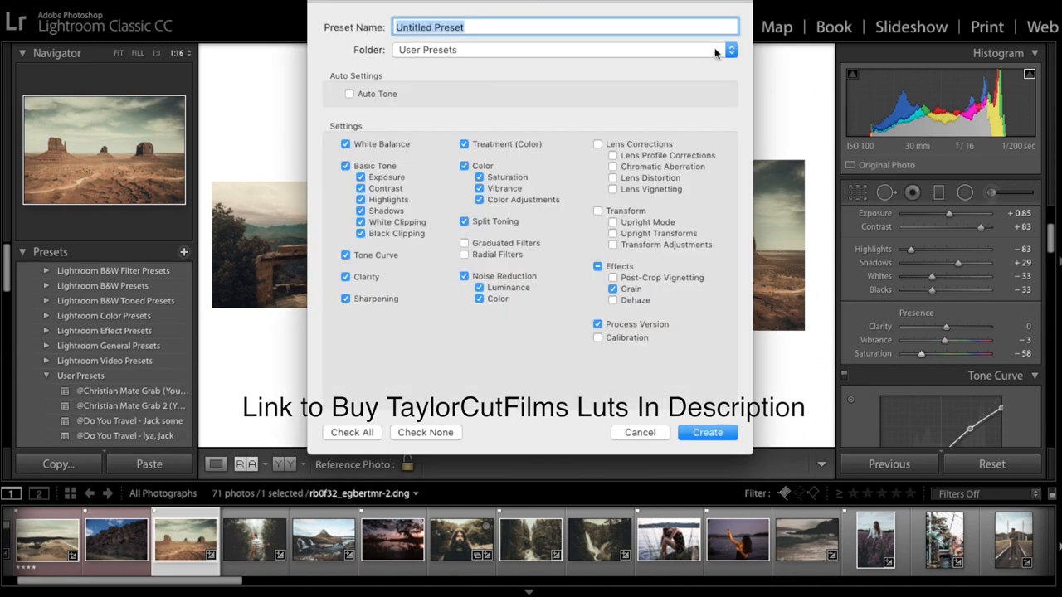
# Name the new user preset '3 Gold' and create it
pyautogui.write('Gold 3')
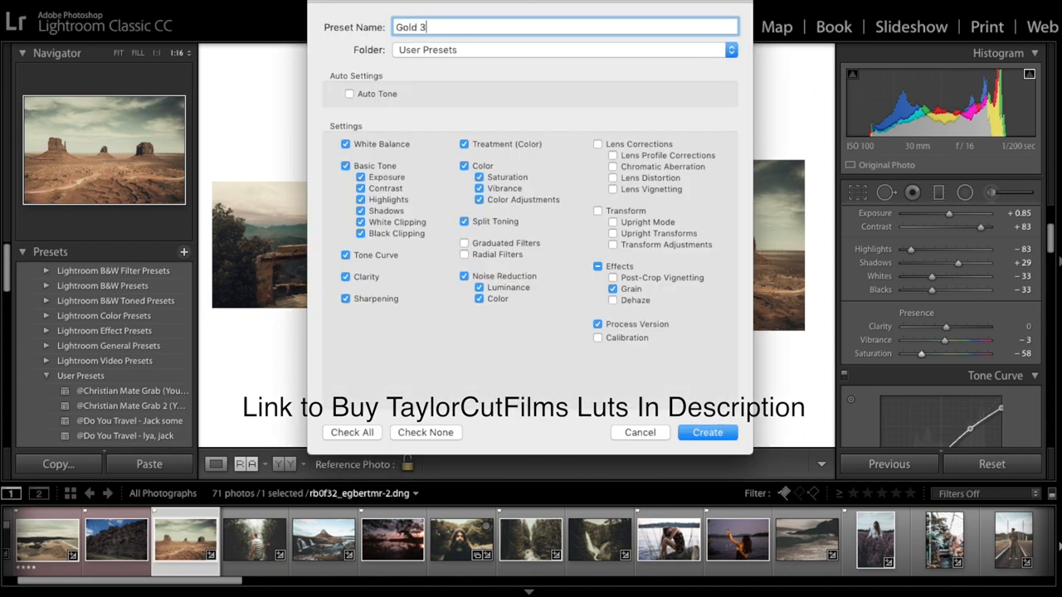
pyautogui.press('Backspace')
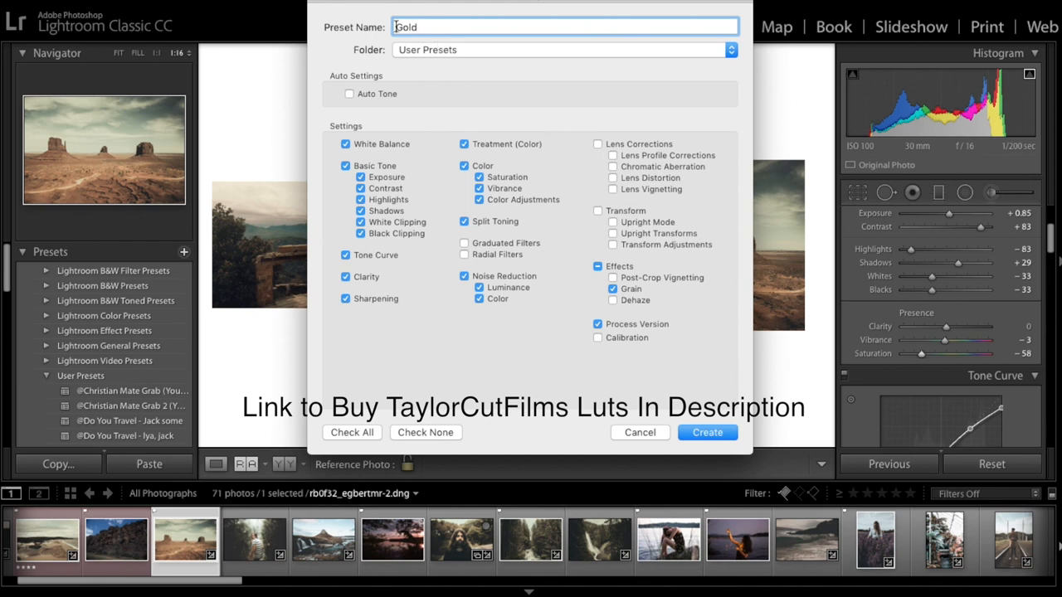
pyautogui.click(706, 431)
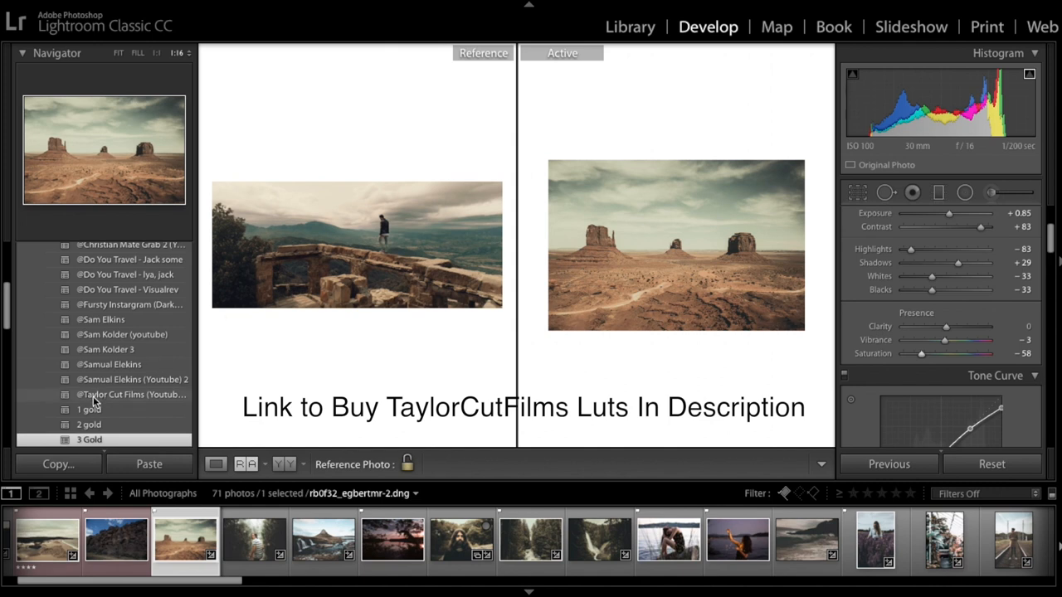
pyautogui.click(91, 379)
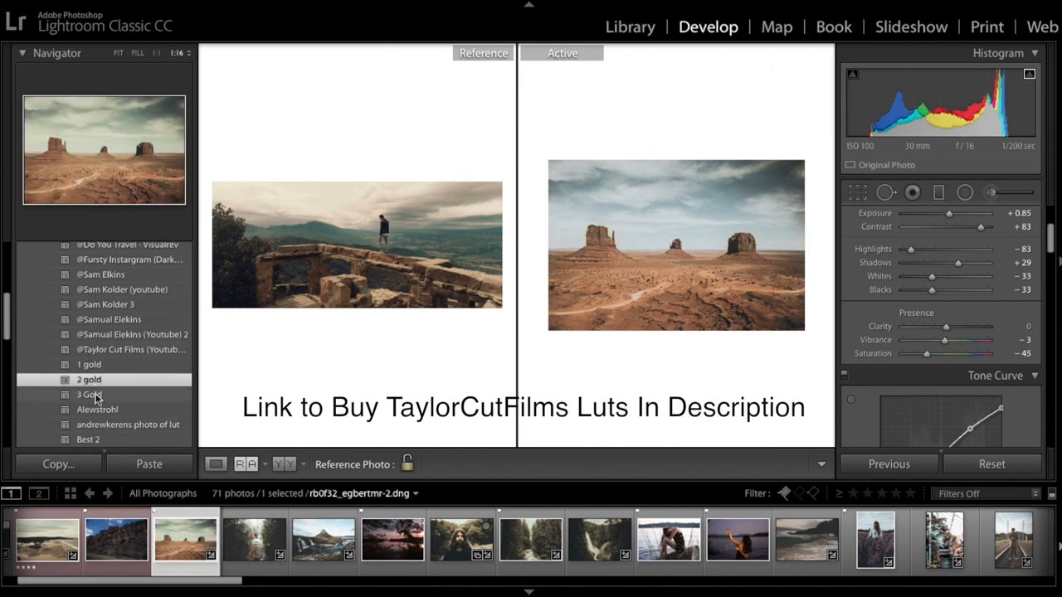
pyautogui.click(87, 395)
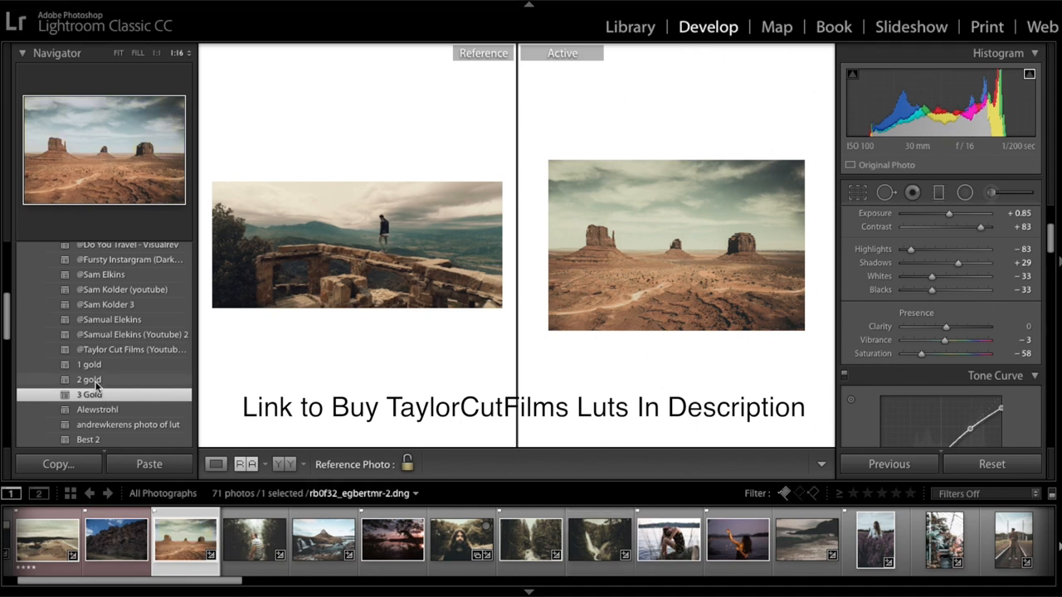